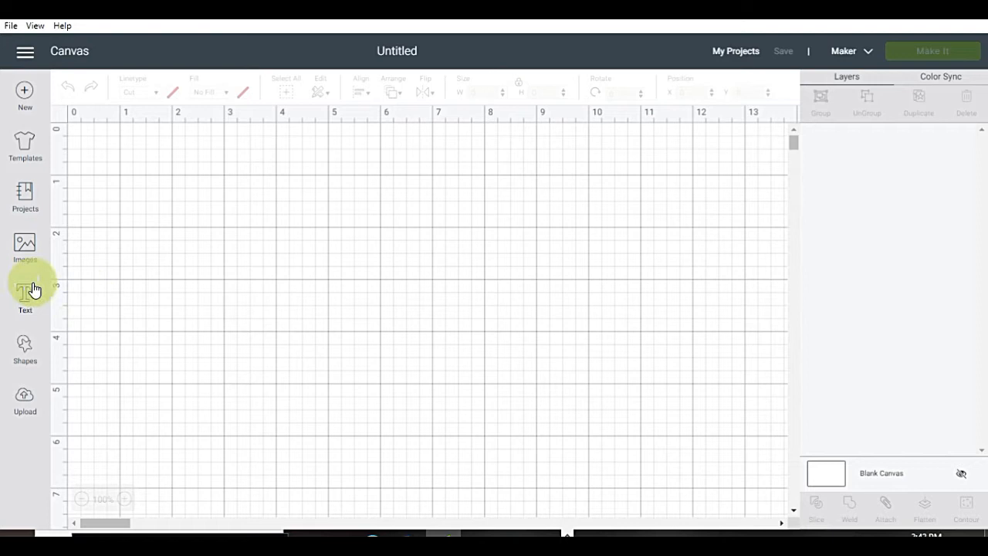
Step: Insert the Sleepy Koala image from the Animals & Wildlife category onto the canvas
{"action": "left_click", "coordinate": [25, 245]}
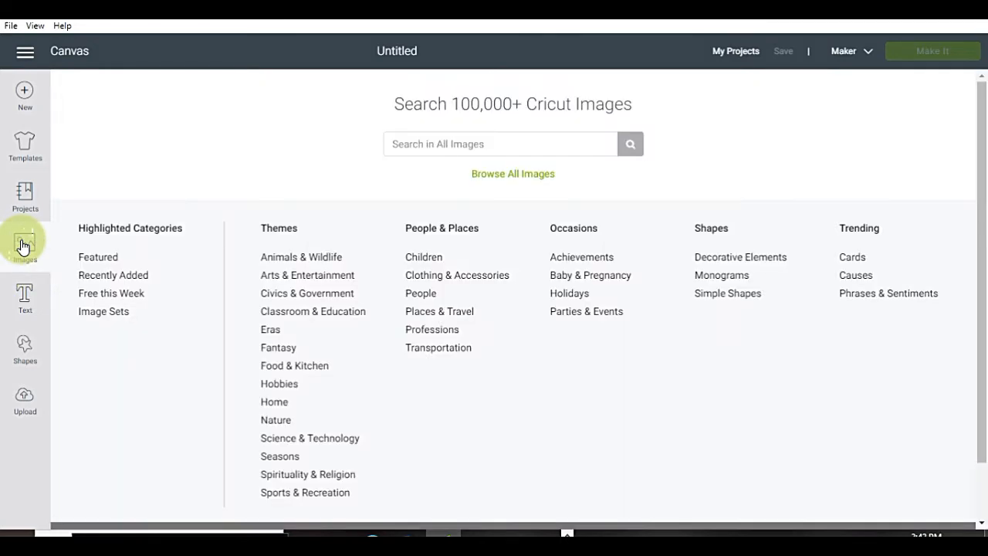
{"action": "mouse_move", "coordinate": [346, 192]}
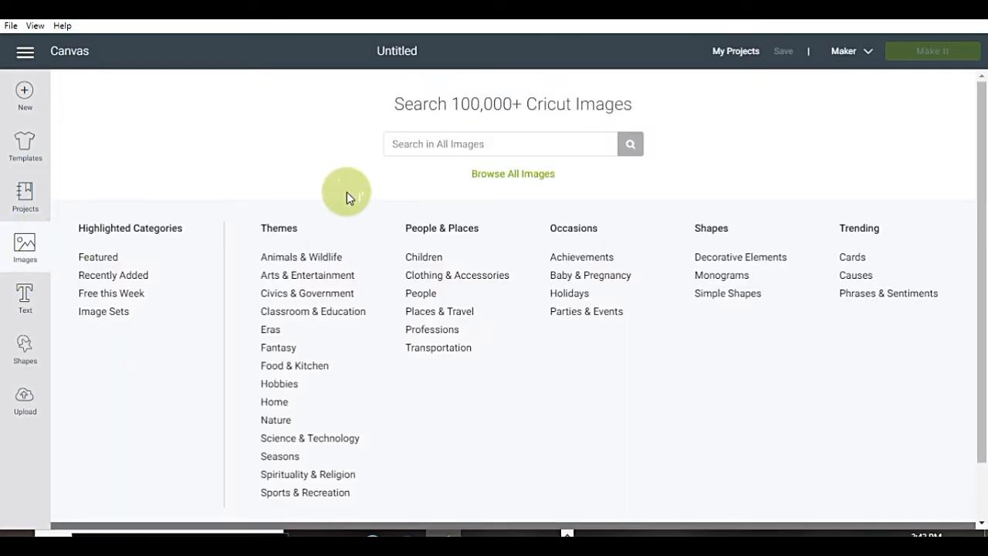
{"action": "mouse_move", "coordinate": [332, 262]}
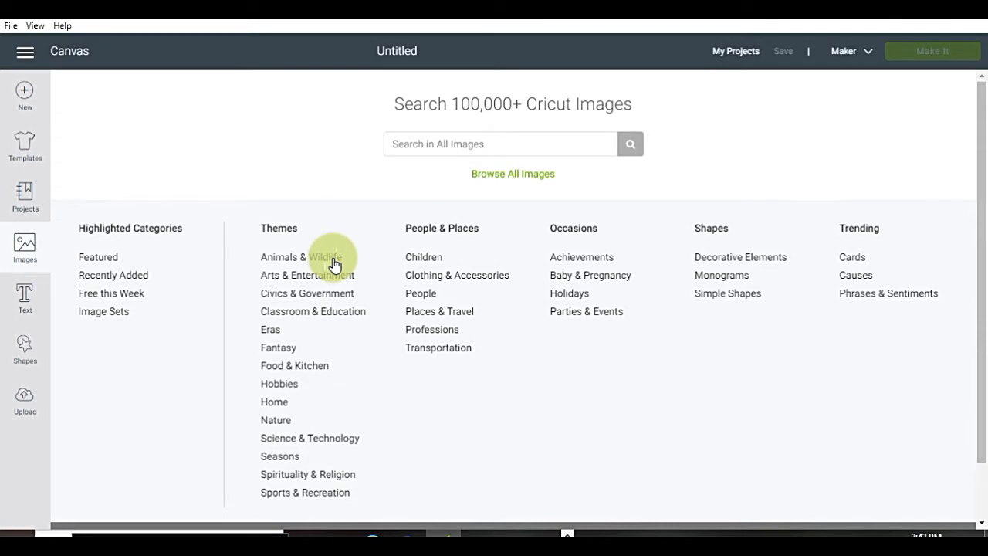
{"action": "left_click", "coordinate": [301, 256]}
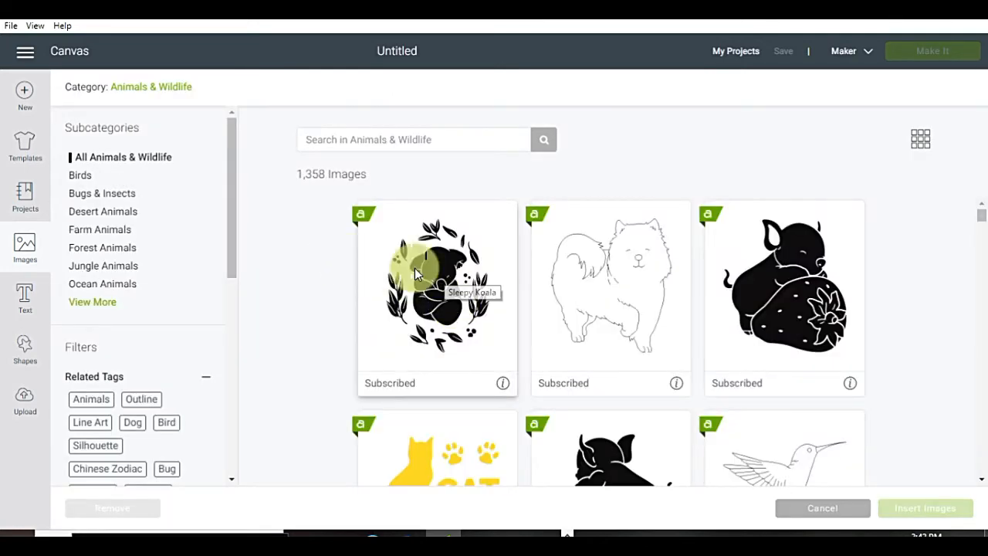
{"action": "mouse_move", "coordinate": [352, 215]}
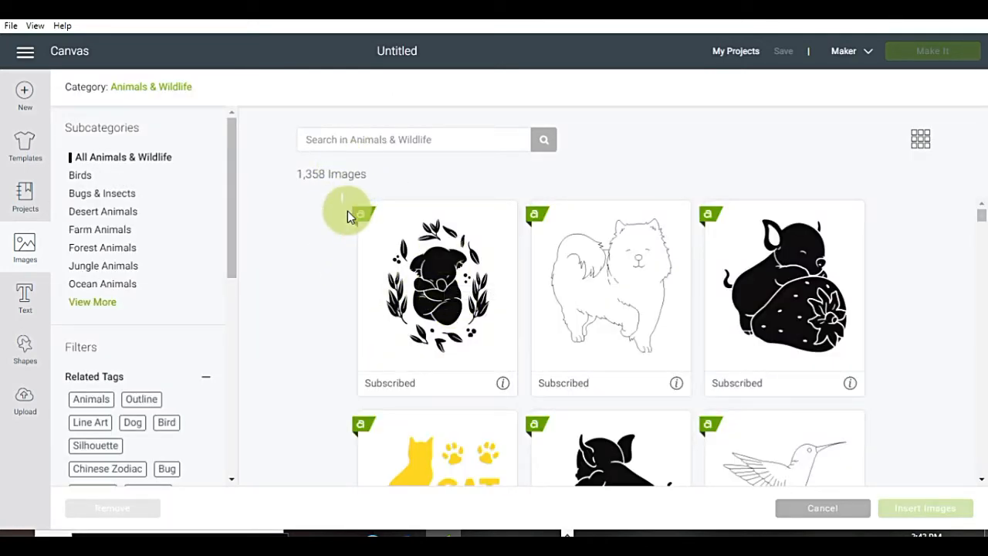
{"action": "left_click", "coordinate": [435, 290]}
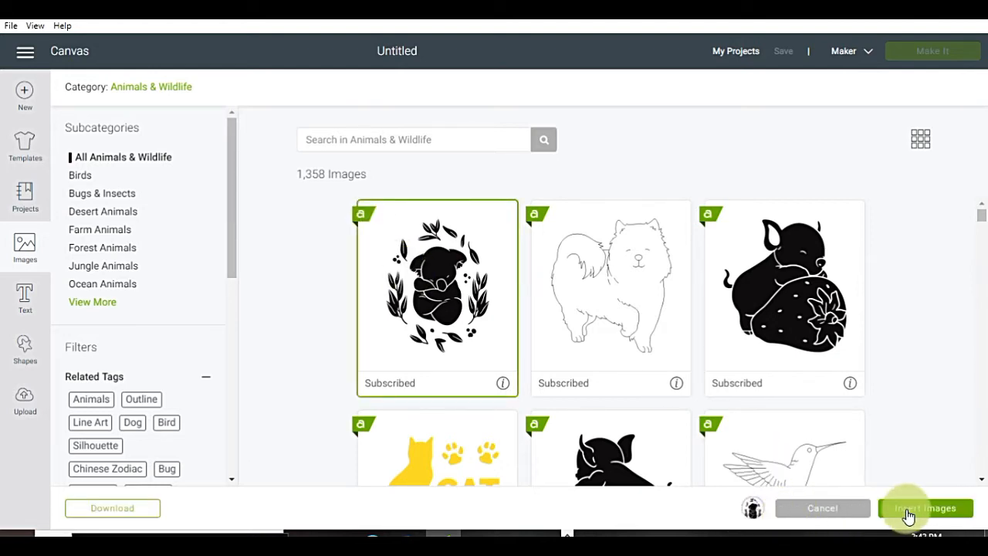
{"action": "left_click", "coordinate": [923, 507]}
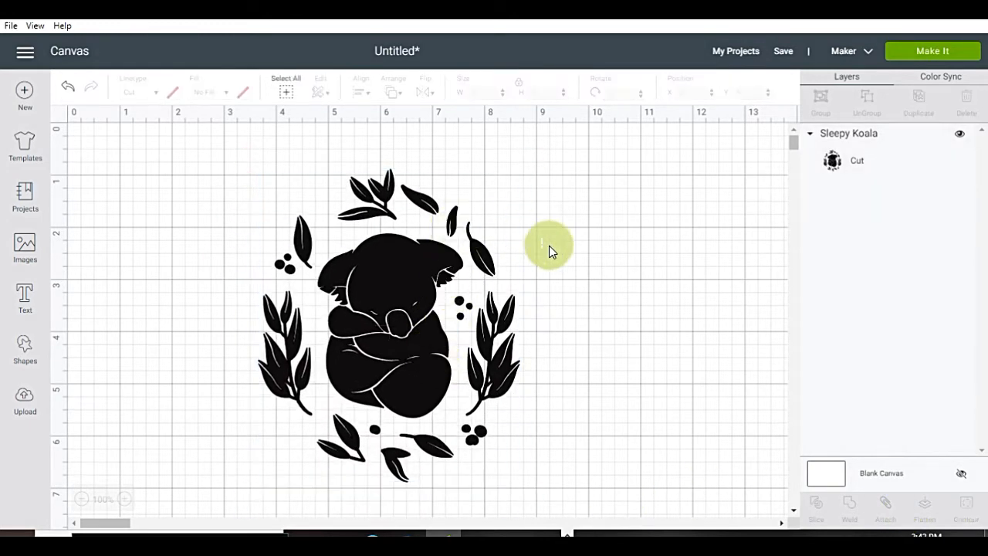
{"action": "mouse_move", "coordinate": [517, 332]}
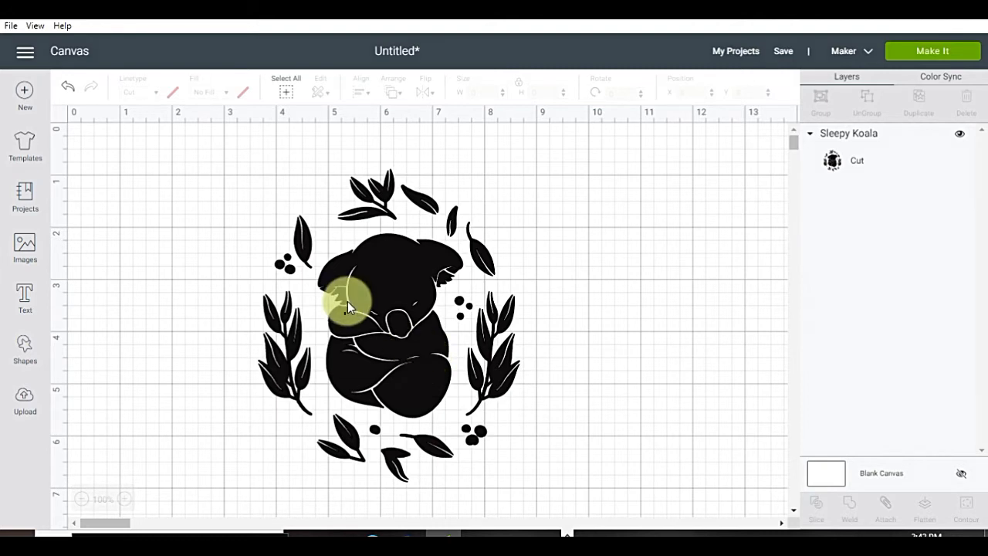
Step: Add a circle shape and move it down over the koala's body
{"action": "left_click", "coordinate": [25, 347]}
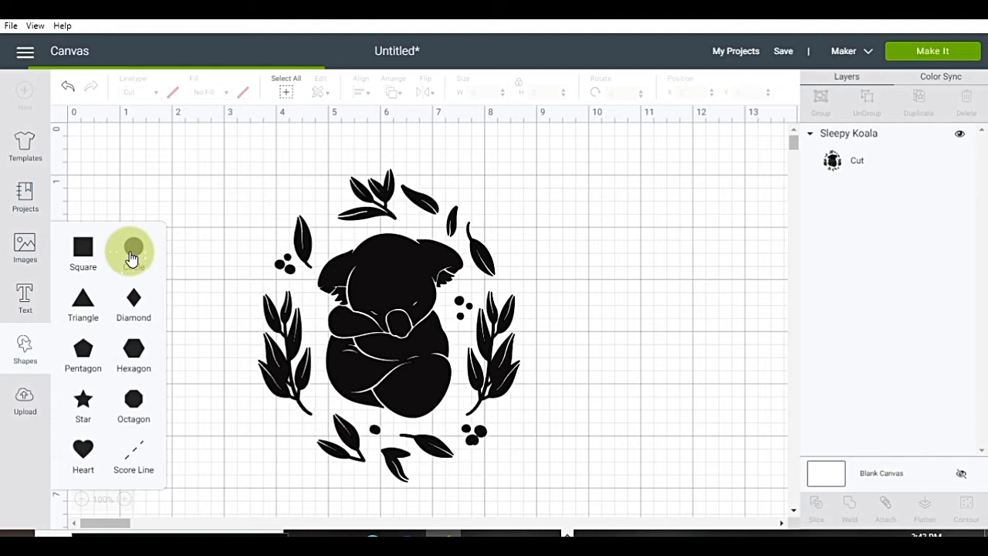
{"action": "left_click", "coordinate": [133, 247]}
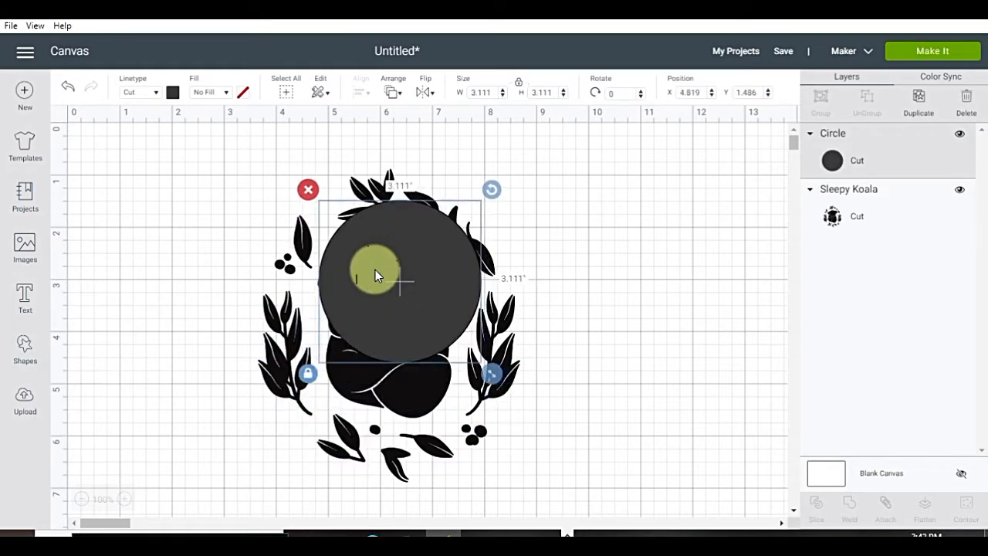
{"action": "left_click_drag", "start_coordinate": [377, 275], "coordinate": [253, 208]}
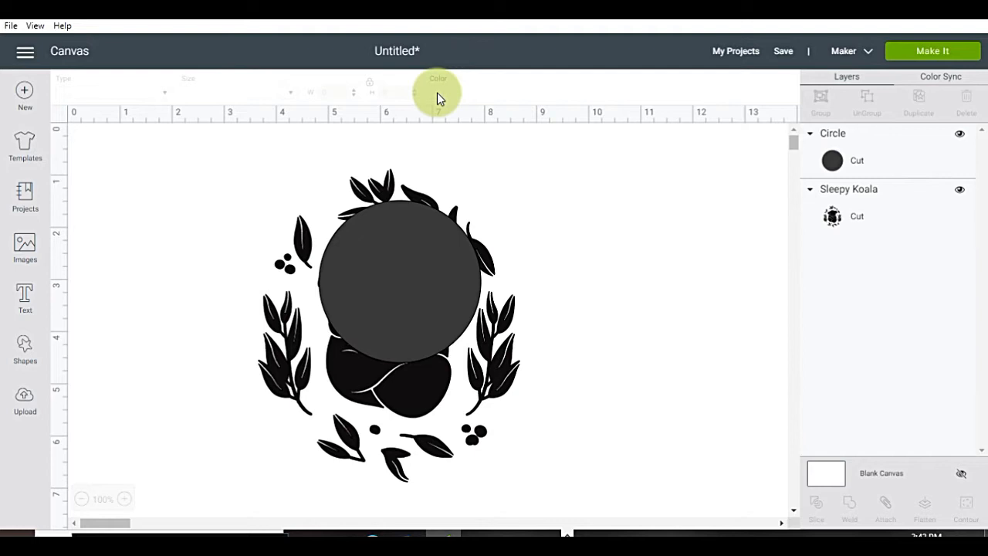
Step: Colour the canvas background pink and the circle layer pale yellow
{"action": "left_click", "coordinate": [439, 92]}
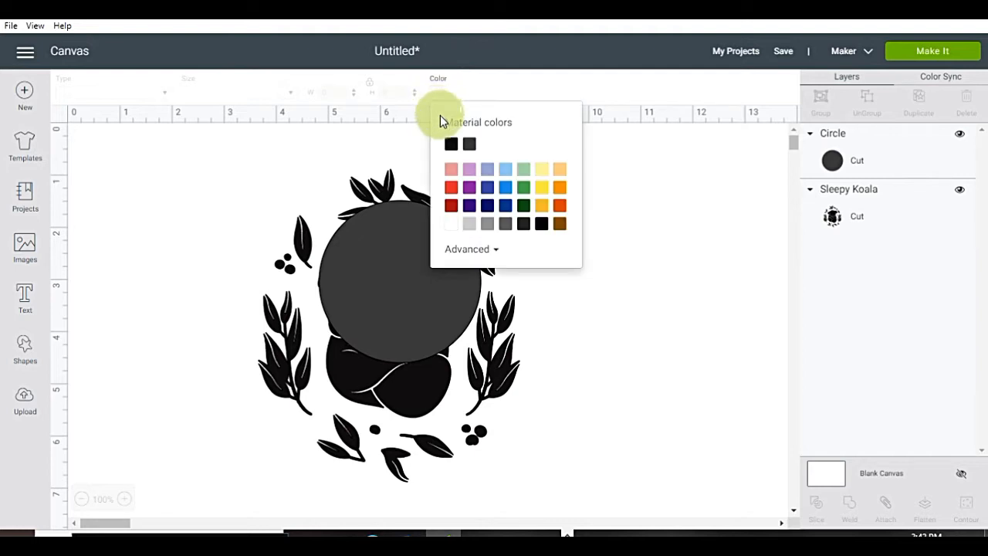
{"action": "left_click", "coordinate": [451, 168]}
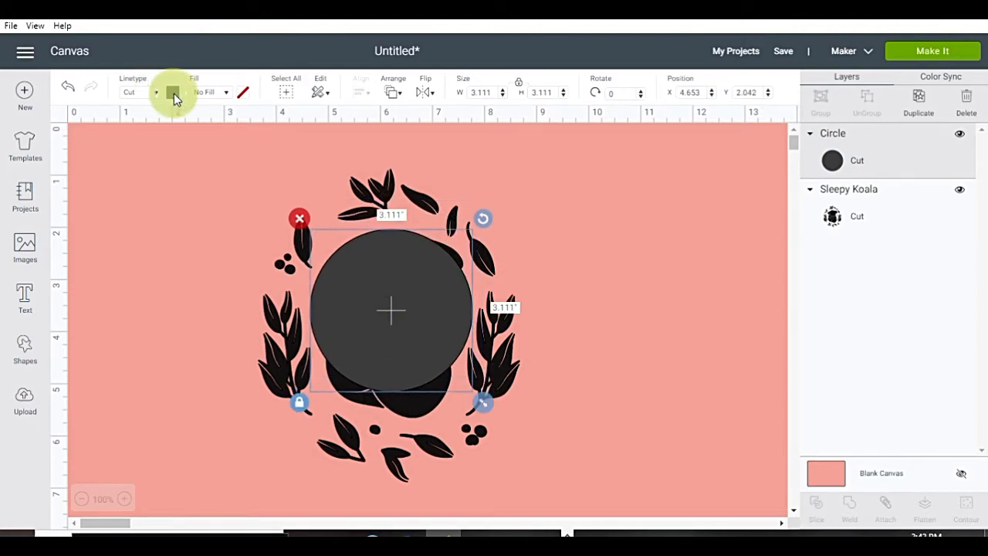
{"action": "left_click", "coordinate": [173, 93]}
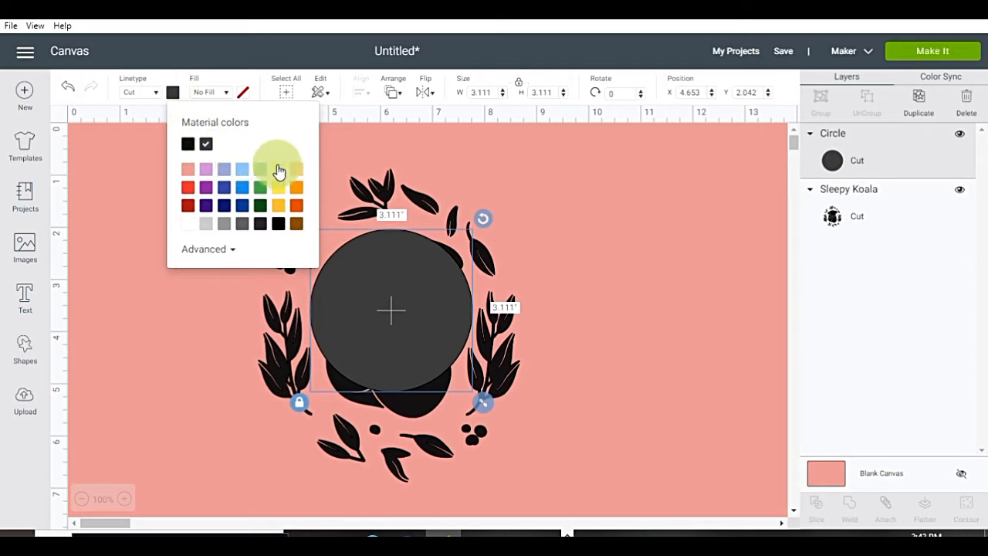
{"action": "left_click", "coordinate": [278, 168]}
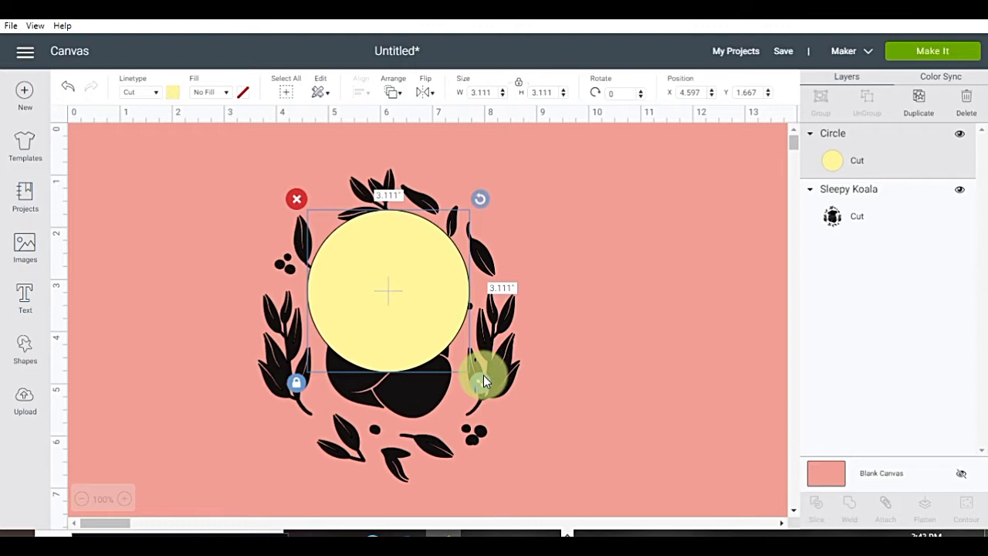
Step: Enlarge the yellow circle to surround the koala and send it to the back
{"action": "left_click_drag", "start_coordinate": [486, 378], "coordinate": [538, 441]}
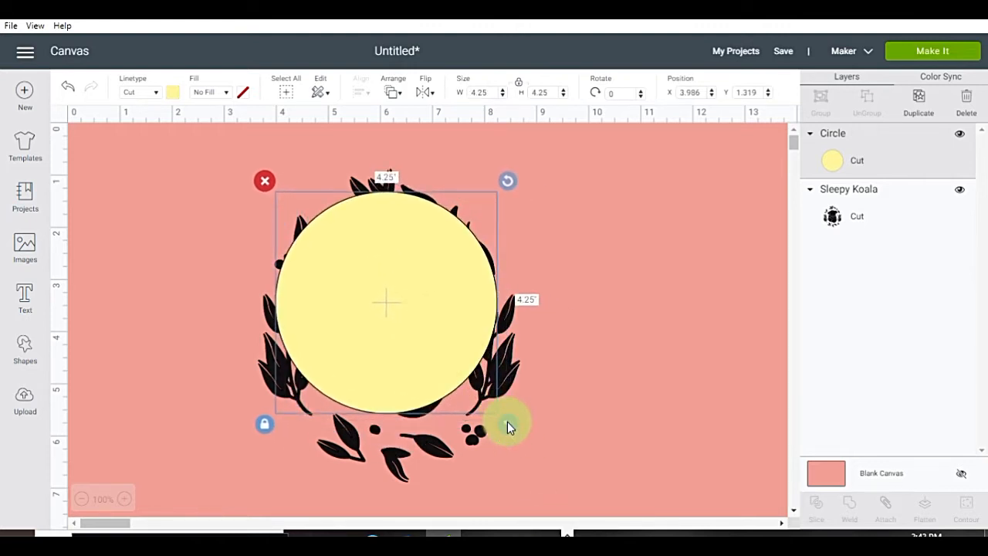
{"action": "left_click_drag", "start_coordinate": [507, 423], "coordinate": [577, 492]}
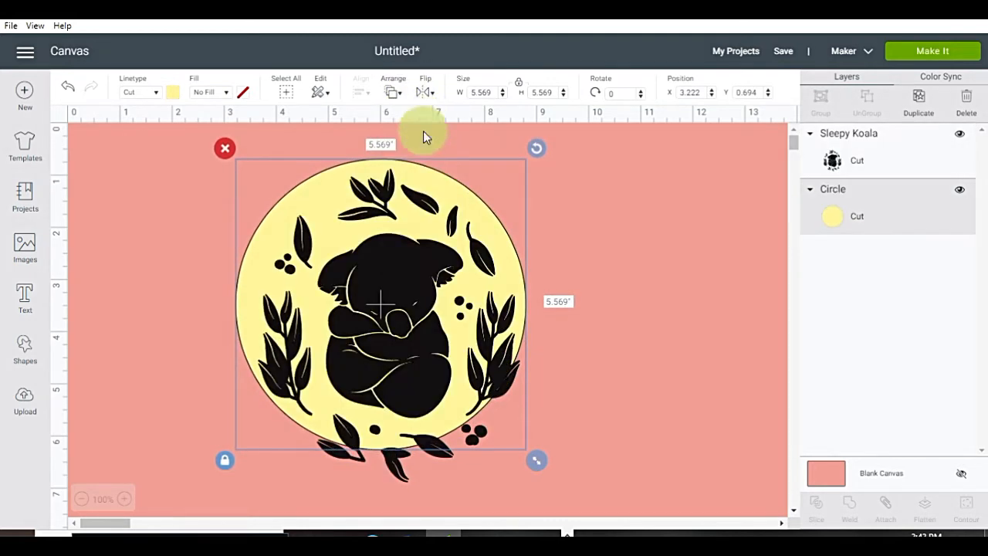
{"action": "left_click", "coordinate": [574, 224]}
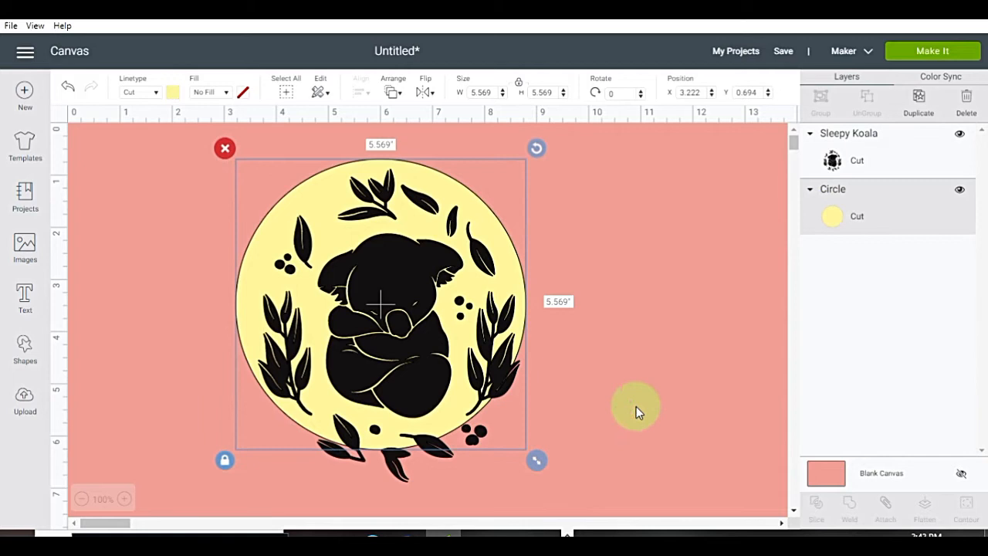
Step: Enlarge the koala and centre it within the yellow circle, then deselect
{"action": "left_click_drag", "start_coordinate": [537, 460], "coordinate": [550, 488]}
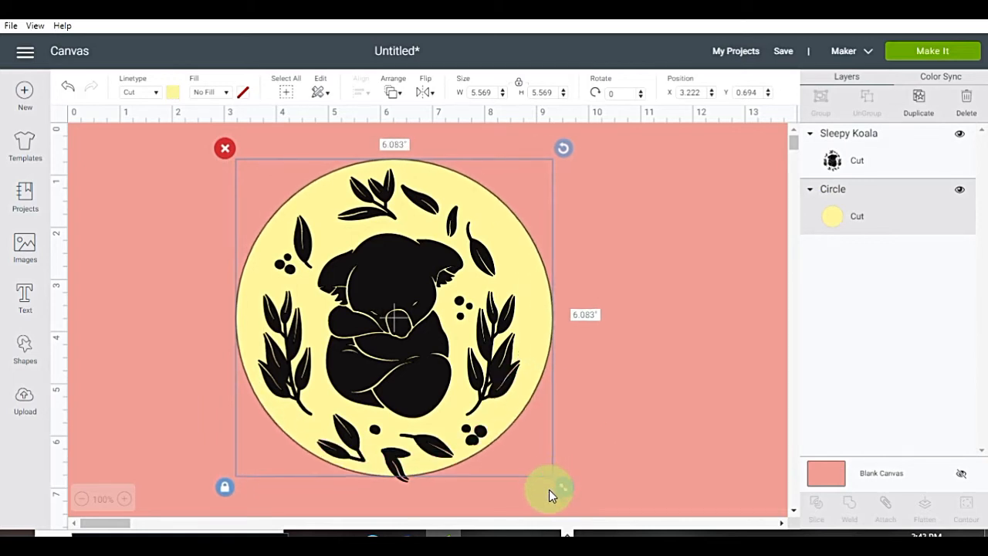
{"action": "left_click_drag", "start_coordinate": [550, 491], "coordinate": [463, 439]}
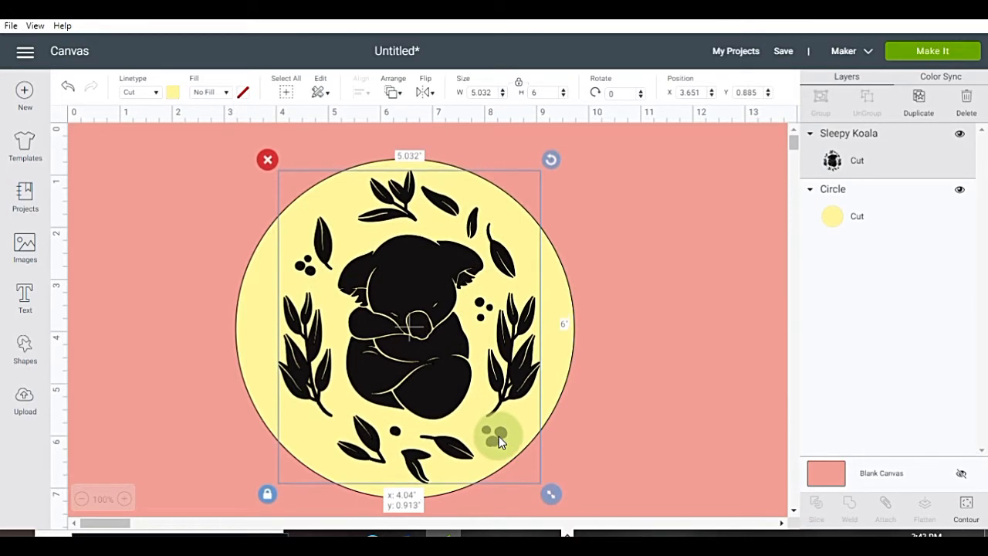
{"action": "left_click", "coordinate": [671, 445]}
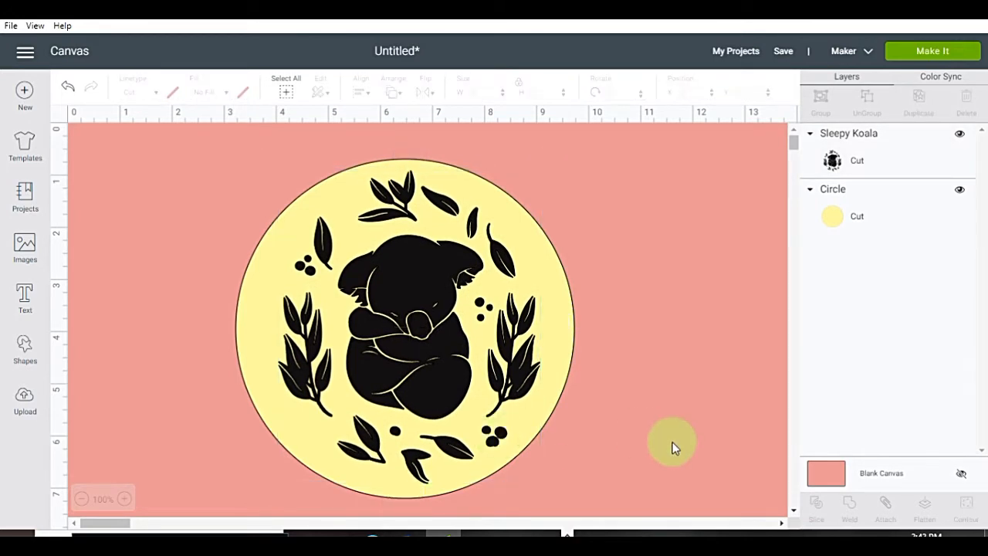
{"action": "mouse_move", "coordinate": [603, 440]}
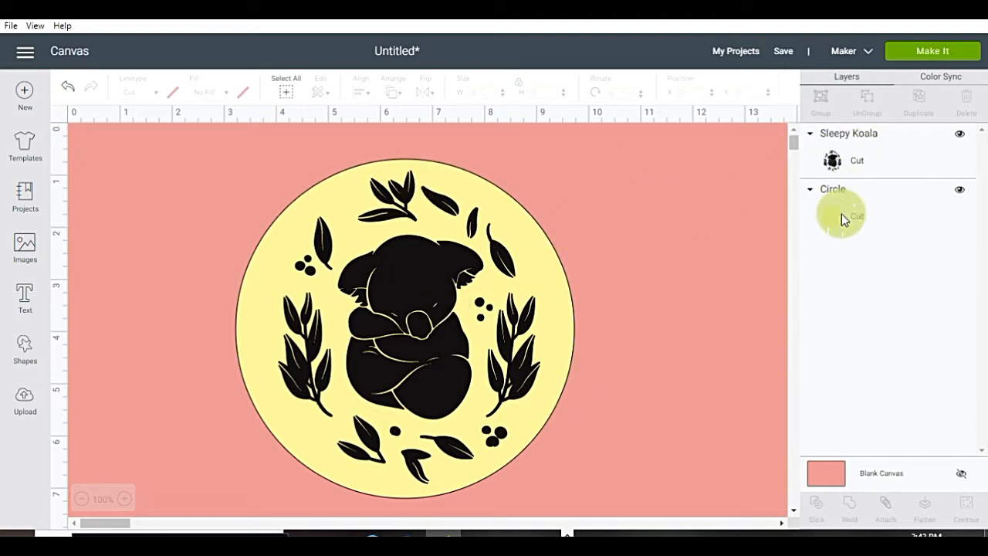
Step: Preview the mats, return to canvas and flatten the koala and circle into one printable layer
{"action": "left_click", "coordinate": [932, 50]}
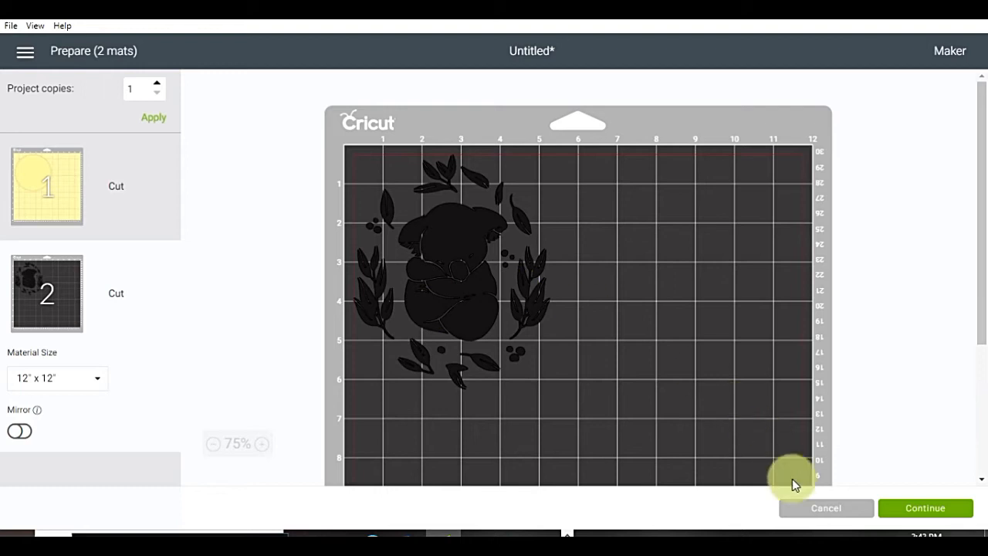
{"action": "left_click", "coordinate": [824, 508]}
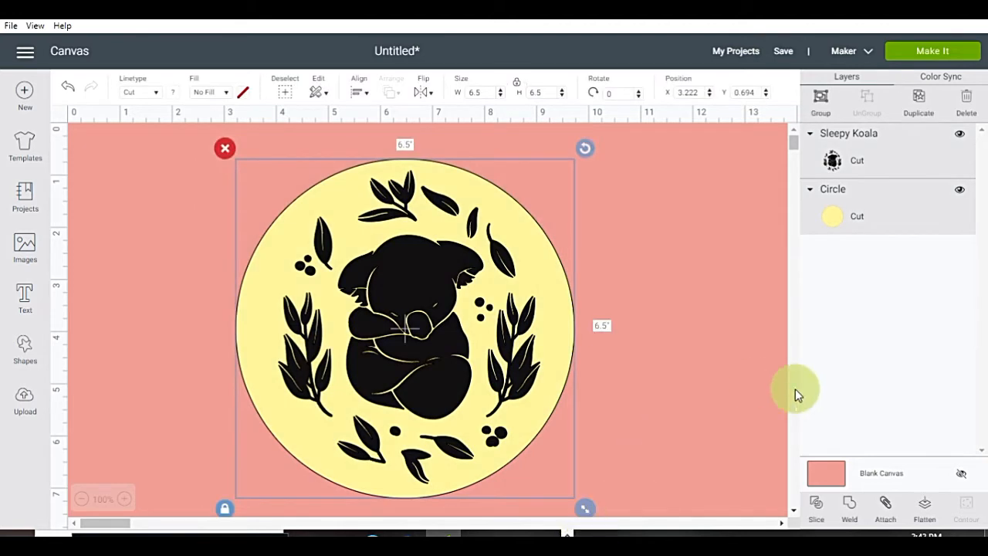
{"action": "left_click", "coordinate": [923, 506]}
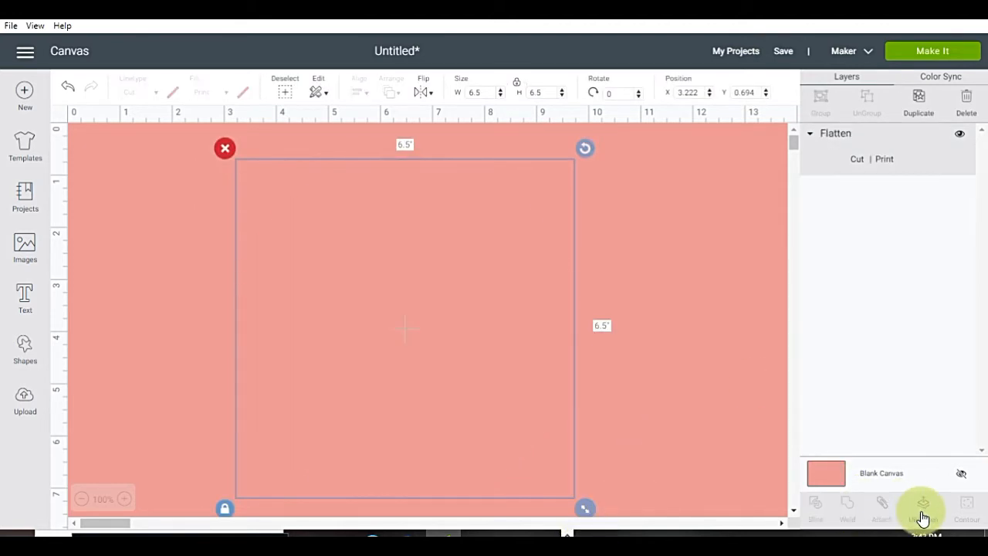
{"action": "left_click", "coordinate": [920, 506]}
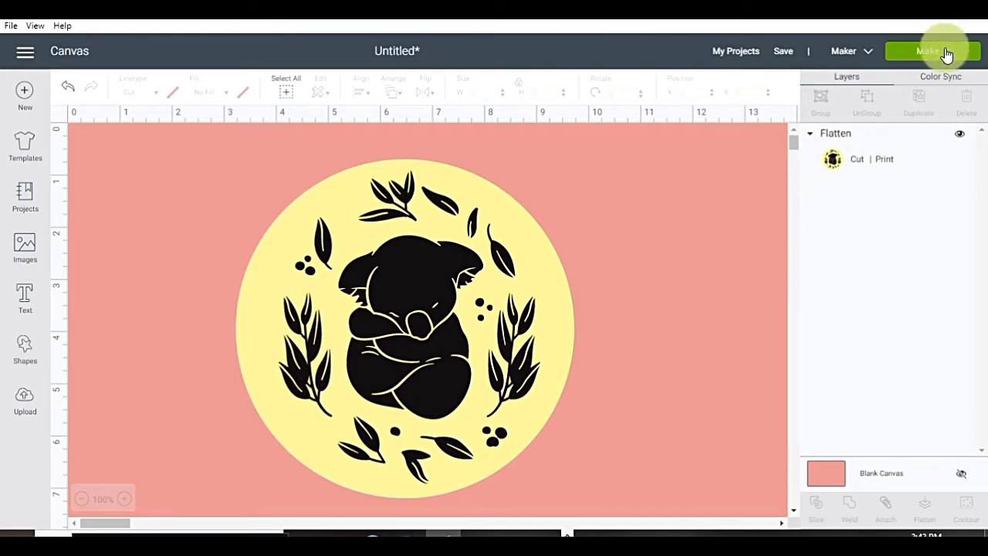
Step: Preview the flattened koala sticker on the print mat, then cancel back to the canvas
{"action": "left_click", "coordinate": [932, 50]}
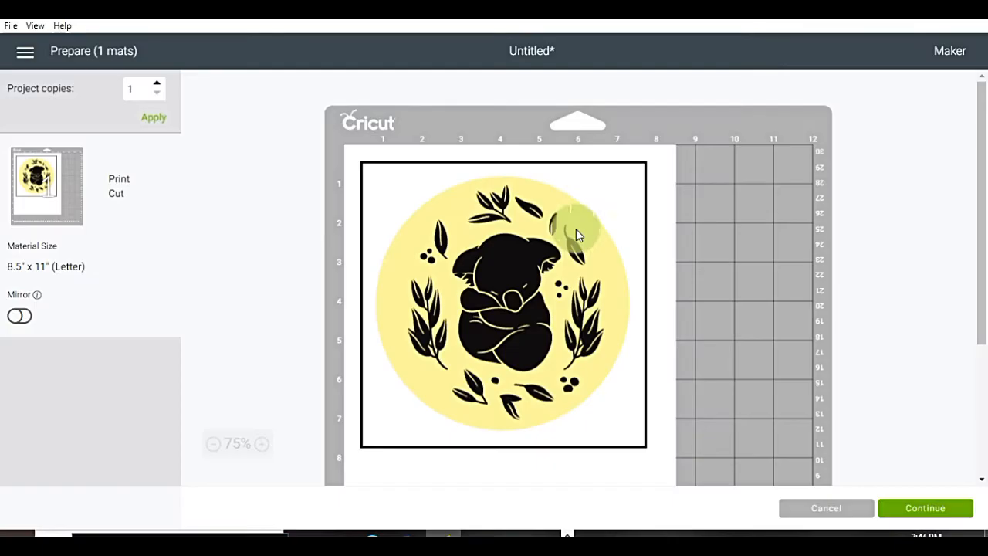
{"action": "mouse_move", "coordinate": [558, 322]}
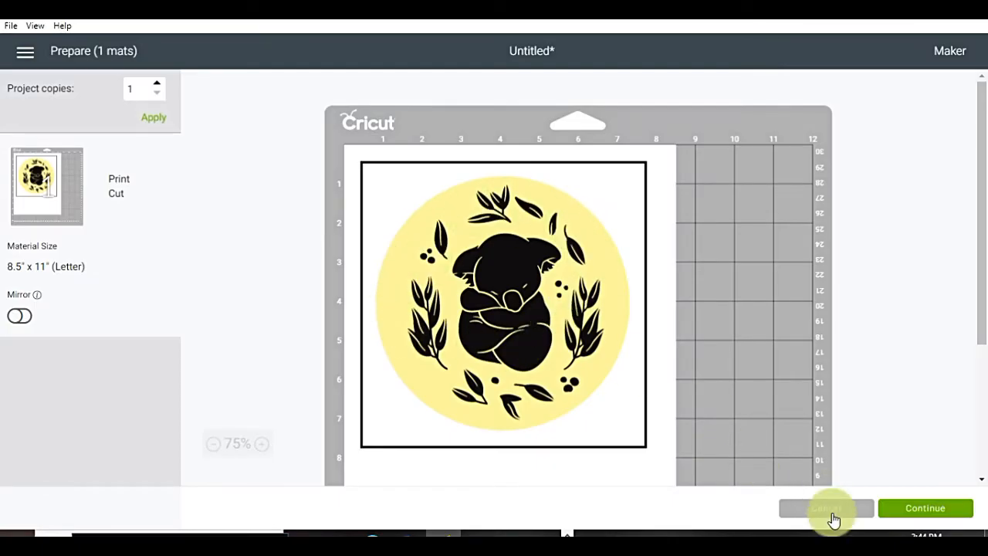
{"action": "left_click", "coordinate": [826, 508]}
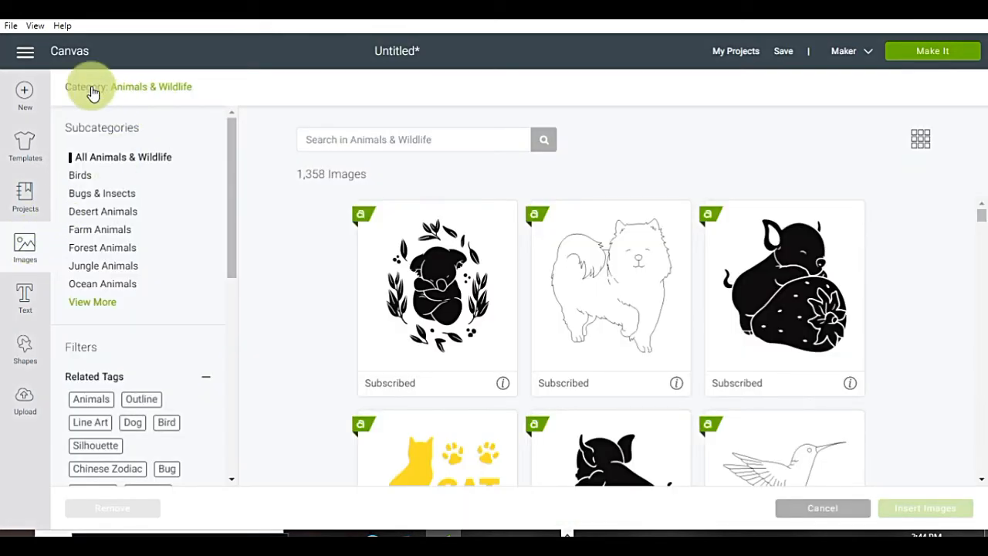
Step: Browse All Images, scroll the results and select the paw-print heart image
{"action": "left_click", "coordinate": [84, 86]}
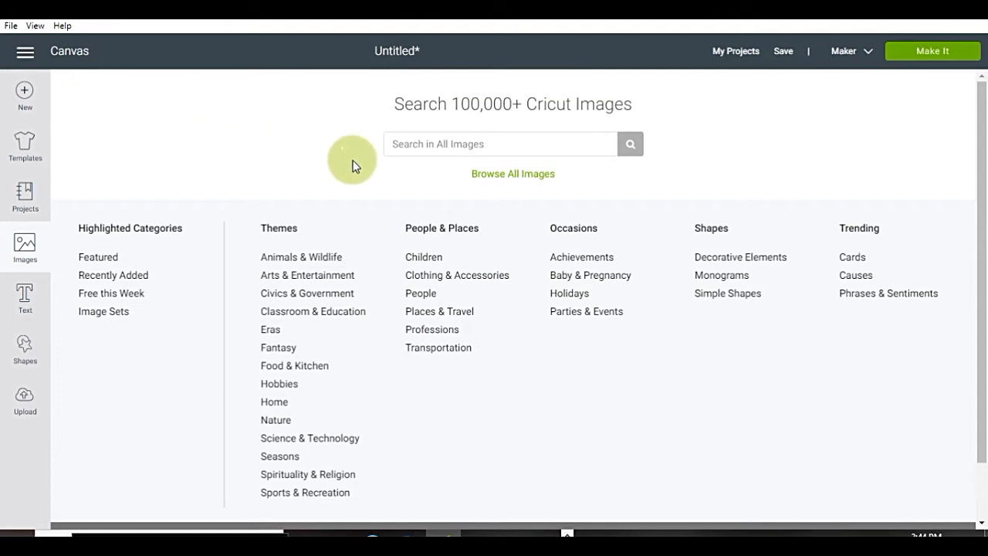
{"action": "left_click", "coordinate": [512, 173]}
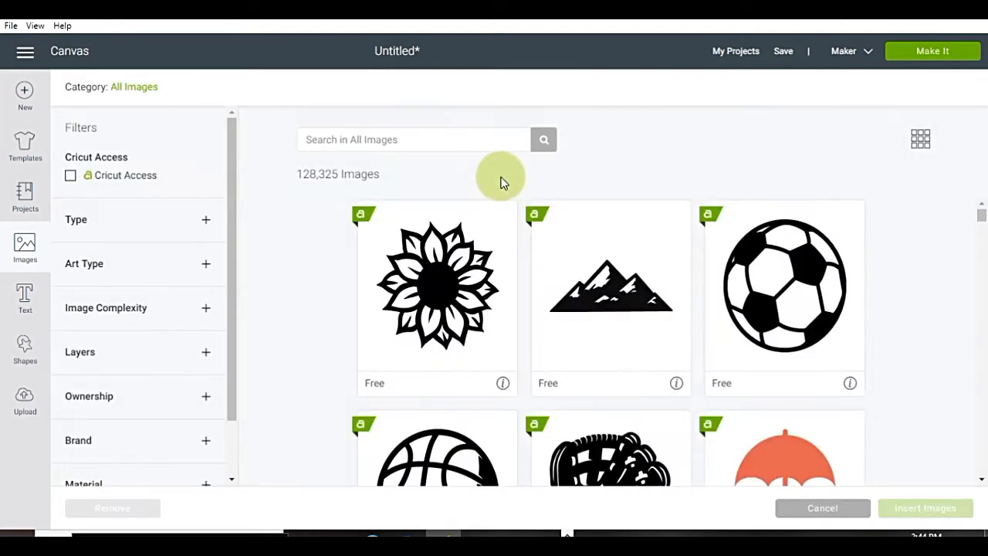
{"action": "mouse_move", "coordinate": [882, 268]}
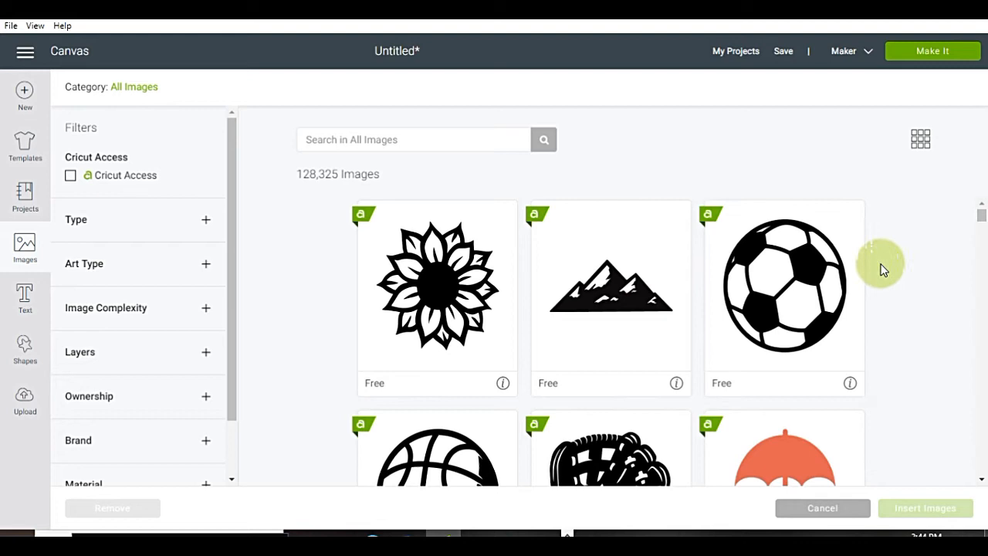
{"action": "scroll", "scroll_direction": "down", "scroll_amount": 3}
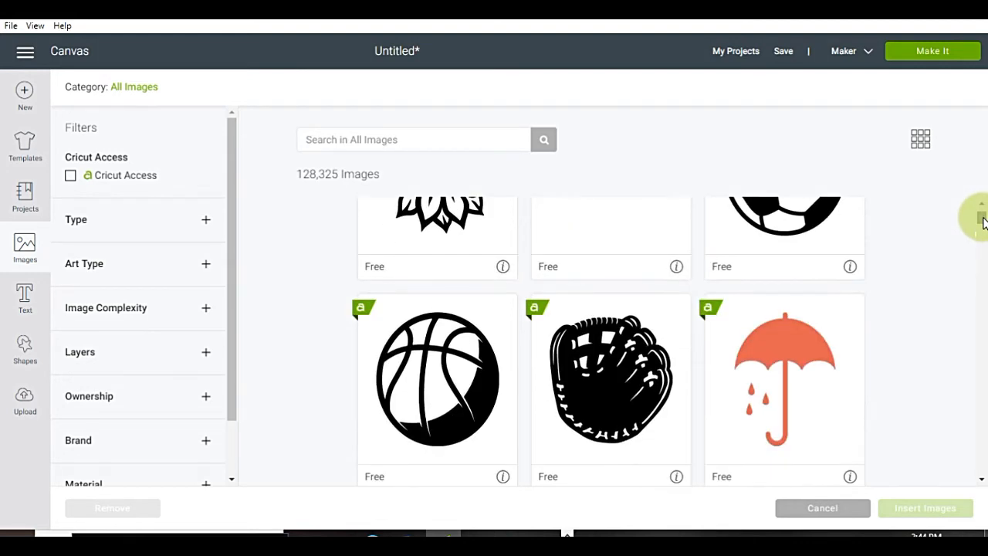
{"action": "scroll", "scroll_direction": "down", "scroll_amount": 3}
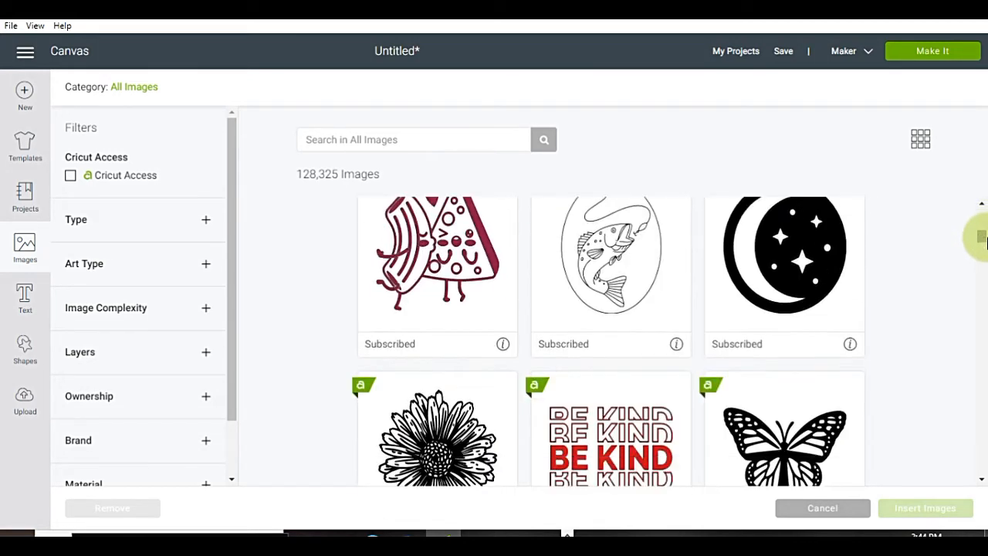
{"action": "scroll", "scroll_direction": "down", "scroll_amount": 3}
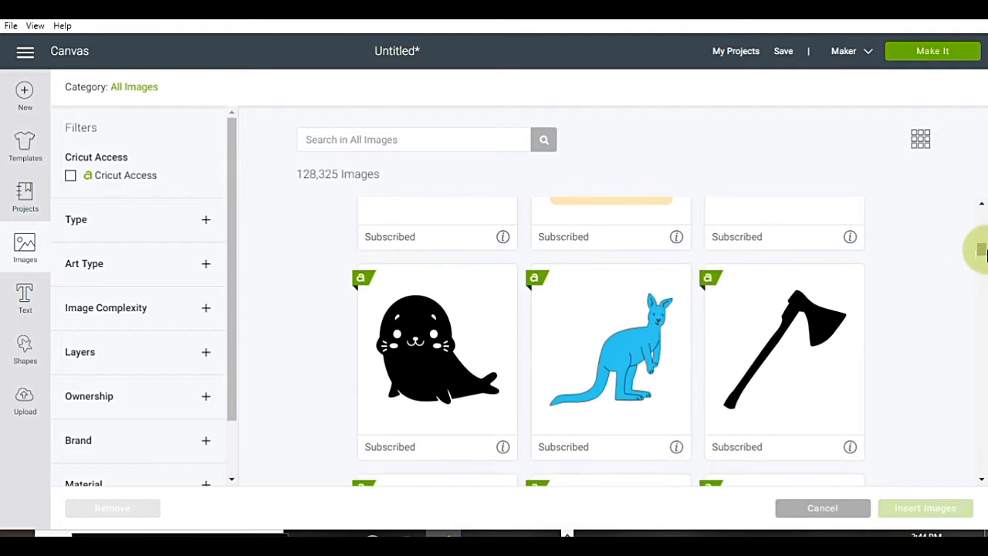
{"action": "scroll", "scroll_direction": "down", "scroll_amount": 3}
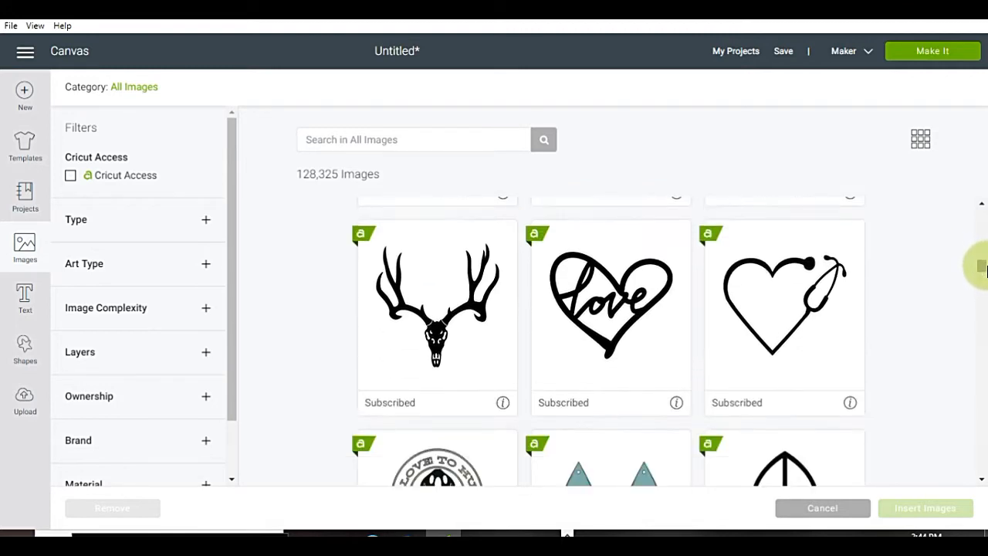
{"action": "scroll", "scroll_direction": "down", "scroll_amount": 3}
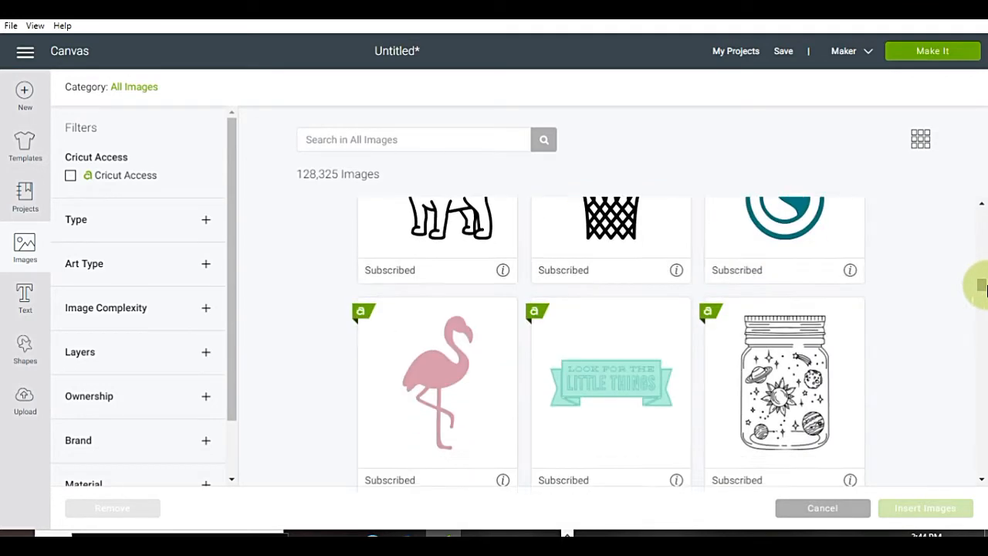
{"action": "scroll", "scroll_direction": "down", "scroll_amount": 3}
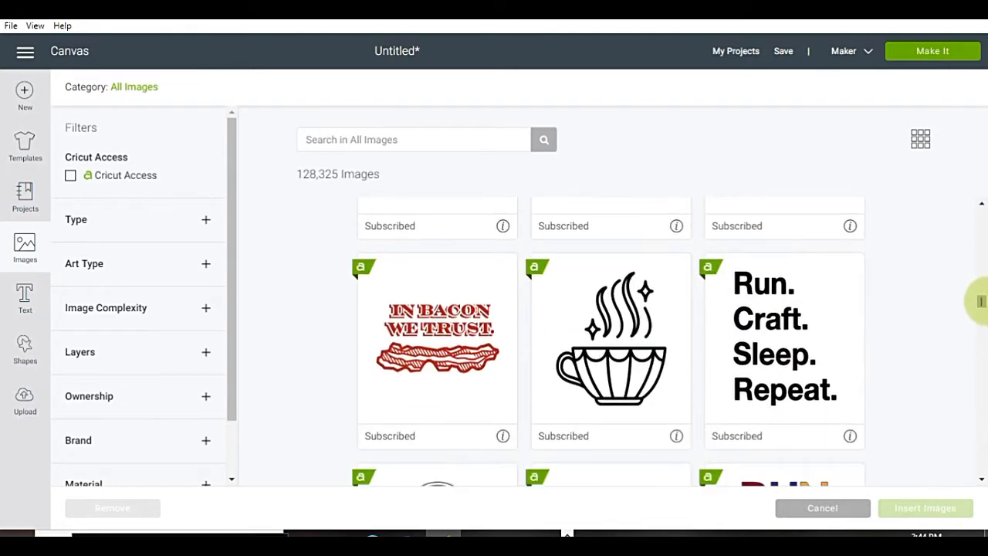
{"action": "scroll", "scroll_direction": "down", "scroll_amount": 3}
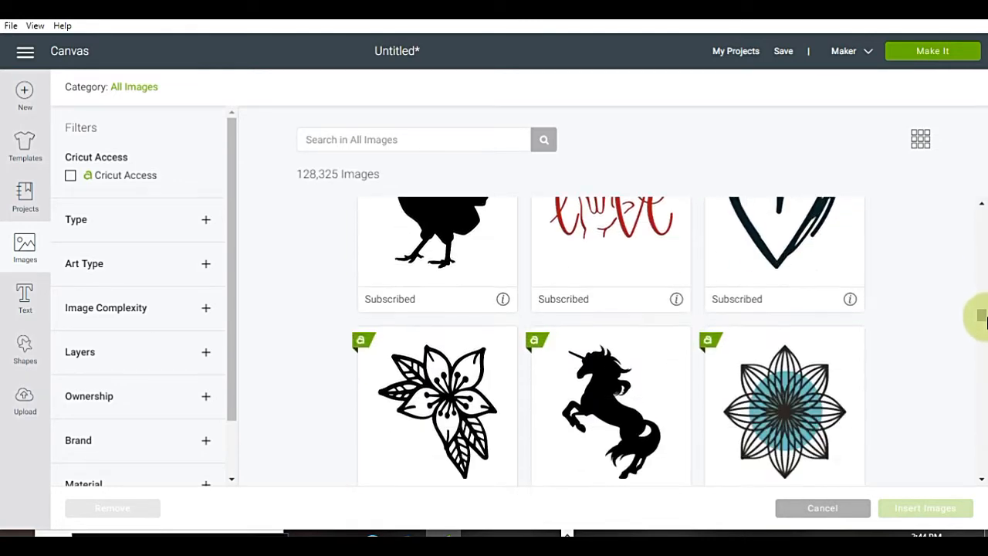
{"action": "scroll", "scroll_direction": "down", "scroll_amount": 3}
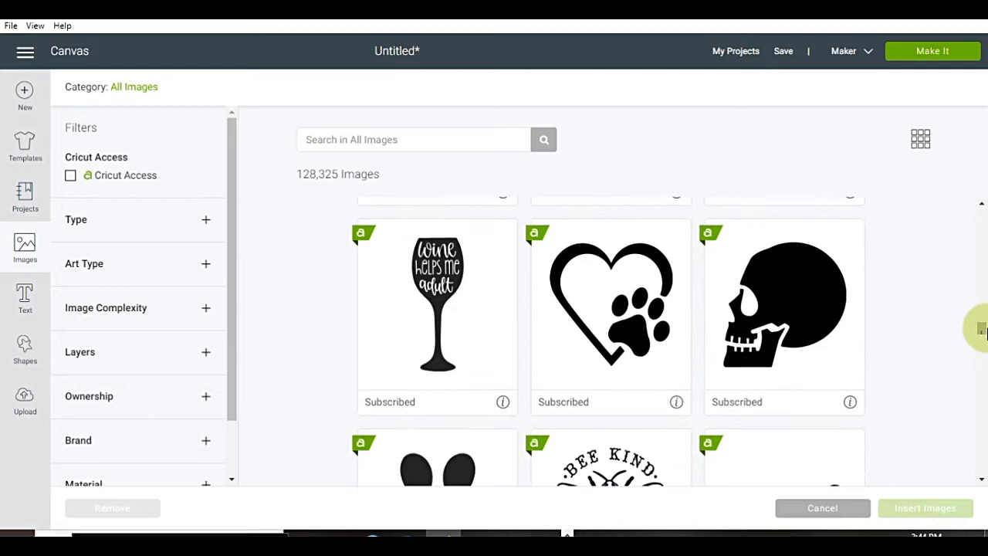
{"action": "left_click", "coordinate": [610, 308]}
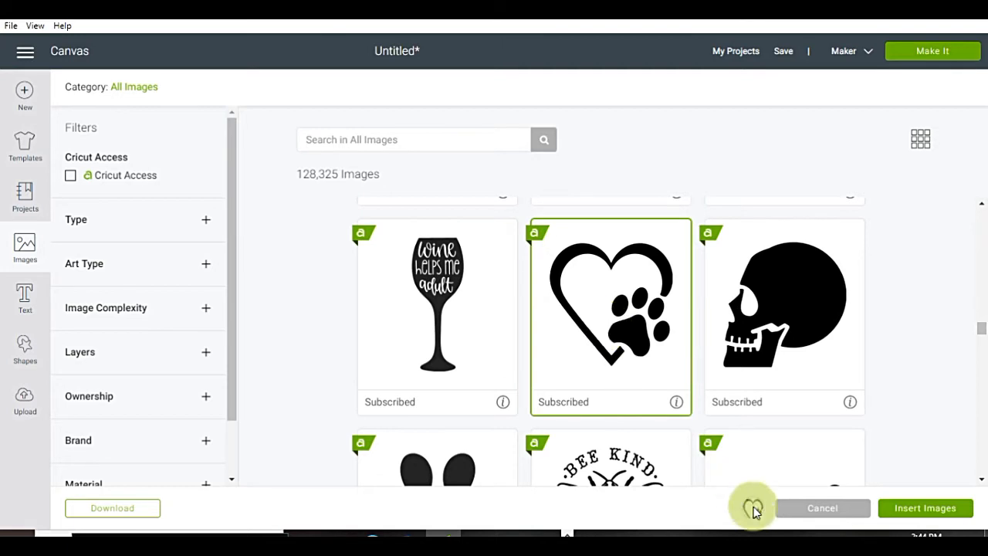
{"action": "mouse_move", "coordinate": [918, 509]}
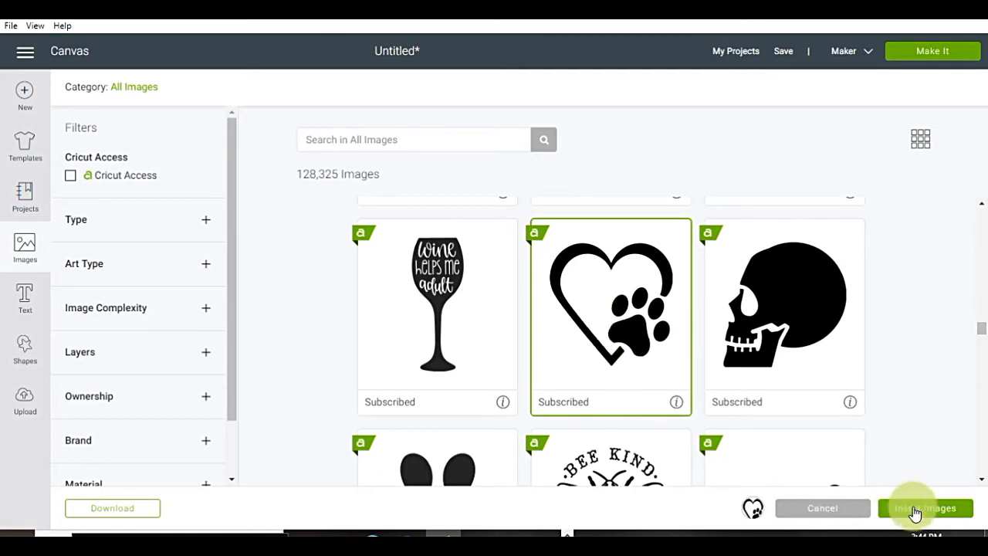
Step: Insert the paw-print heart, duplicate it, place a large copy left and a smaller one lower right
{"action": "left_click", "coordinate": [924, 508]}
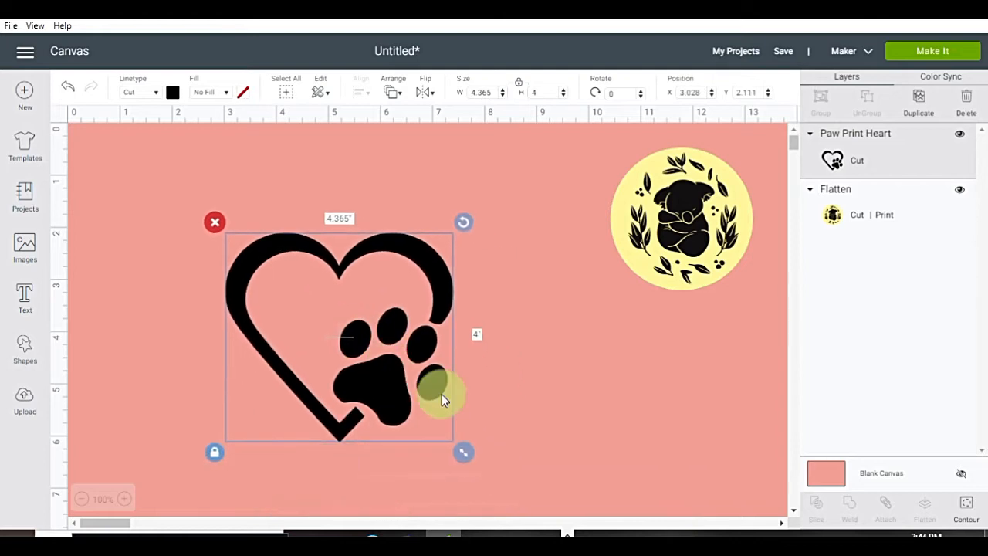
{"action": "left_click_drag", "start_coordinate": [463, 452], "coordinate": [407, 400]}
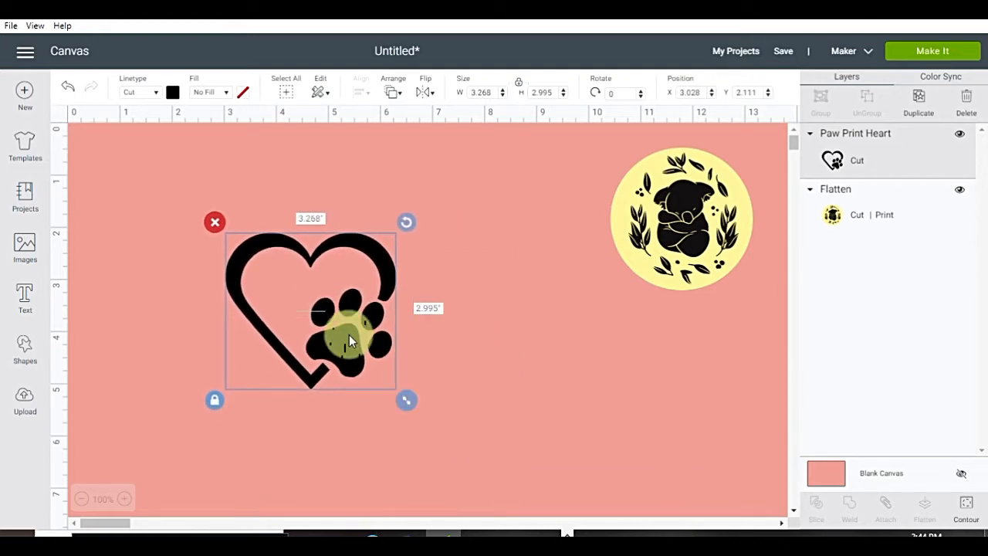
{"action": "left_click_drag", "start_coordinate": [347, 339], "coordinate": [389, 331]}
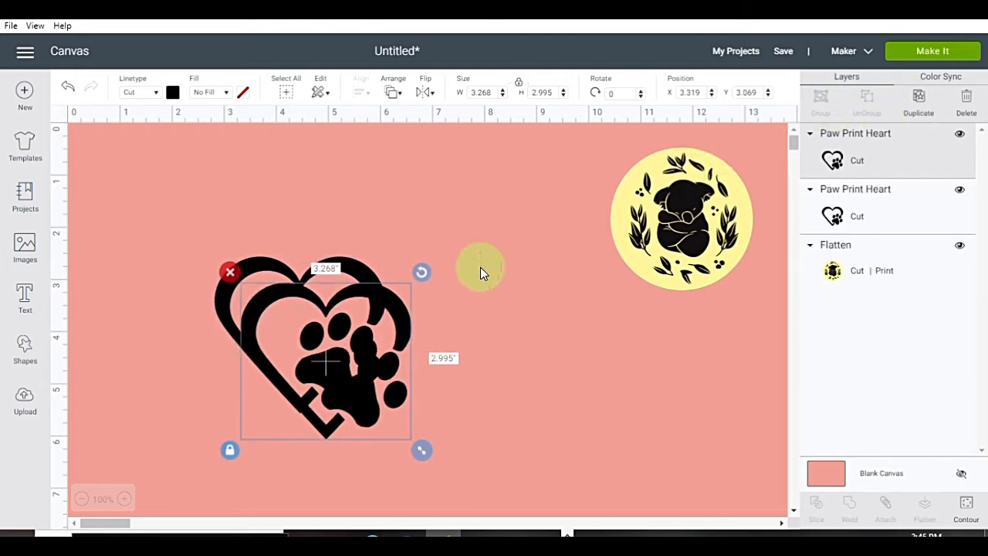
{"action": "left_click_drag", "start_coordinate": [324, 351], "coordinate": [679, 386]}
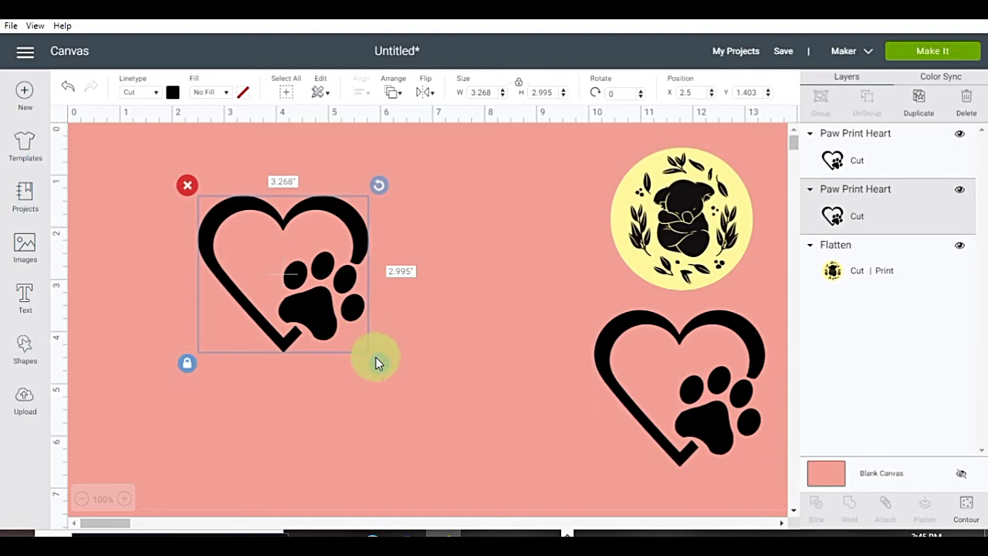
{"action": "left_click_drag", "start_coordinate": [377, 363], "coordinate": [491, 465]}
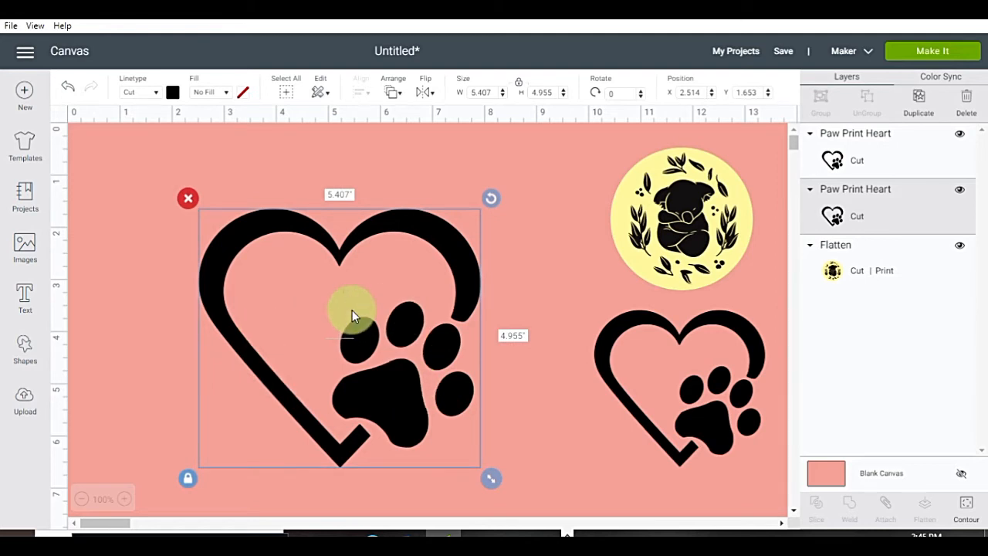
Step: Add a heart shape, enlarge it and move it over the large paw-print heart
{"action": "left_click", "coordinate": [25, 352]}
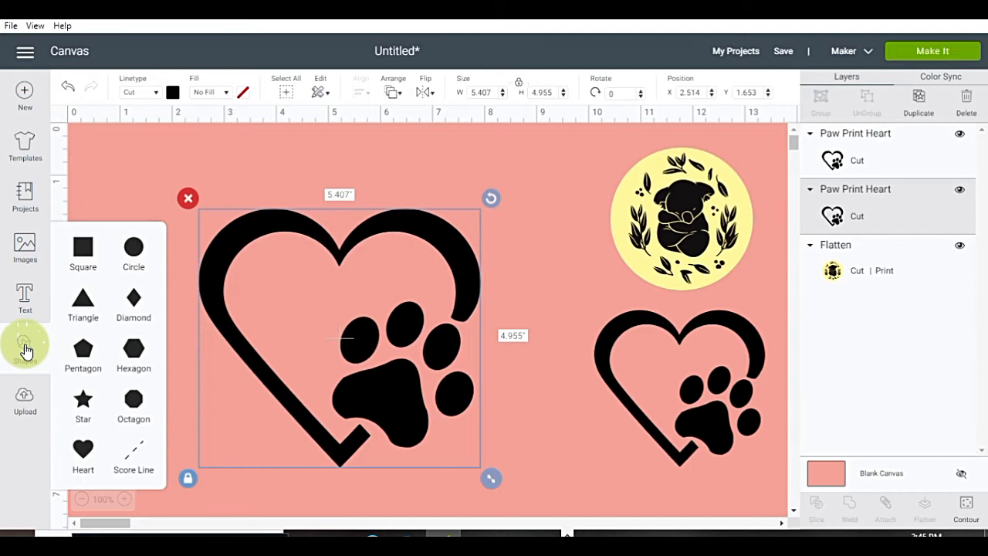
{"action": "mouse_move", "coordinate": [83, 301]}
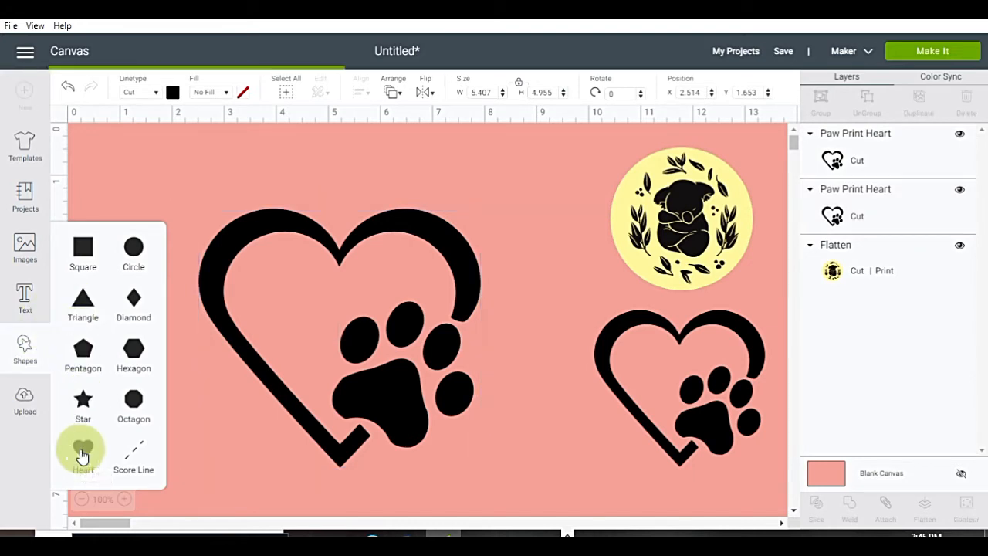
{"action": "left_click", "coordinate": [83, 450]}
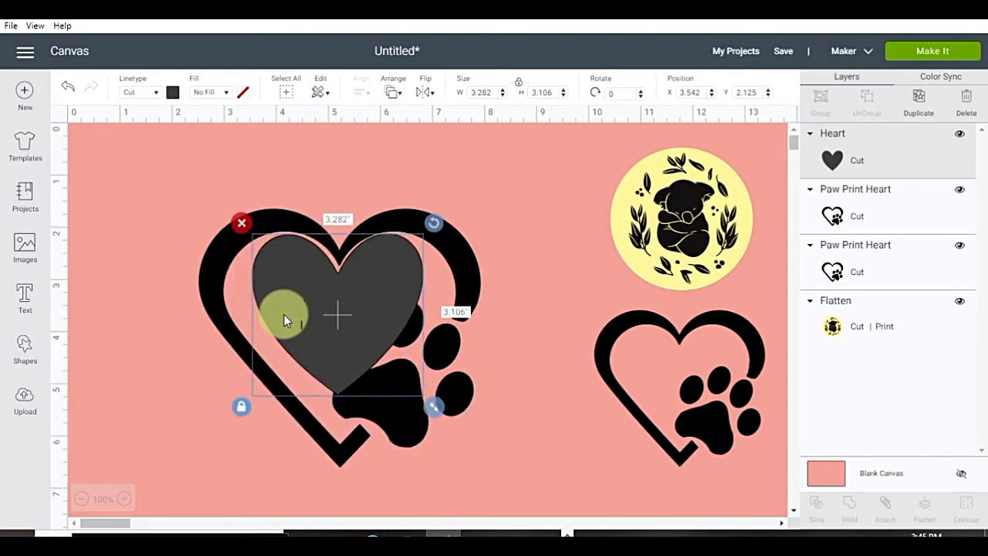
{"action": "left_click_drag", "start_coordinate": [433, 407], "coordinate": [483, 453]}
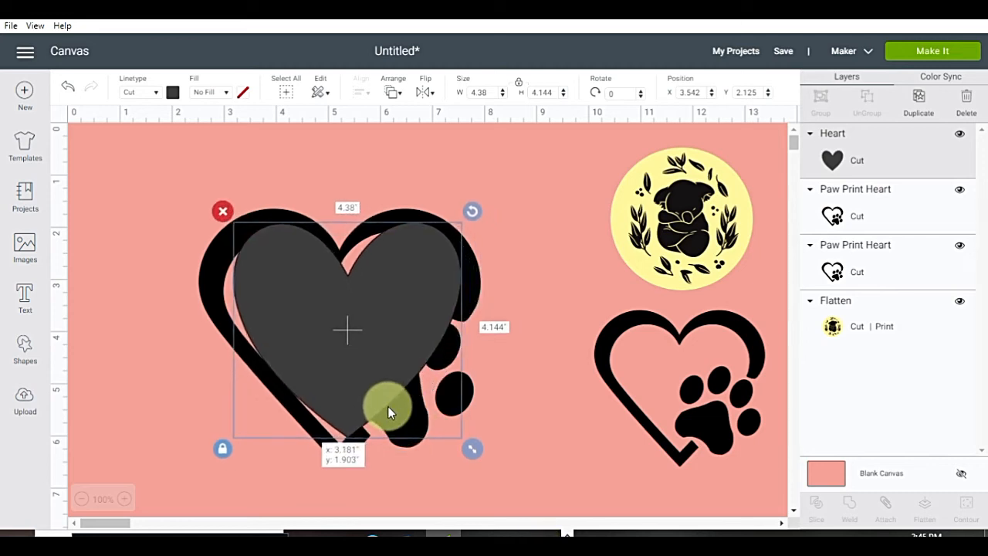
{"action": "left_click_drag", "start_coordinate": [389, 411], "coordinate": [355, 469]}
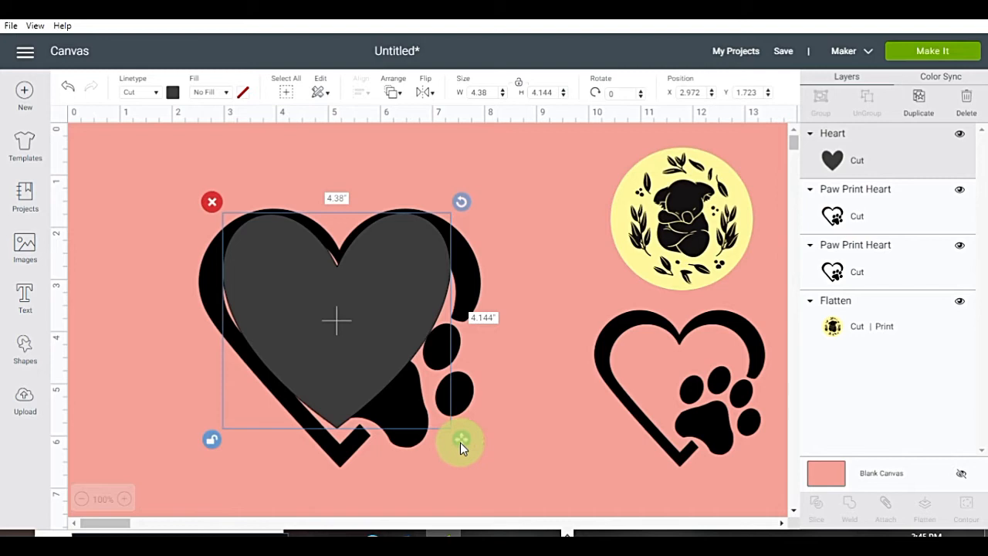
Step: Enlarge the heart further and centre it precisely over the paw-print heart
{"action": "left_click_drag", "start_coordinate": [462, 440], "coordinate": [472, 469]}
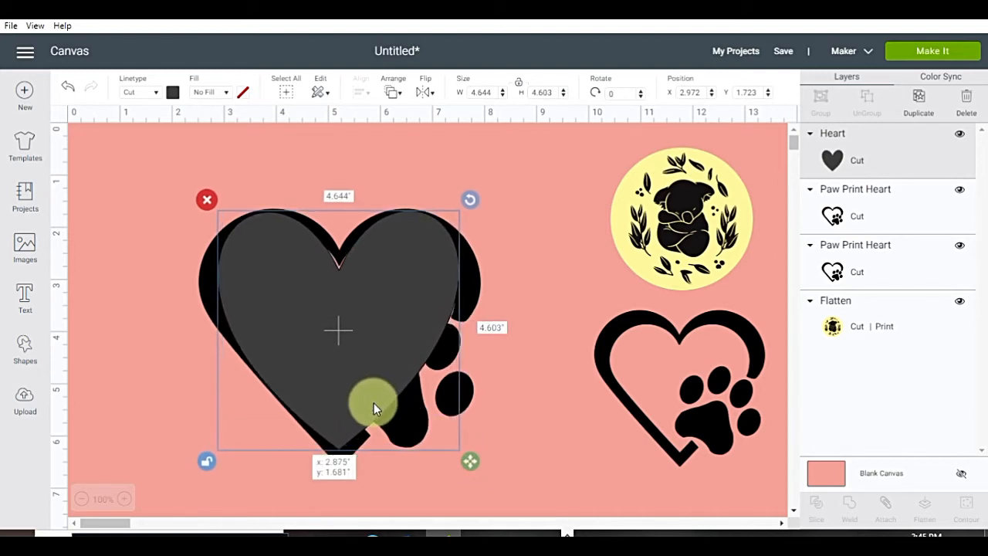
{"action": "left_click_drag", "start_coordinate": [374, 405], "coordinate": [378, 410]}
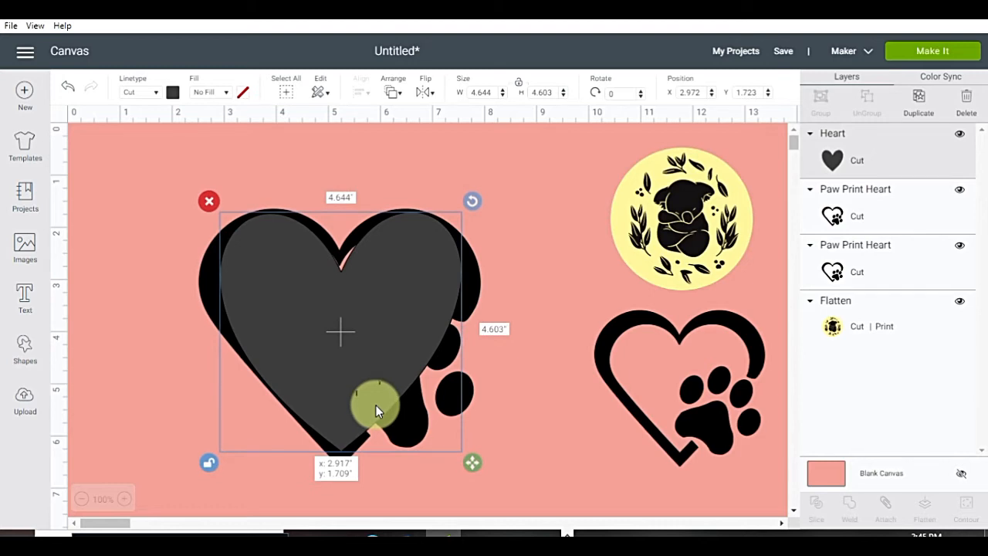
{"action": "left_click_drag", "start_coordinate": [378, 409], "coordinate": [386, 414]}
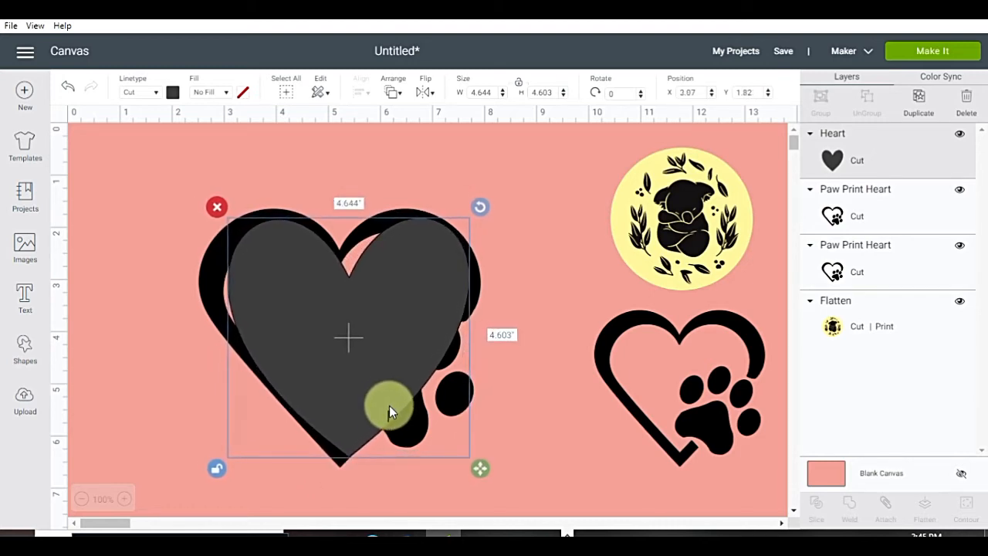
{"action": "mouse_move", "coordinate": [521, 432]}
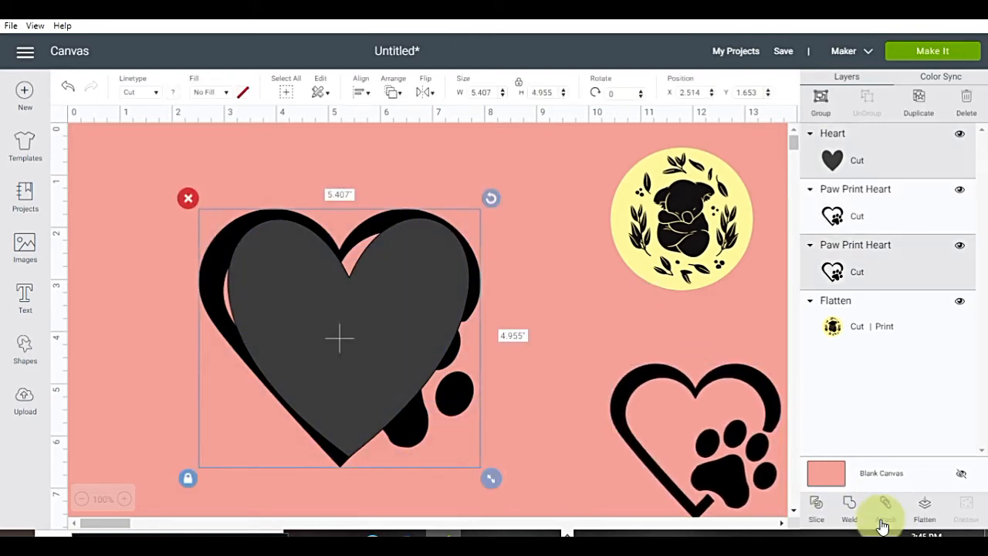
Step: Weld the heart and paw-print copy into one backdrop shape and colour it yellow
{"action": "left_click", "coordinate": [849, 506]}
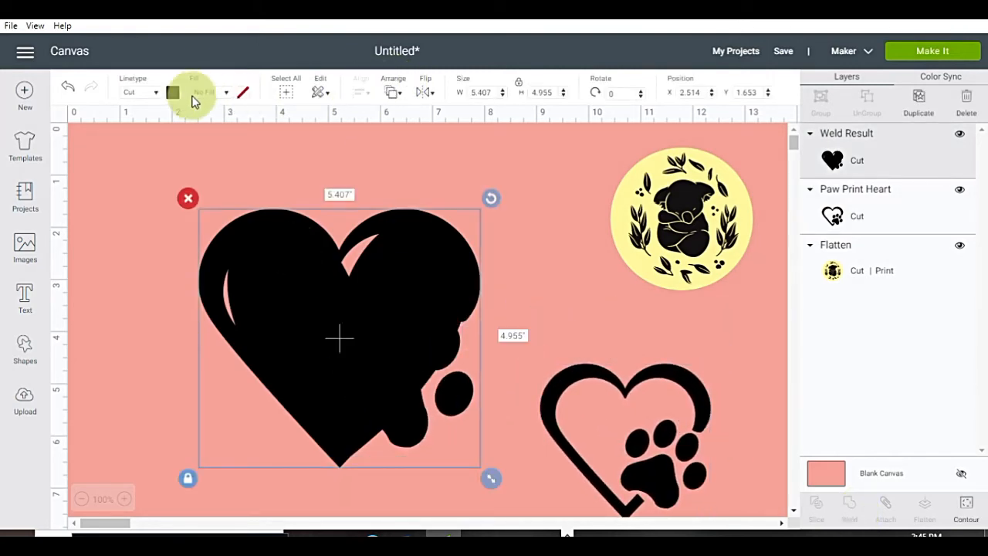
{"action": "left_click", "coordinate": [173, 93]}
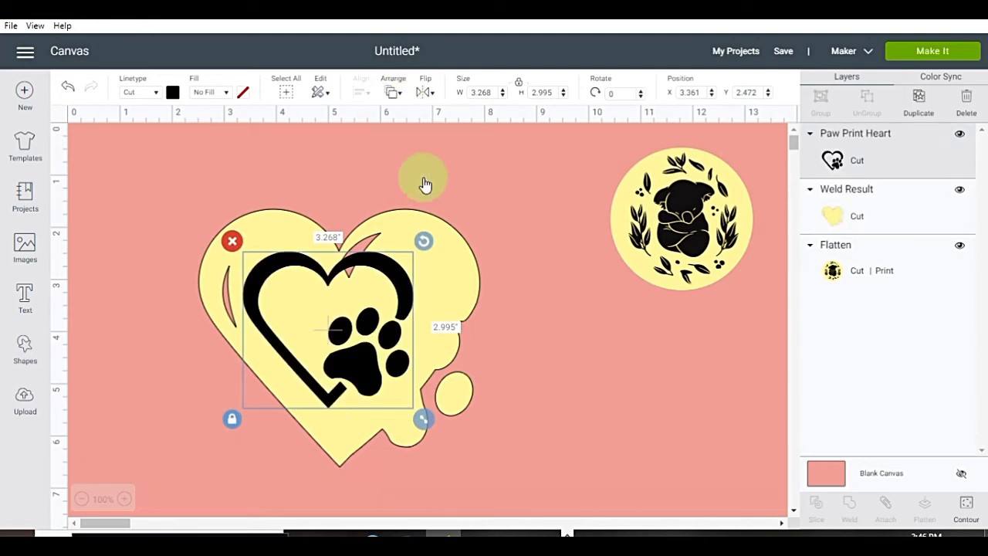
Step: Position the paw-print heart on the yellow backdrop, then move it aside to expose the backdrop
{"action": "left_click_drag", "start_coordinate": [425, 183], "coordinate": [398, 340]}
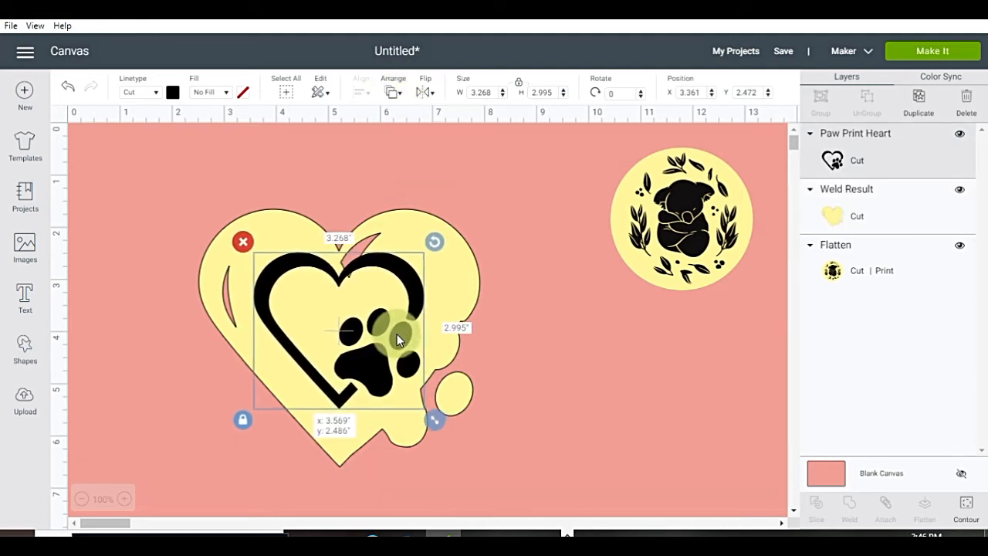
{"action": "left_click_drag", "start_coordinate": [400, 340], "coordinate": [386, 358]}
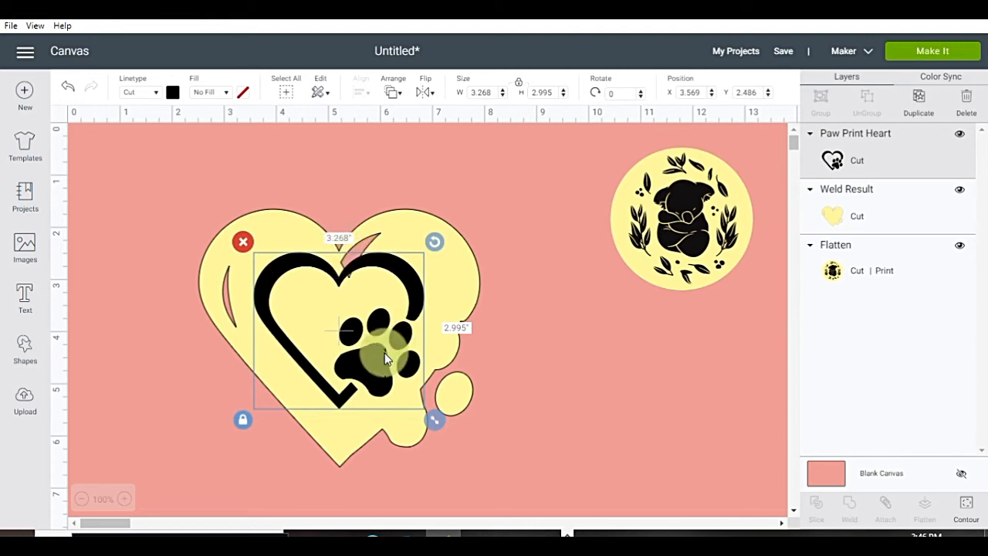
{"action": "left_click_drag", "start_coordinate": [386, 358], "coordinate": [401, 382]}
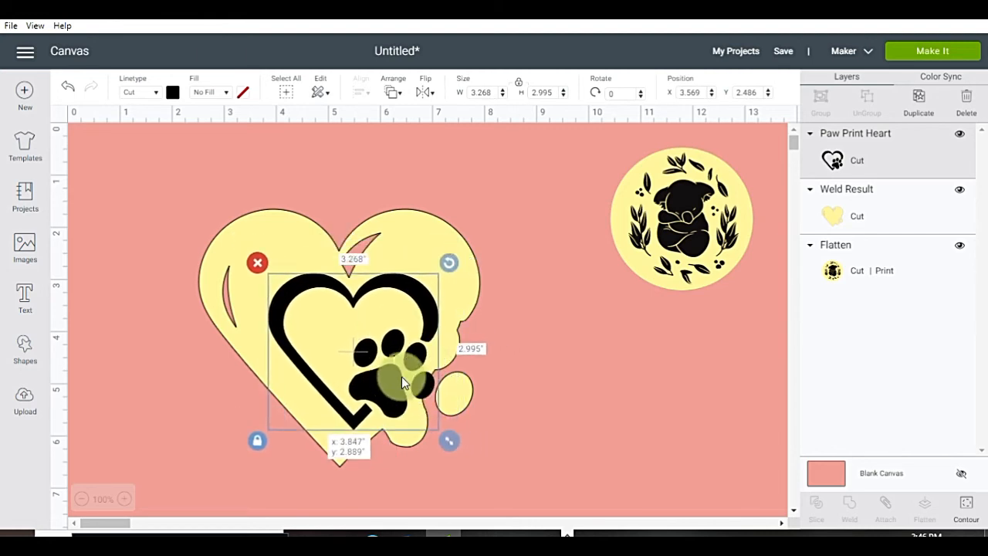
{"action": "left_click_drag", "start_coordinate": [352, 351], "coordinate": [617, 401]}
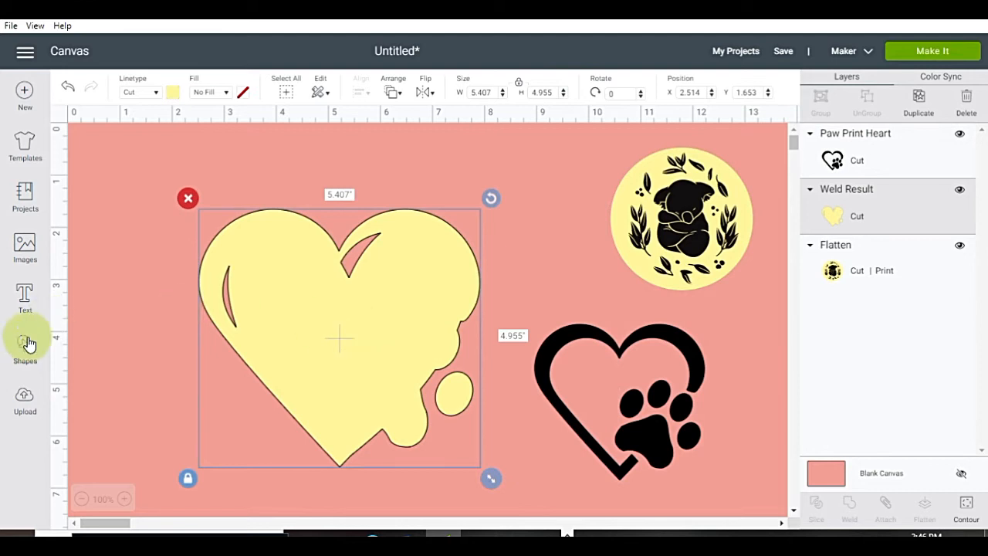
Step: Add a circle over the backdrop's upper-left gap and a duplicate over the right-side gap
{"action": "left_click", "coordinate": [25, 348]}
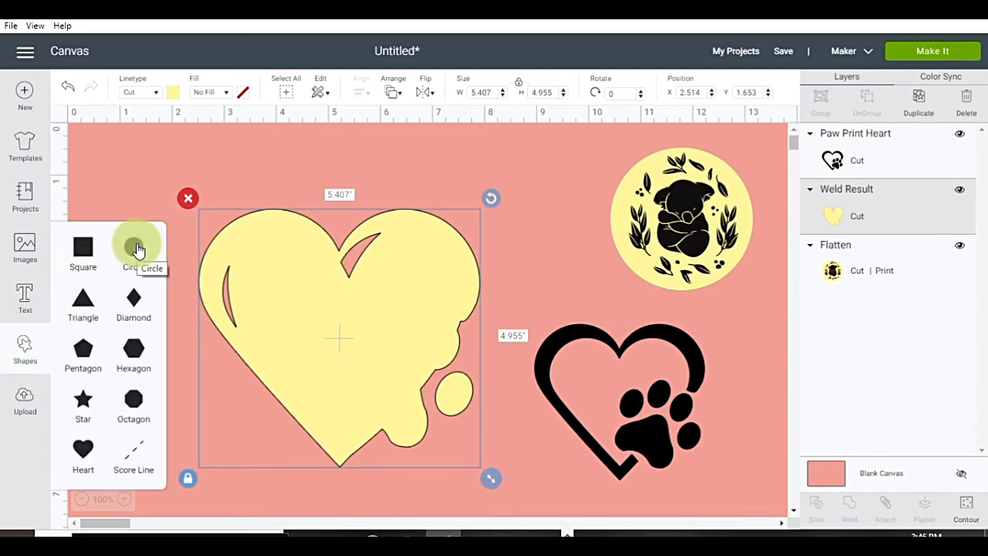
{"action": "left_click", "coordinate": [132, 247]}
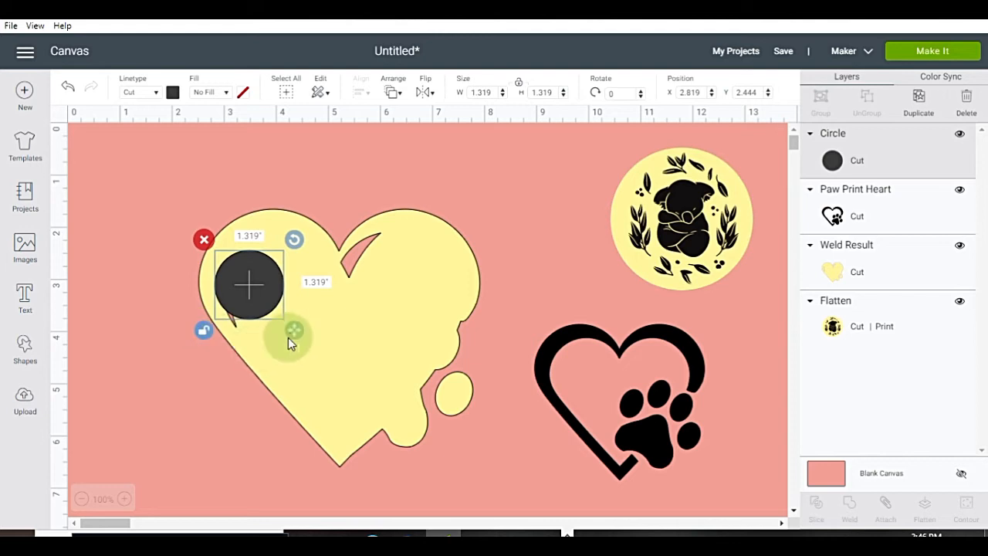
{"action": "left_click_drag", "start_coordinate": [293, 331], "coordinate": [295, 345]}
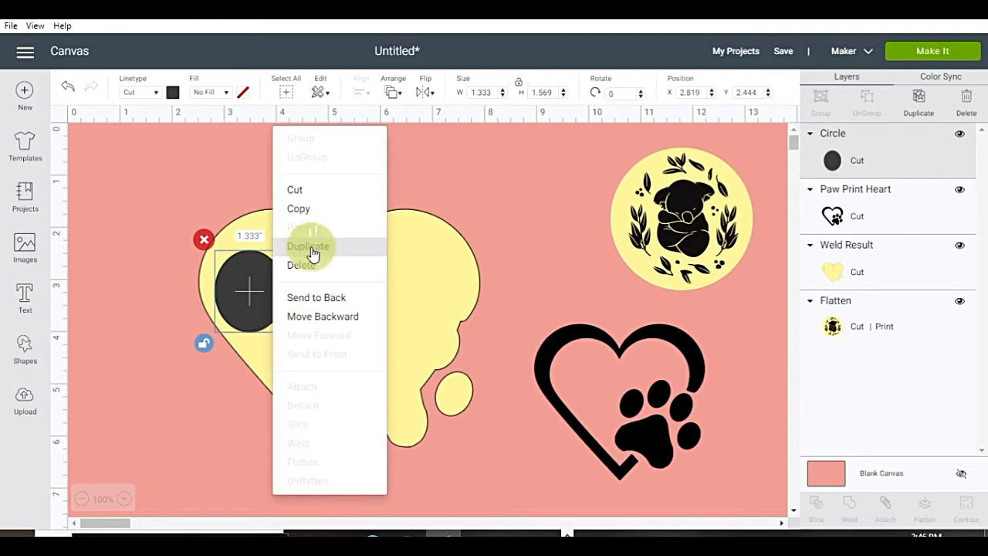
{"action": "left_click", "coordinate": [309, 246]}
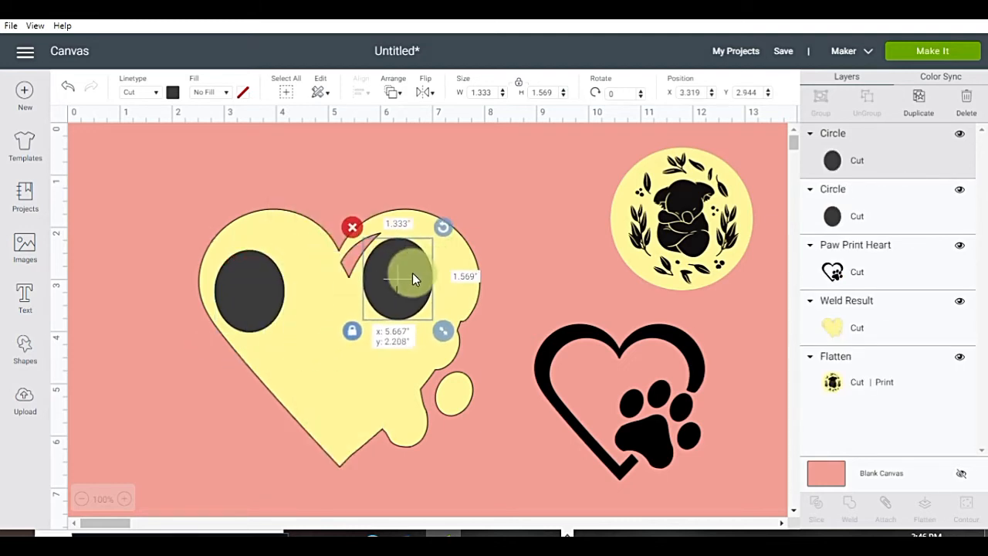
{"action": "left_click_drag", "start_coordinate": [414, 278], "coordinate": [378, 271]}
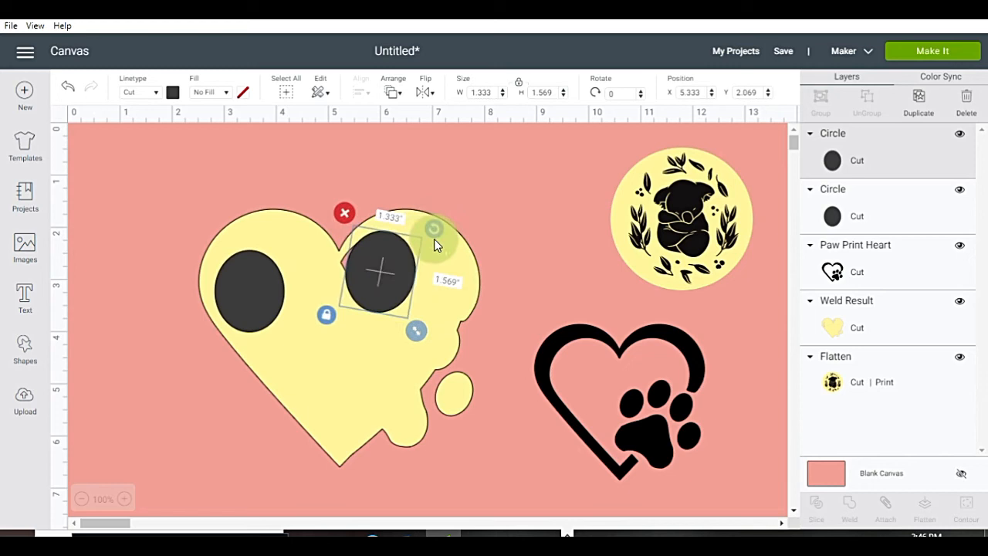
{"action": "left_click_drag", "start_coordinate": [432, 227], "coordinate": [423, 222]}
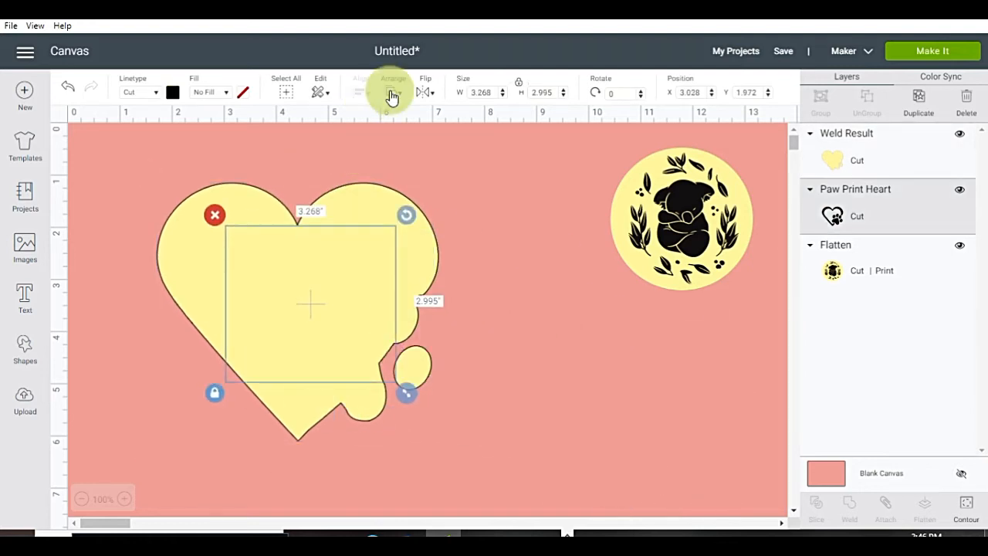
Step: Bring the paw-print heart in front of the backdrop, move it on and enlarge it
{"action": "left_click", "coordinate": [392, 91]}
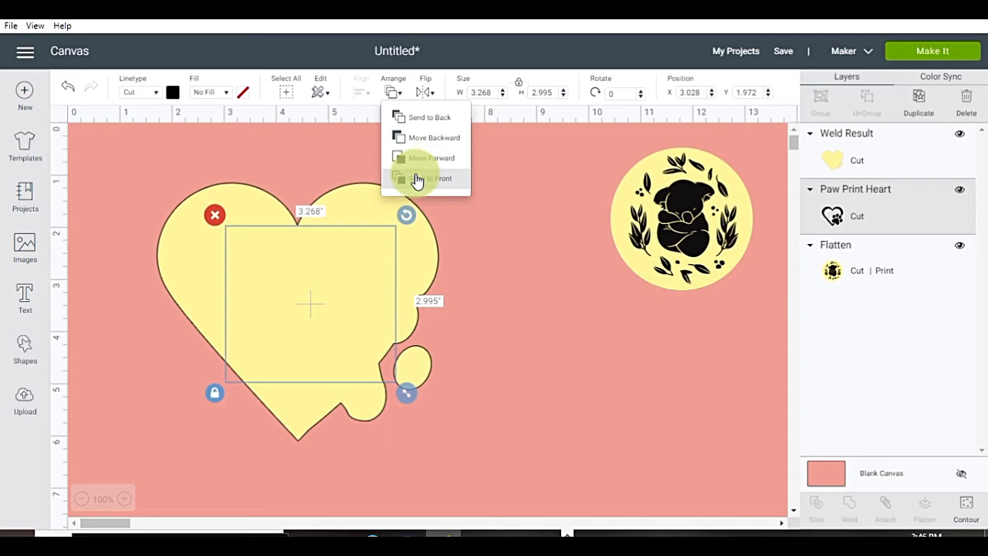
{"action": "left_click", "coordinate": [435, 179]}
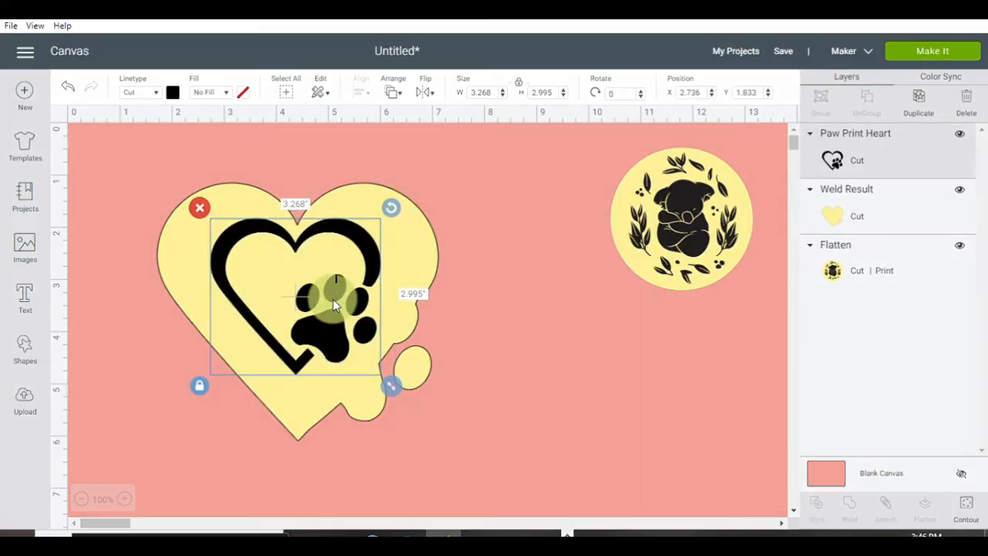
{"action": "left_click_drag", "start_coordinate": [392, 384], "coordinate": [417, 404]}
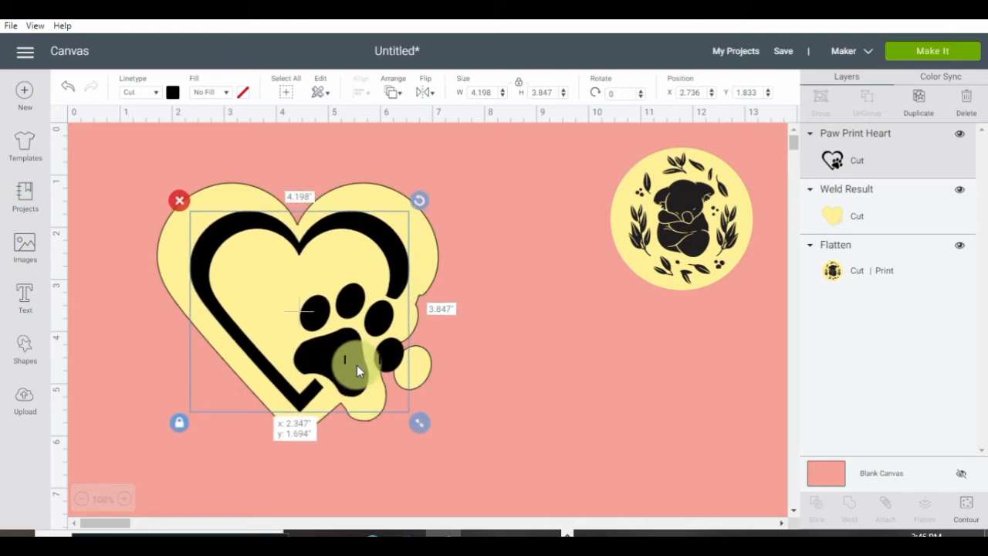
{"action": "left_click_drag", "start_coordinate": [358, 371], "coordinate": [358, 372]}
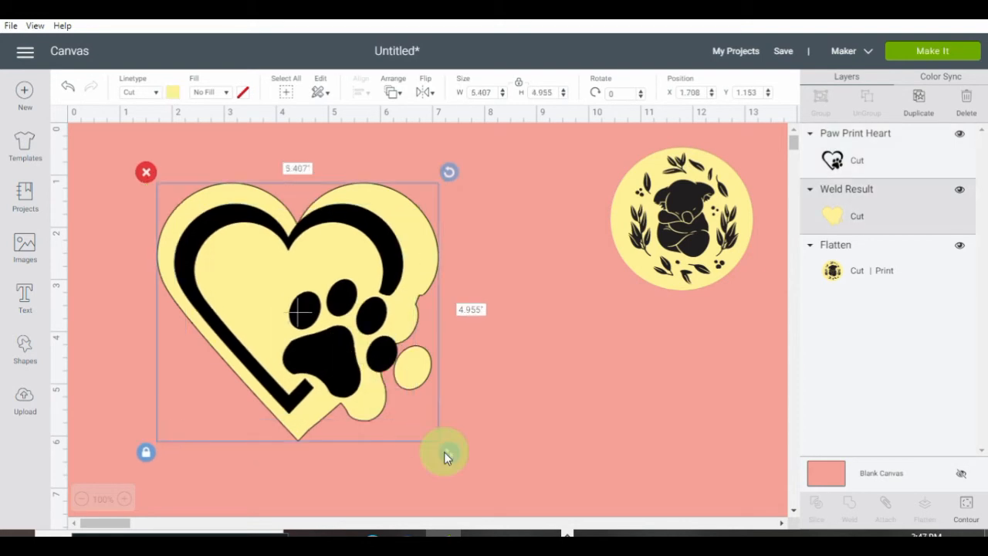
Step: Shrink the yellow backdrop to fit the heart, then set the heart to its right
{"action": "left_click_drag", "start_coordinate": [444, 451], "coordinate": [423, 444]}
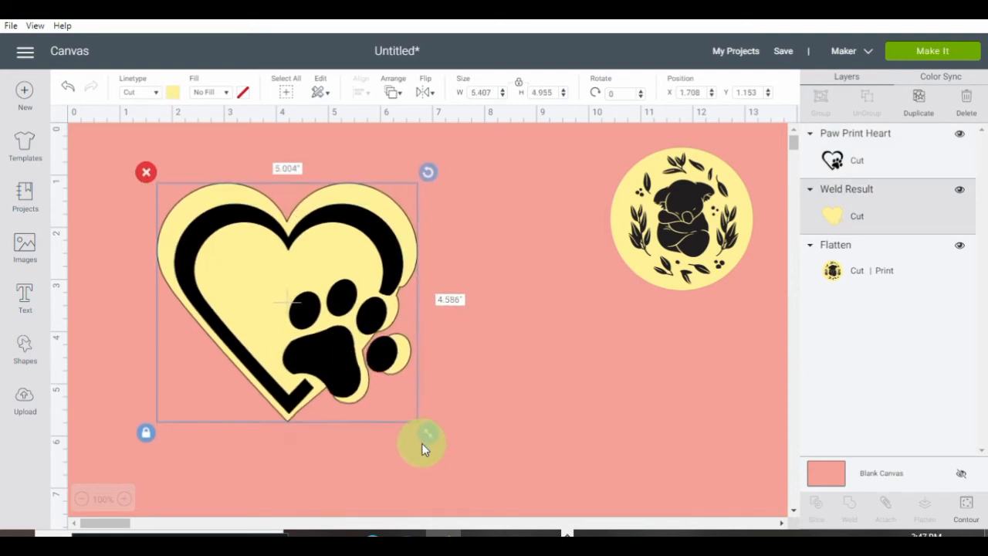
{"action": "left_click_drag", "start_coordinate": [423, 445], "coordinate": [395, 213]}
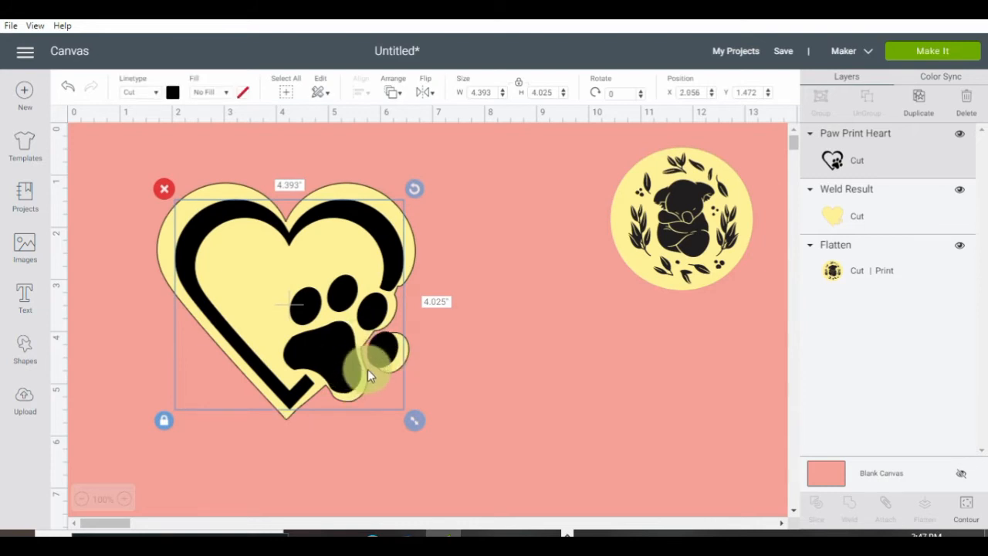
{"action": "left_click_drag", "start_coordinate": [370, 375], "coordinate": [469, 358]}
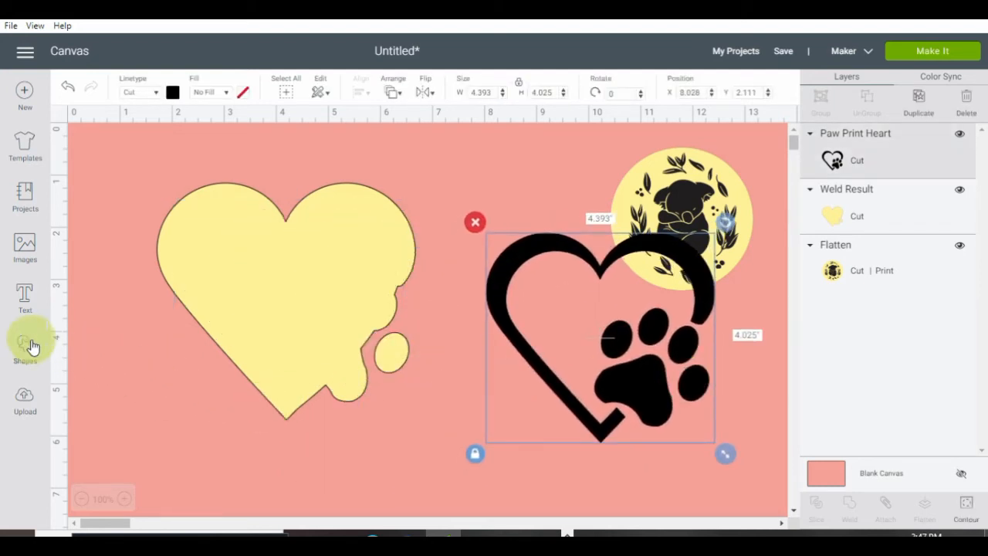
Step: Weld a smaller, tilted oval into the backdrop's lower-right gap
{"action": "left_click", "coordinate": [25, 347]}
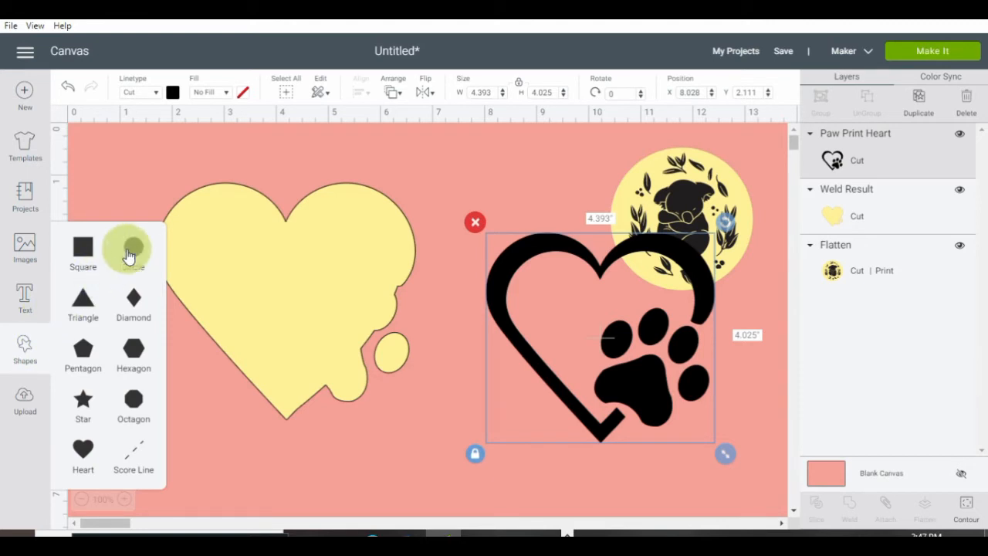
{"action": "mouse_move", "coordinate": [132, 247]}
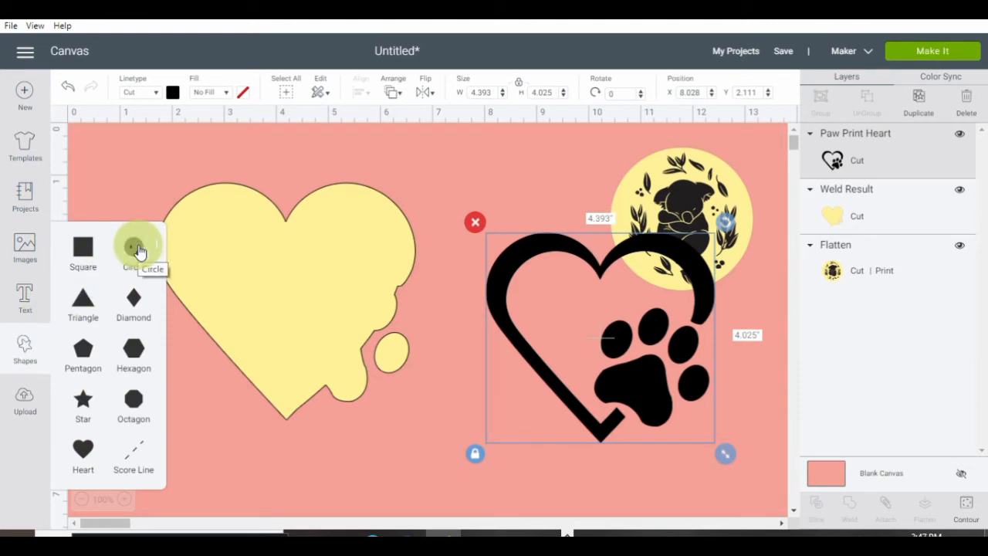
{"action": "left_click", "coordinate": [133, 247]}
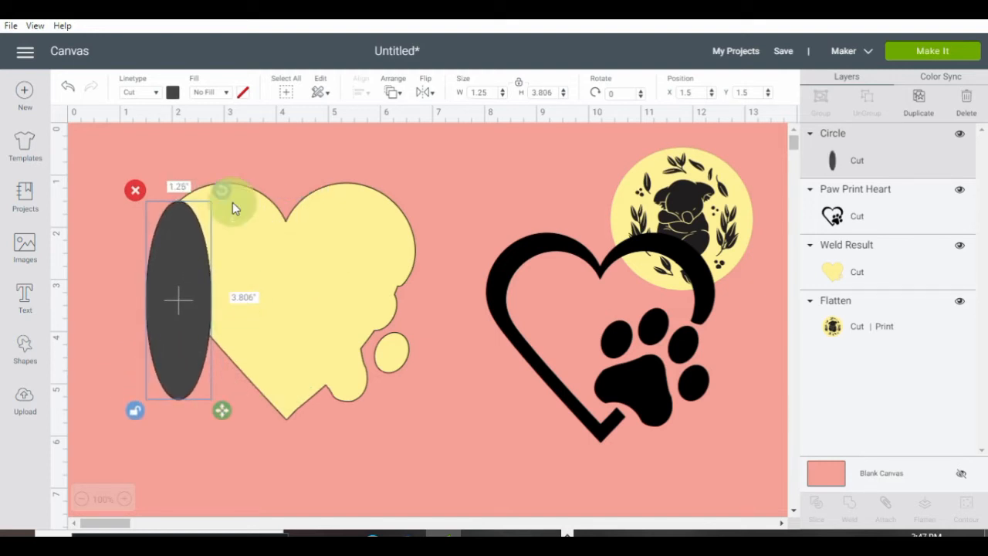
{"action": "left_click_drag", "start_coordinate": [178, 297], "coordinate": [274, 309]}
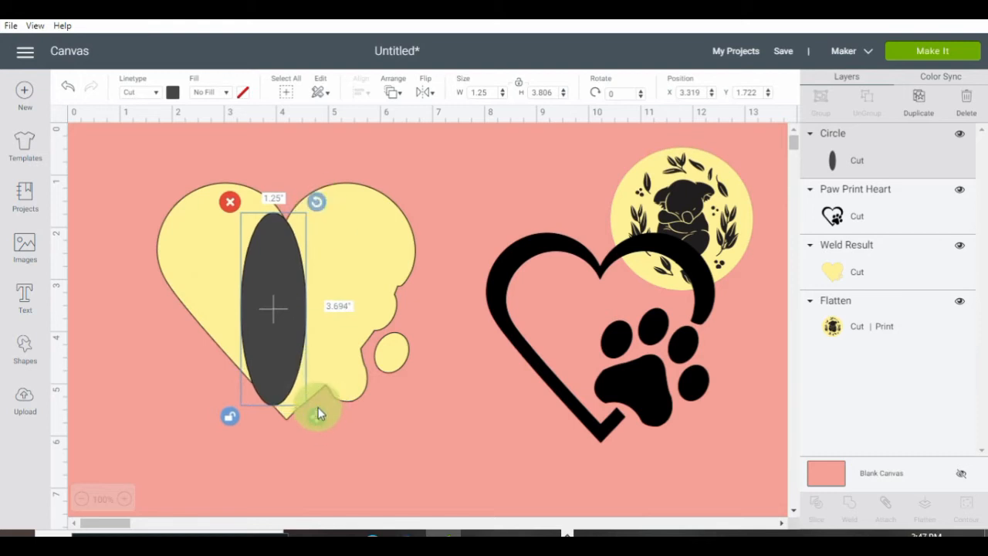
{"action": "left_click_drag", "start_coordinate": [321, 414], "coordinate": [309, 361]}
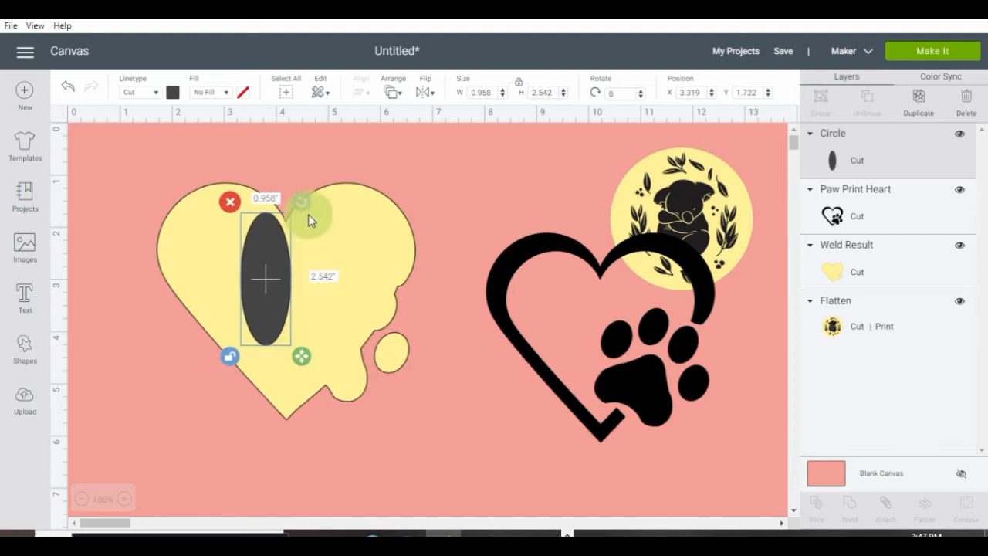
{"action": "left_click_drag", "start_coordinate": [301, 204], "coordinate": [317, 210]}
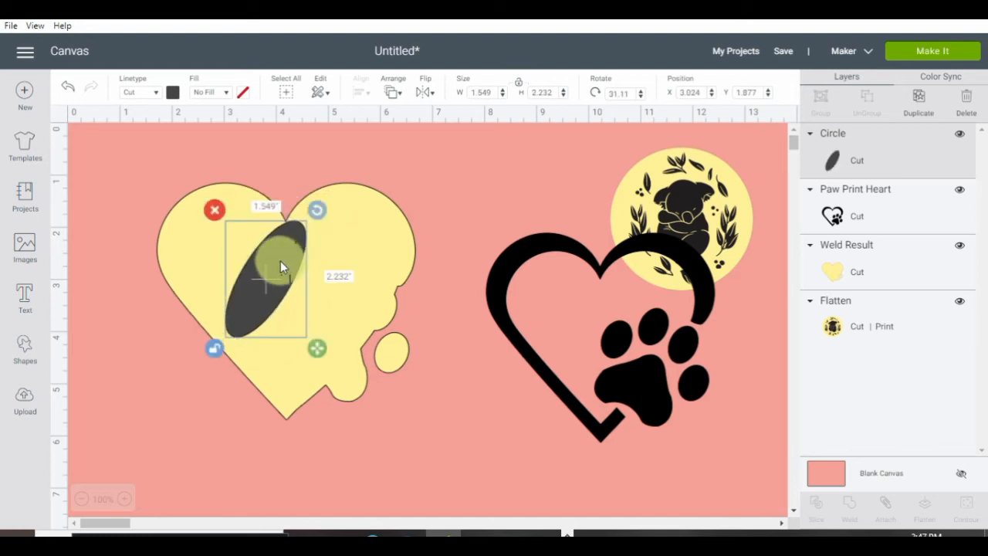
{"action": "left_click_drag", "start_coordinate": [281, 265], "coordinate": [378, 324]}
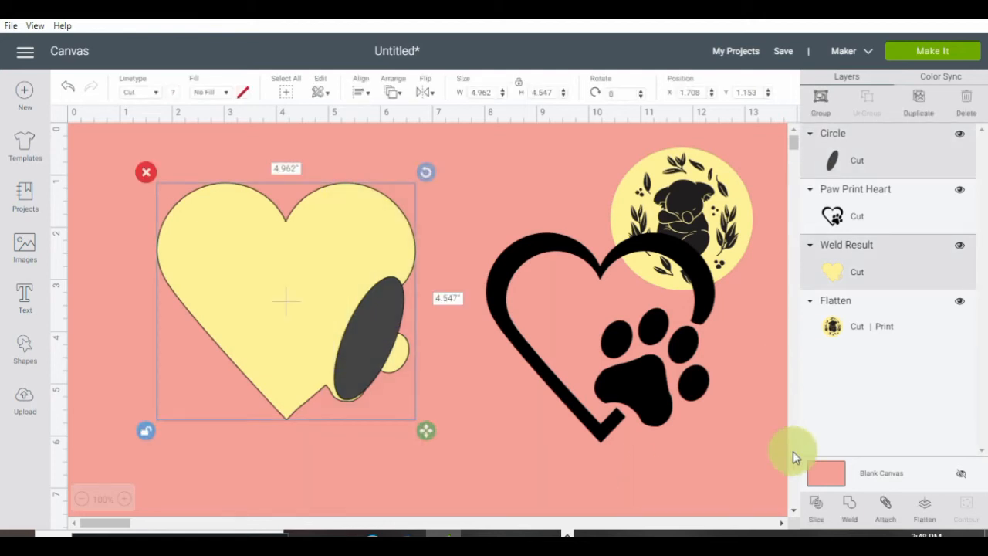
{"action": "left_click", "coordinate": [849, 509]}
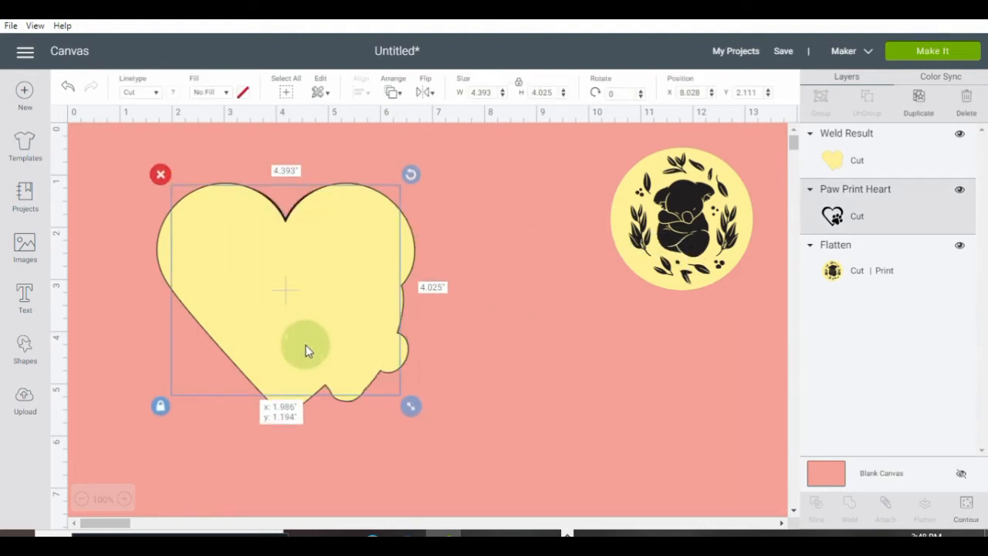
Step: Send the backdrop behind the paw-print heart and enlarge the heart to fit on top
{"action": "left_click", "coordinate": [392, 93]}
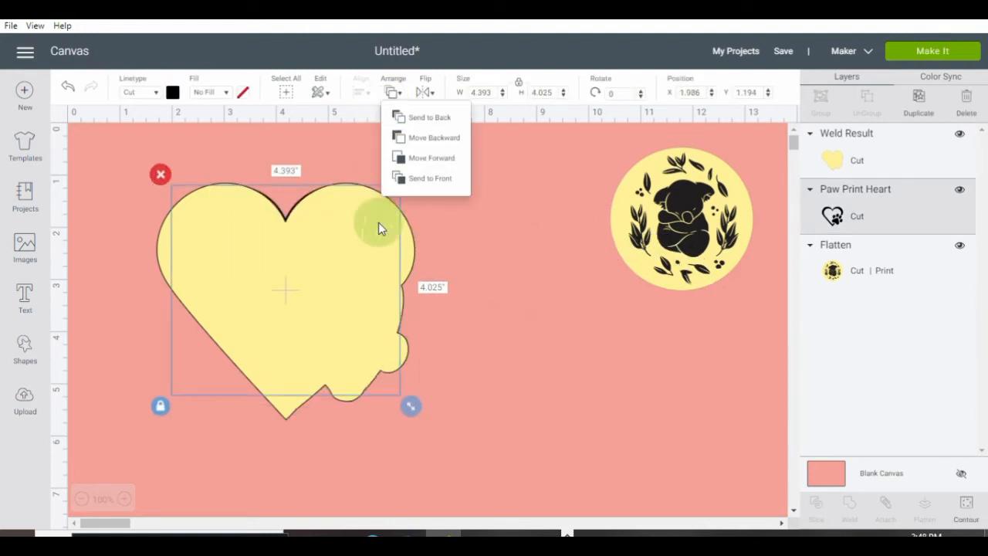
{"action": "left_click", "coordinate": [429, 177]}
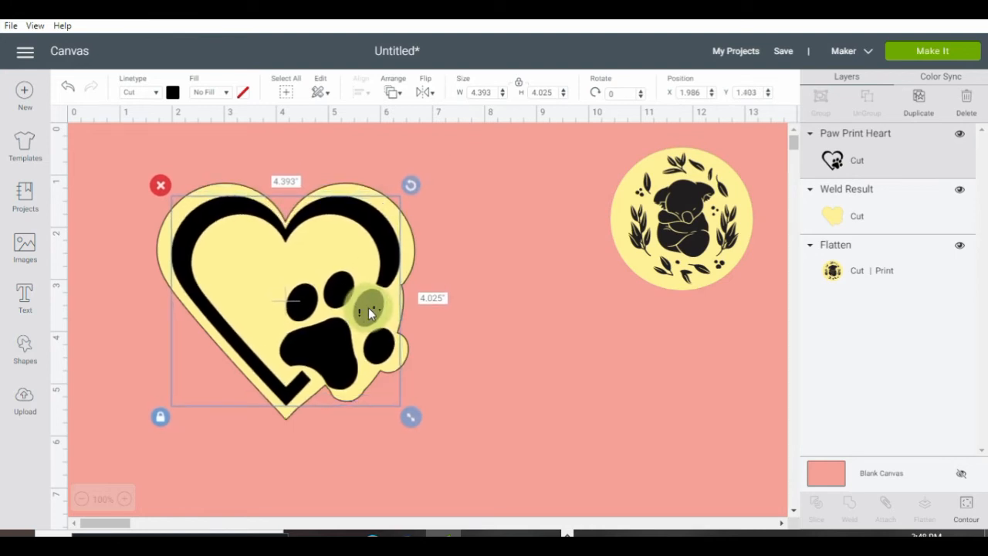
{"action": "left_click_drag", "start_coordinate": [370, 308], "coordinate": [414, 417]}
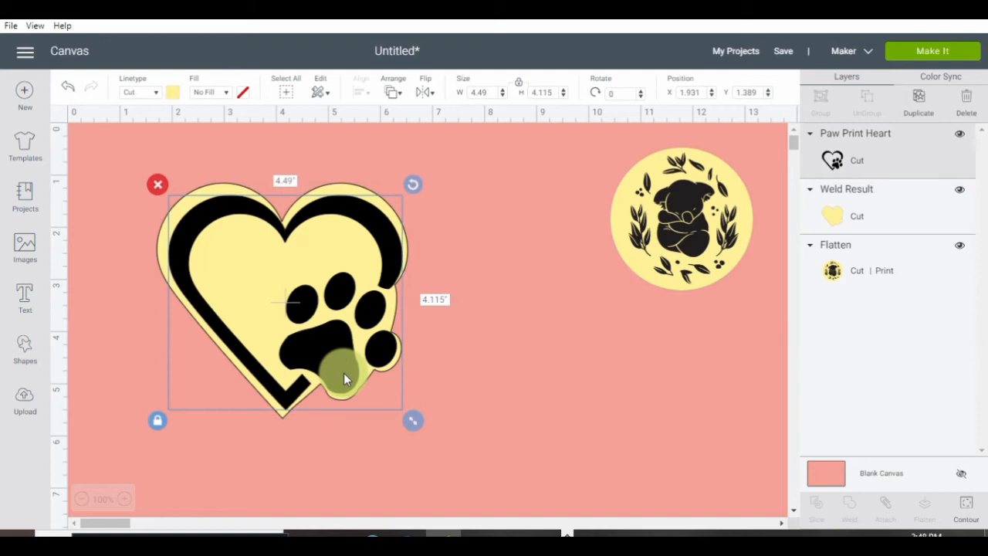
{"action": "left_click_drag", "start_coordinate": [347, 378], "coordinate": [342, 377]}
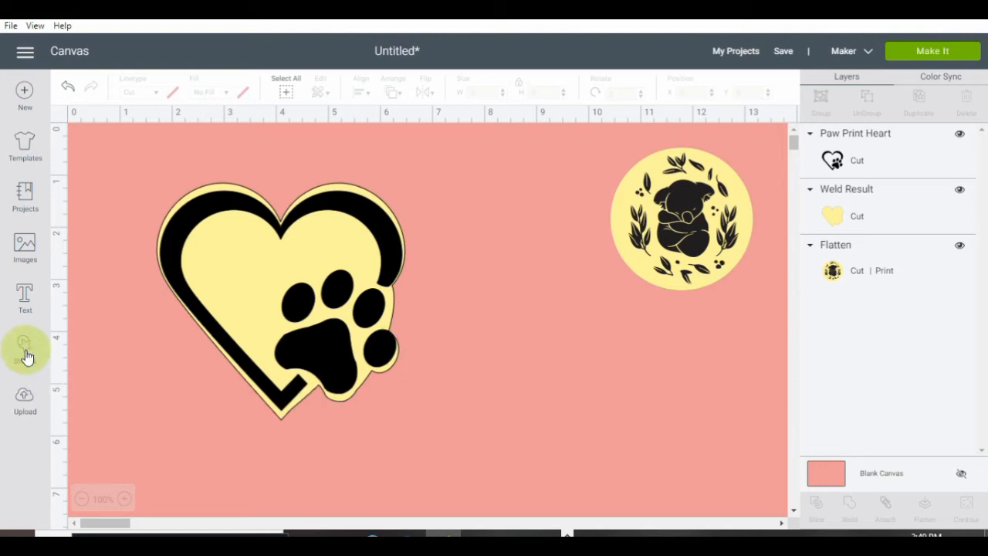
{"action": "left_click", "coordinate": [24, 343]}
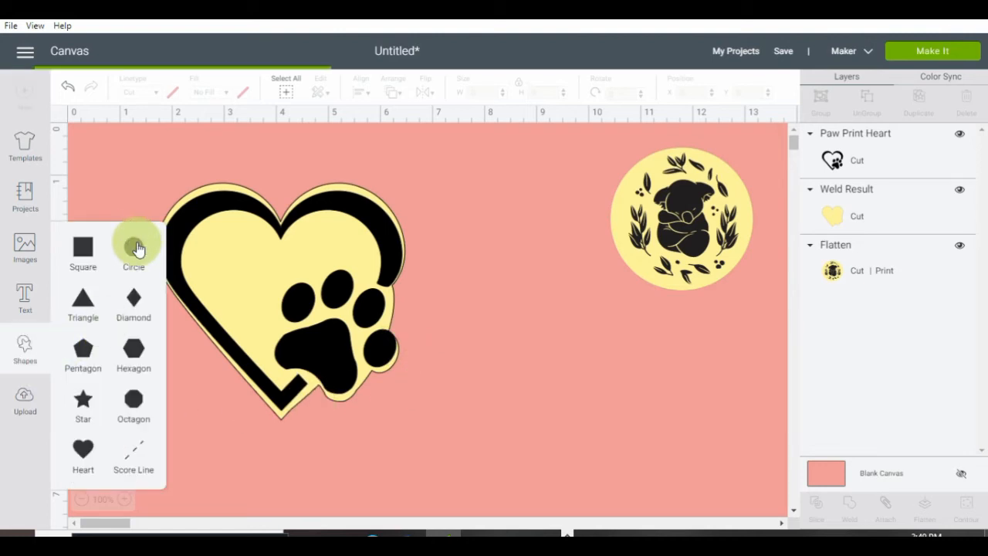
{"action": "left_click", "coordinate": [133, 245]}
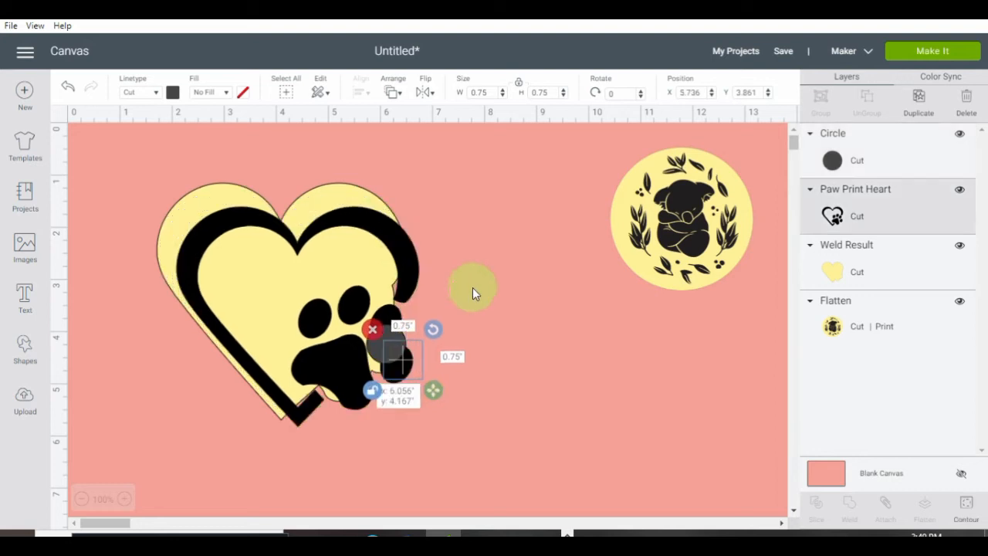
{"action": "left_click_drag", "start_coordinate": [398, 358], "coordinate": [625, 409]}
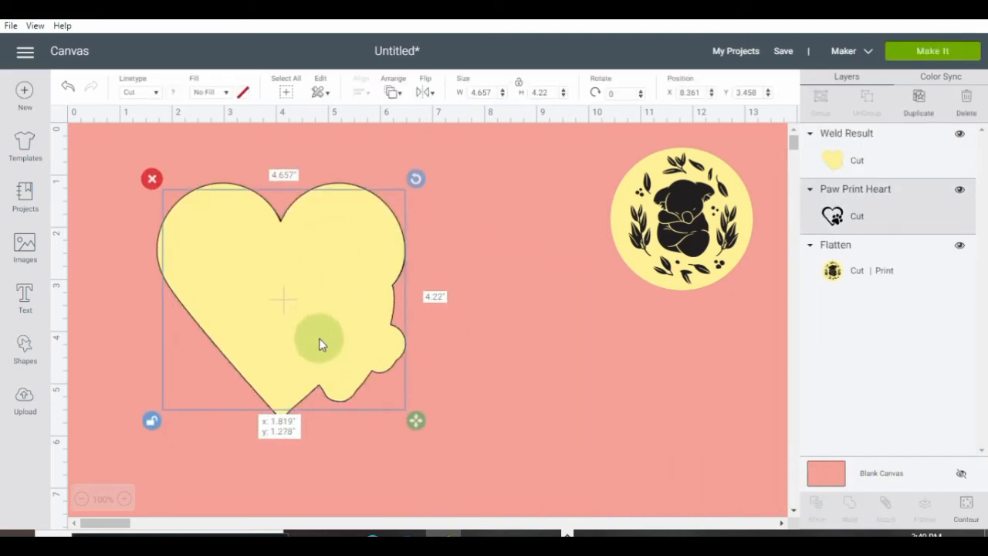
{"action": "left_click", "coordinate": [392, 85]}
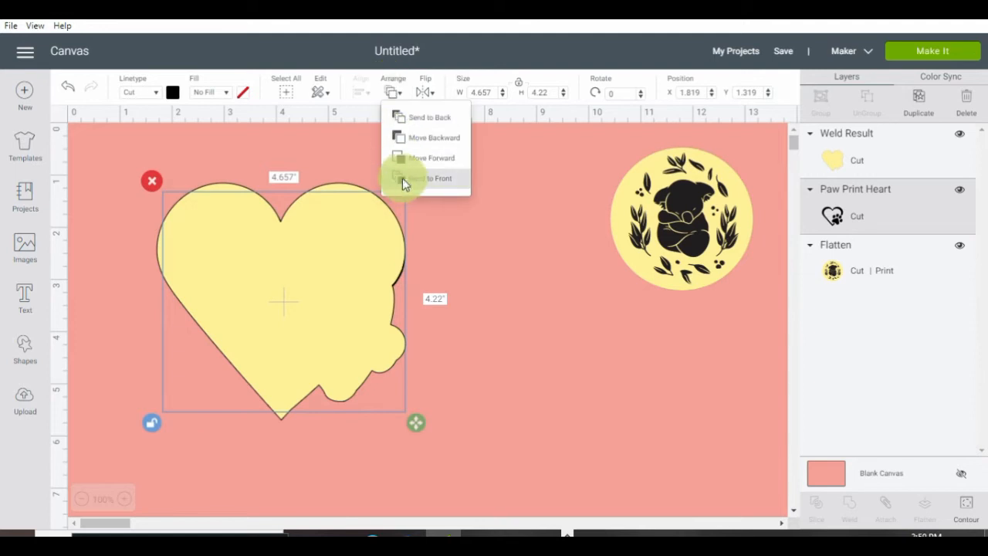
{"action": "left_click", "coordinate": [429, 177]}
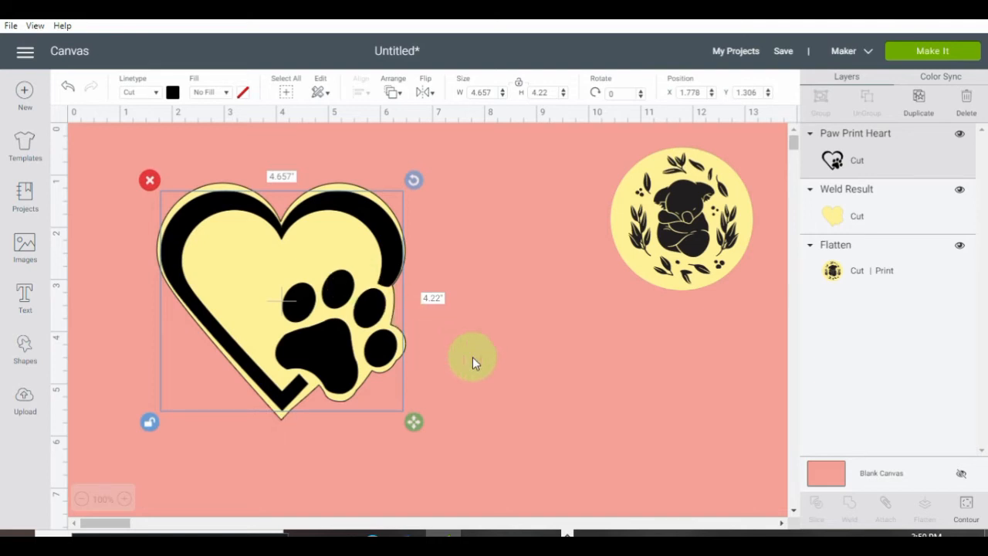
{"action": "left_click", "coordinate": [473, 358]}
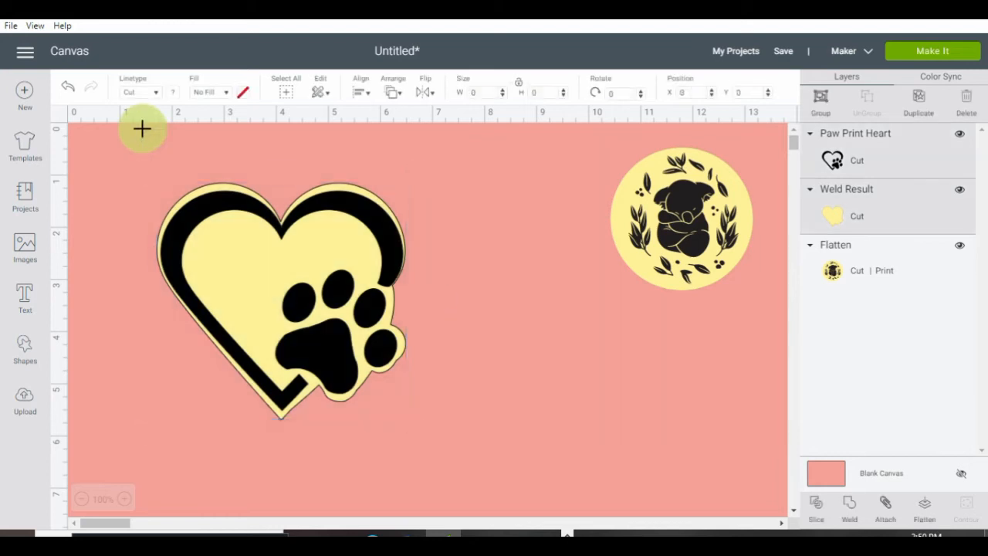
Step: Group and flatten the heart with its backdrop, then shrink it beside the koala
{"action": "left_click", "coordinate": [281, 301]}
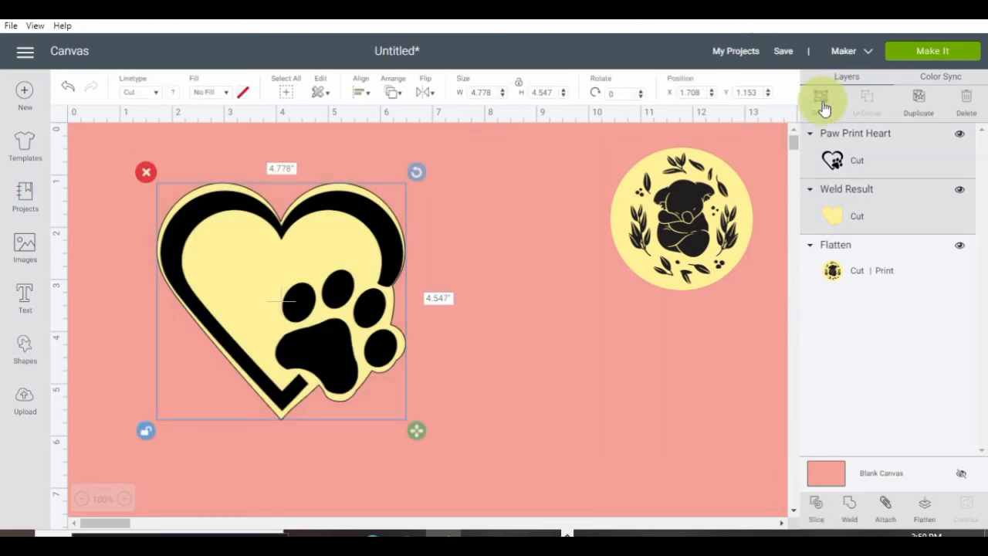
{"action": "left_click", "coordinate": [824, 100]}
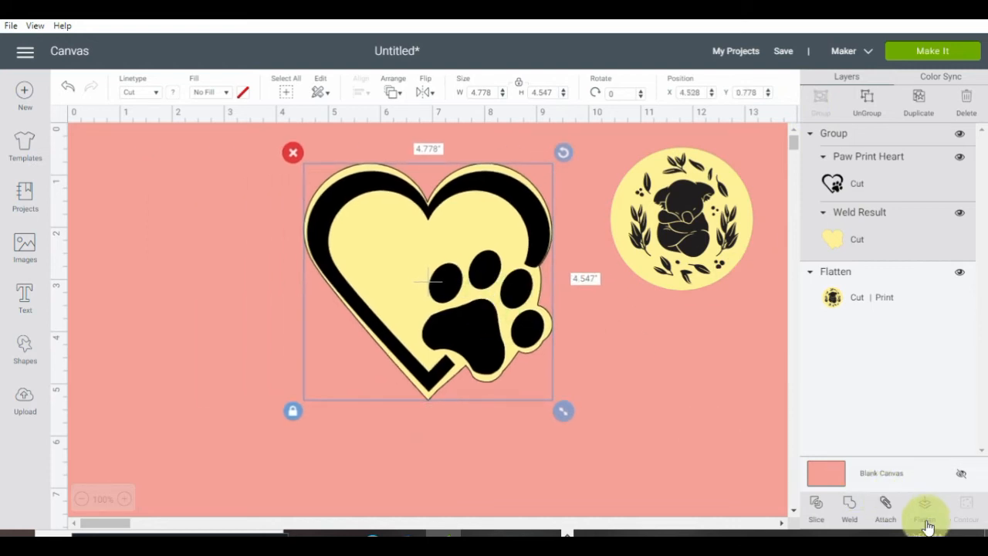
{"action": "left_click", "coordinate": [922, 509]}
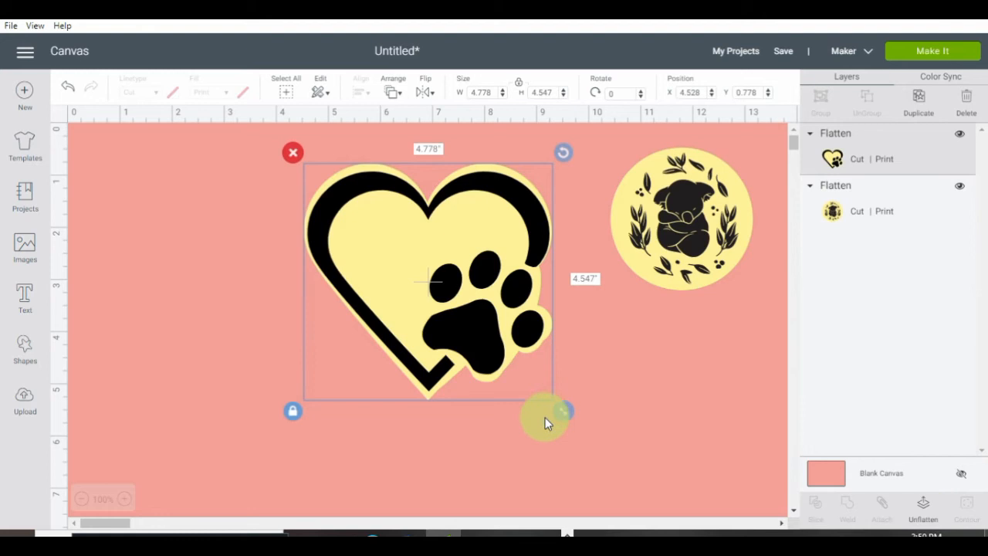
{"action": "left_click_drag", "start_coordinate": [563, 414], "coordinate": [451, 324]}
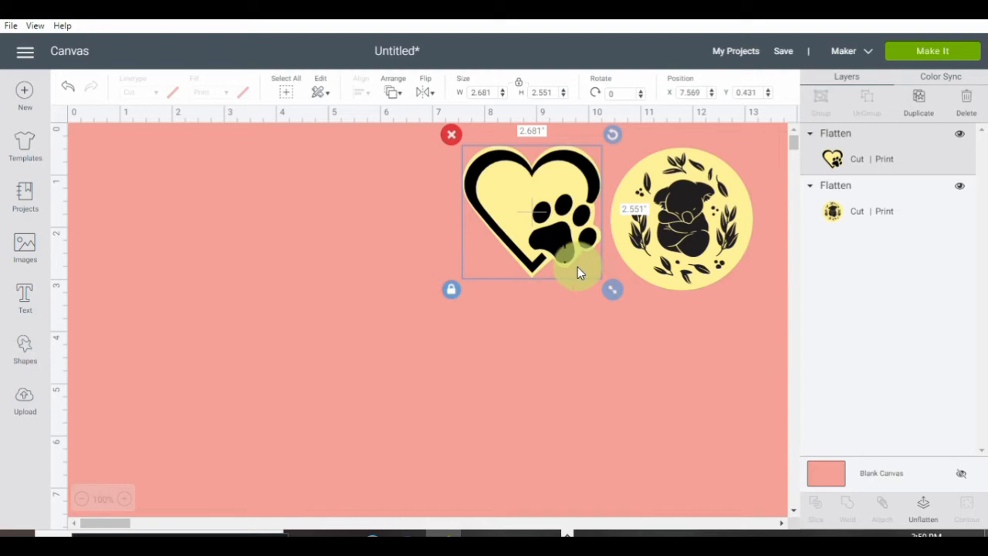
{"action": "left_click", "coordinate": [561, 336]}
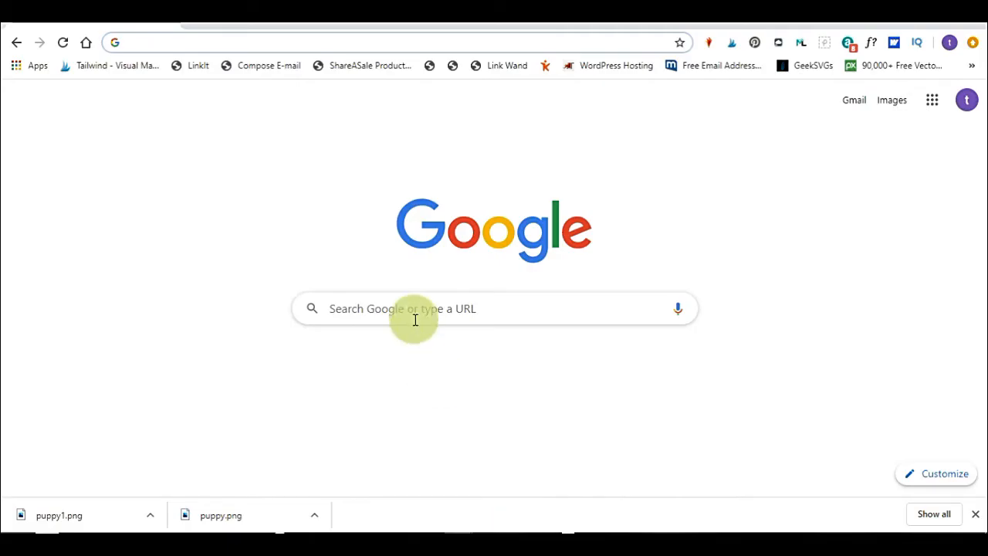
{"action": "mouse_move", "coordinate": [173, 63]}
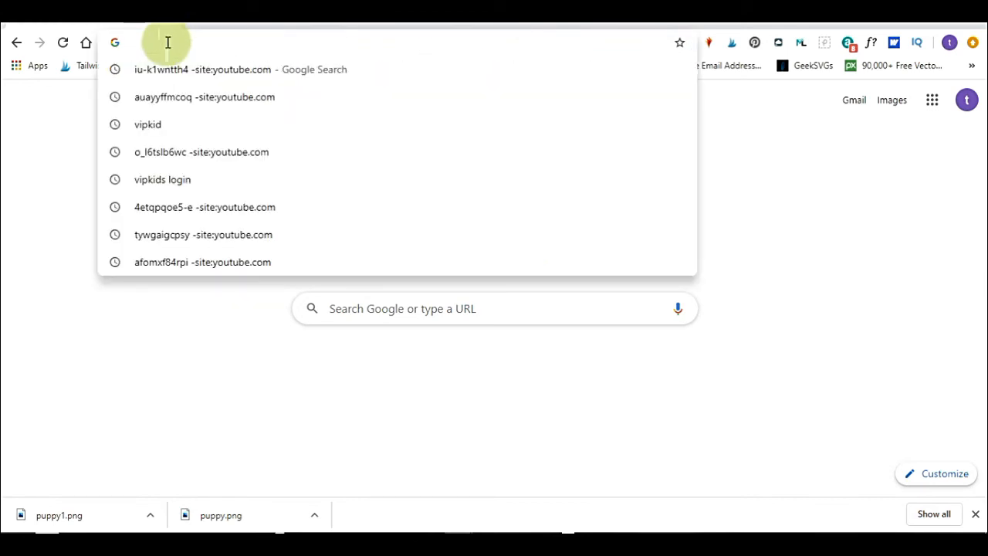
Step: Search Google Images for 'free clipart dog' and browse the results
{"action": "type", "text": "free clipart dog"}
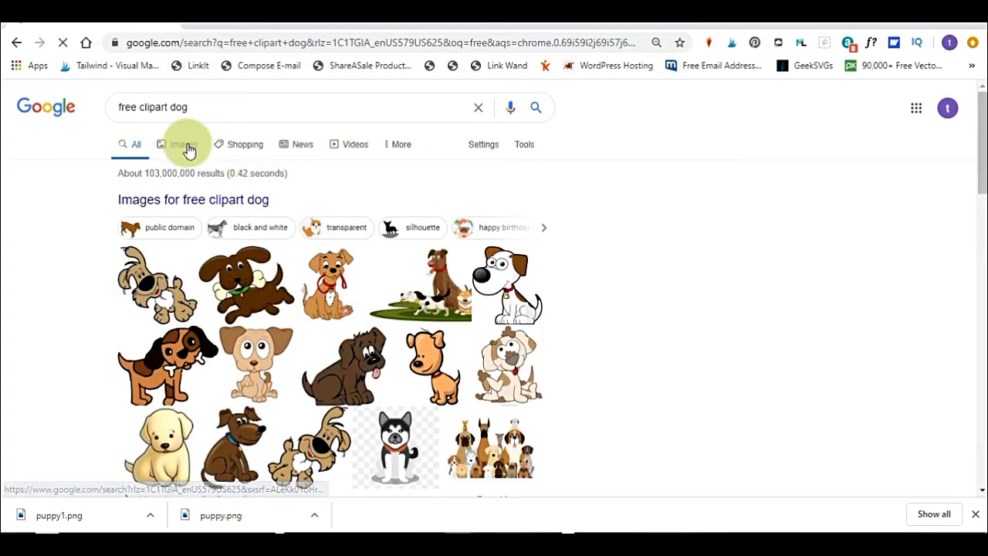
{"action": "left_click", "coordinate": [182, 145]}
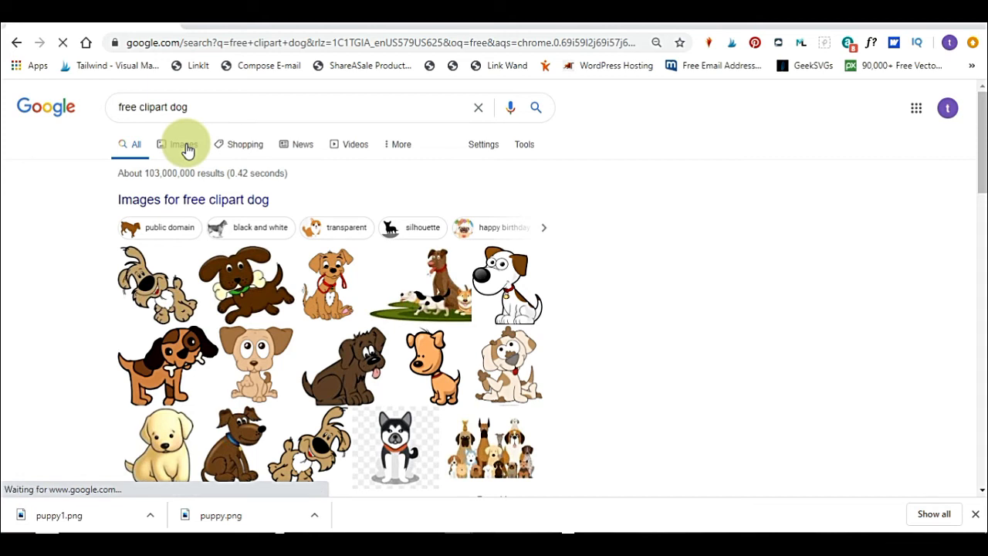
{"action": "left_click", "coordinate": [177, 145]}
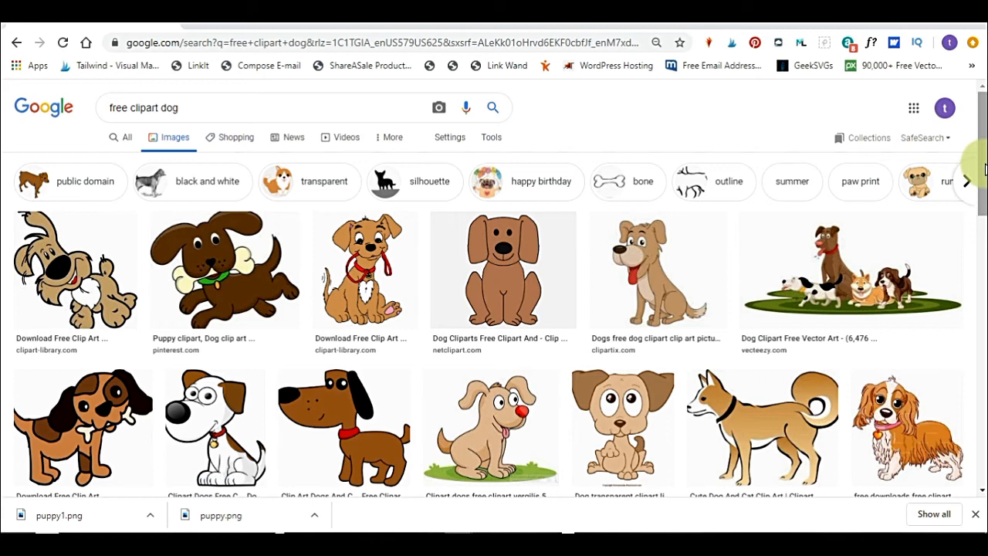
{"action": "scroll", "scroll_direction": "down", "scroll_amount": 3}
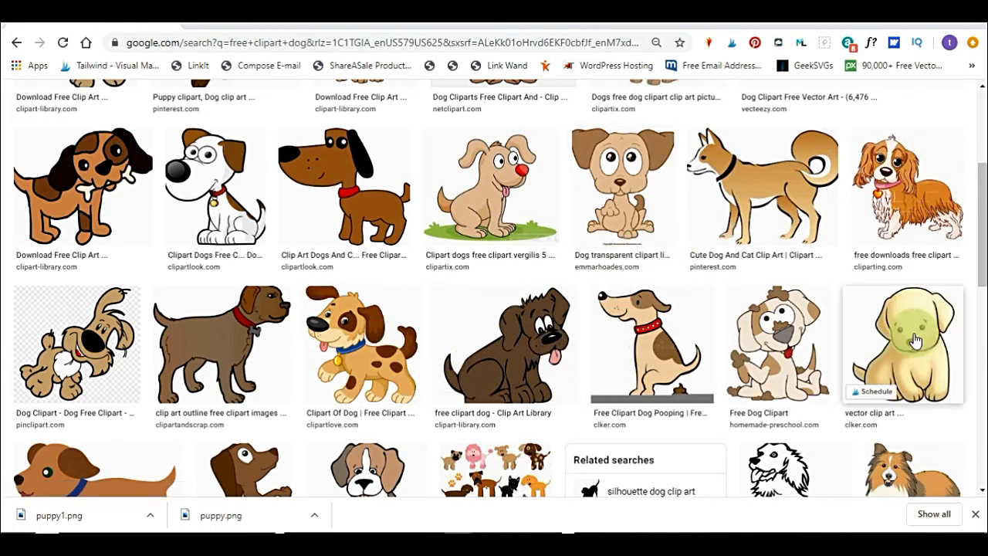
Step: Save the sitting yellow puppy picture as a PNG named 'pup' in Pictures
{"action": "left_click", "coordinate": [901, 342]}
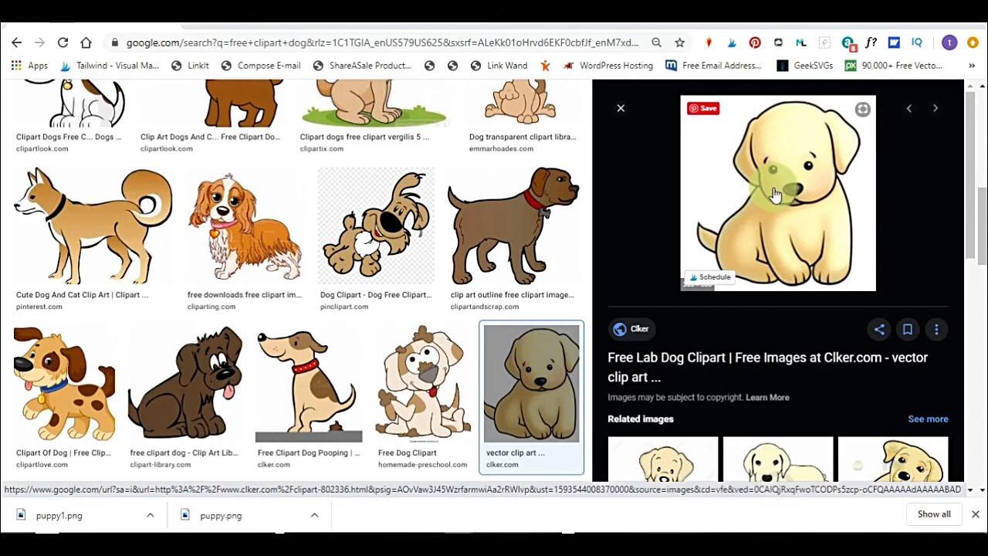
{"action": "right_click", "coordinate": [775, 193]}
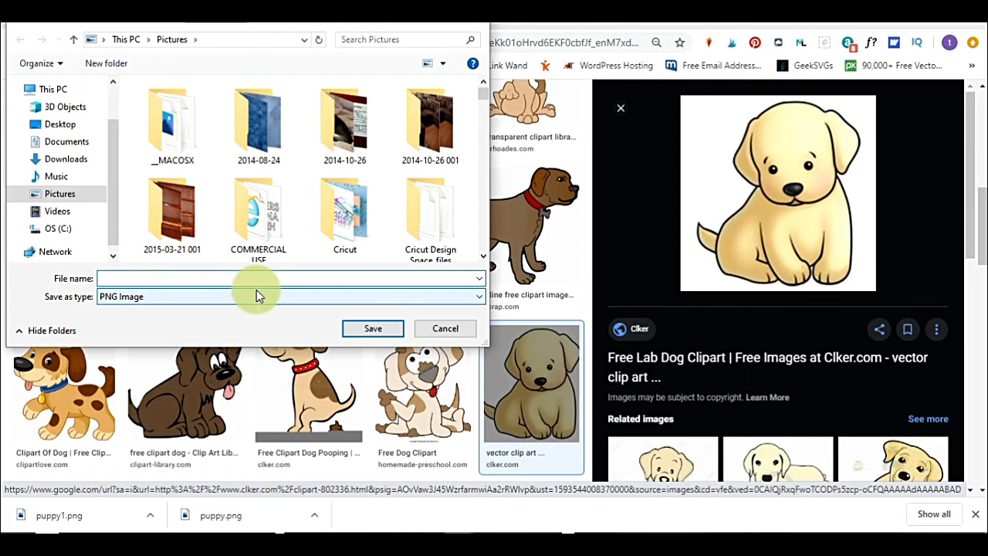
{"action": "type", "text": "pup"}
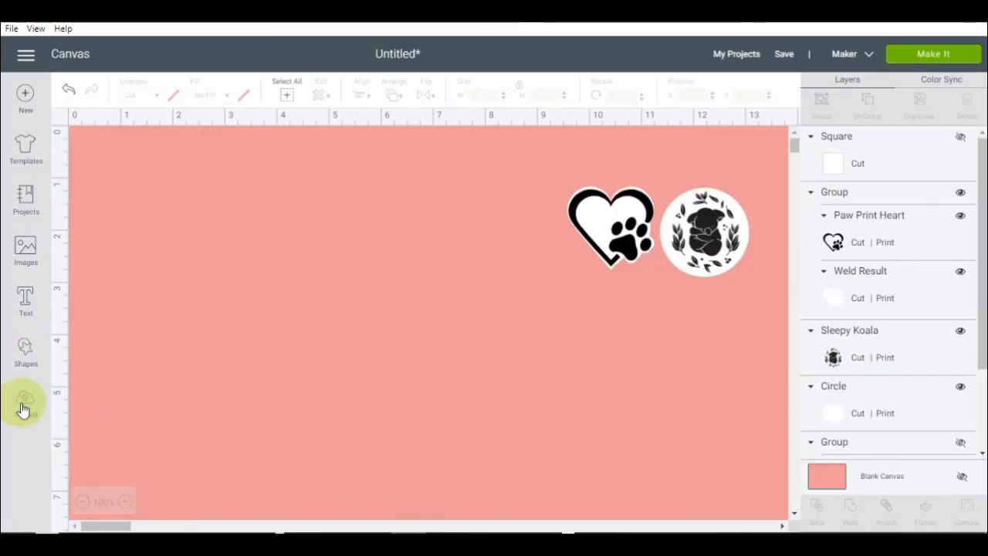
Step: Upload puppy.png from the Pictures folder as a new image
{"action": "left_click", "coordinate": [25, 401]}
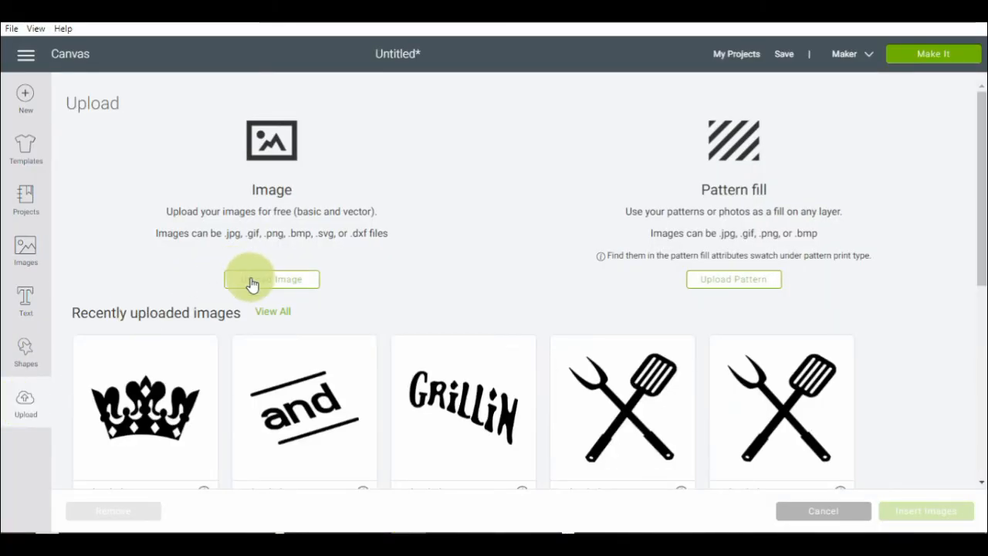
{"action": "left_click", "coordinate": [271, 278]}
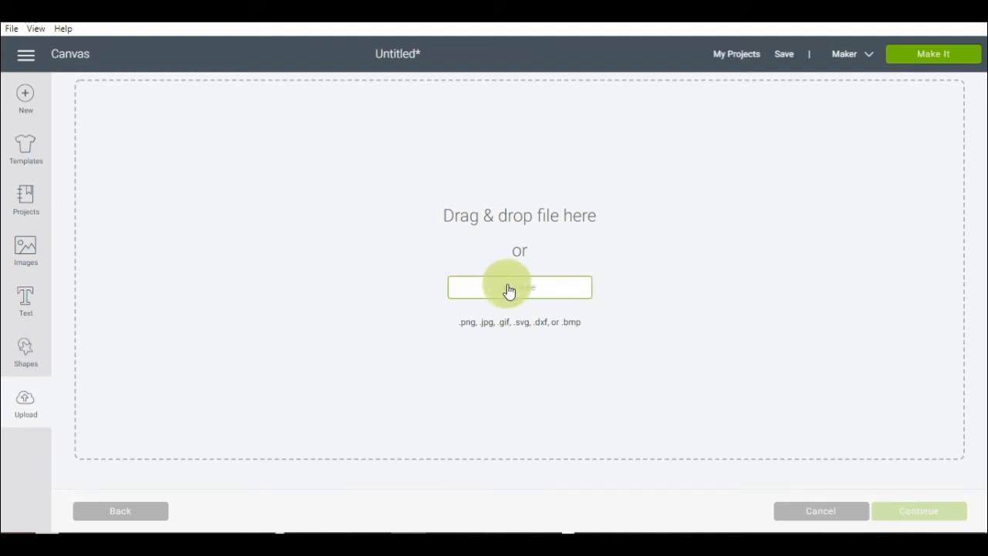
{"action": "left_click", "coordinate": [519, 287]}
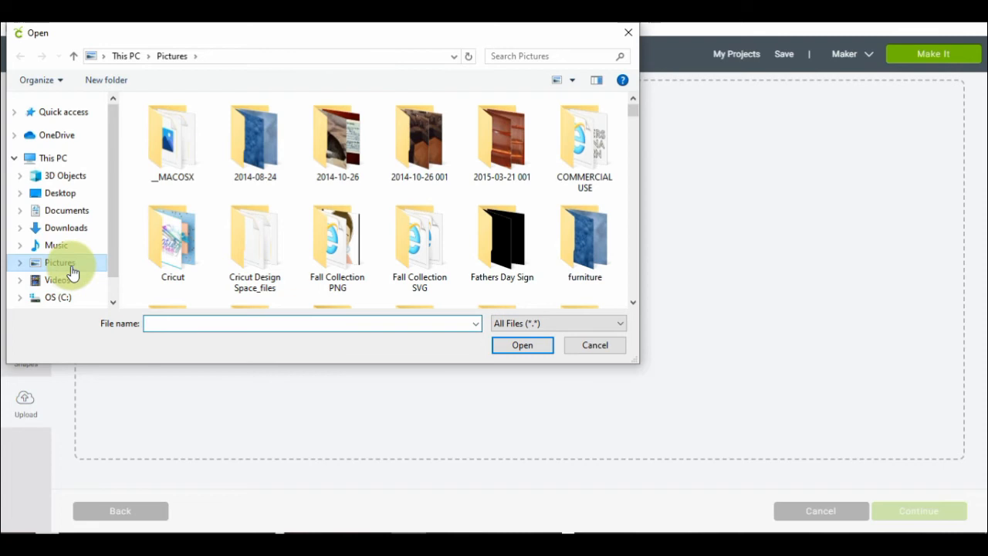
{"action": "left_click", "coordinate": [311, 323]}
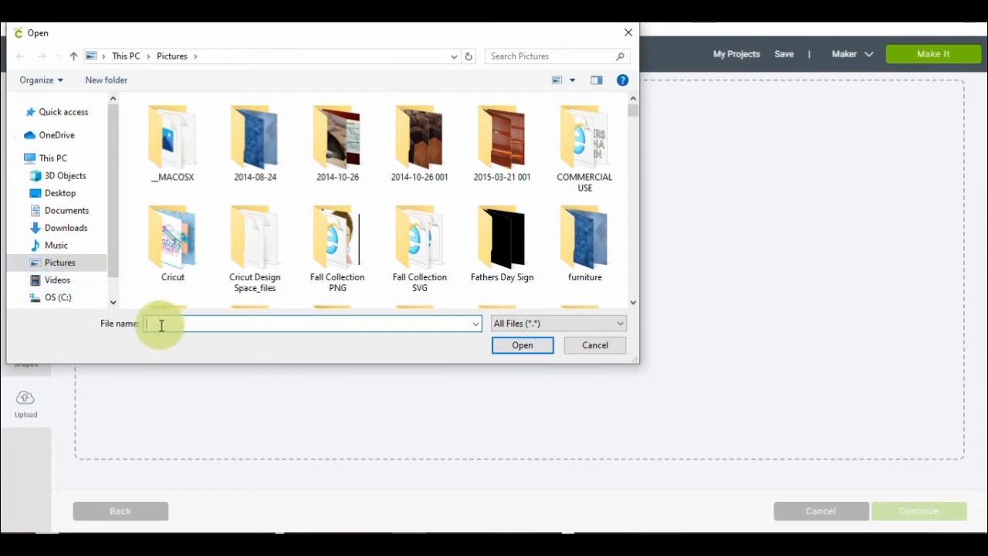
{"action": "type", "text": "pu"}
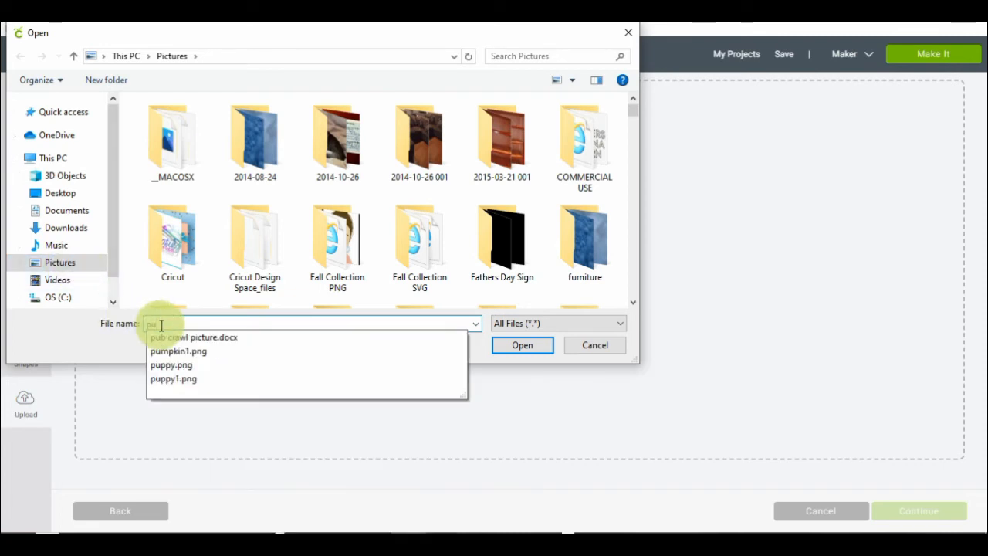
{"action": "mouse_move", "coordinate": [173, 364]}
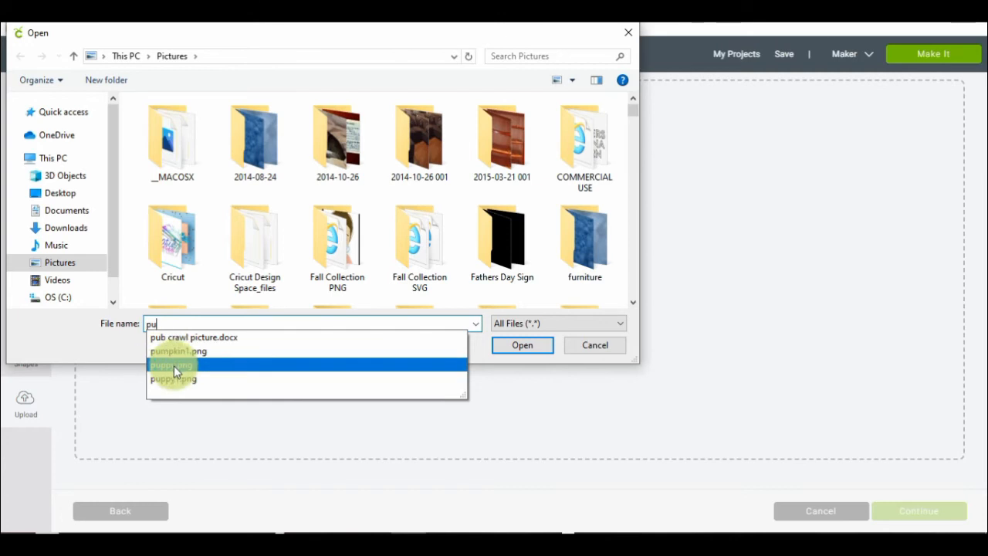
{"action": "left_click", "coordinate": [172, 364]}
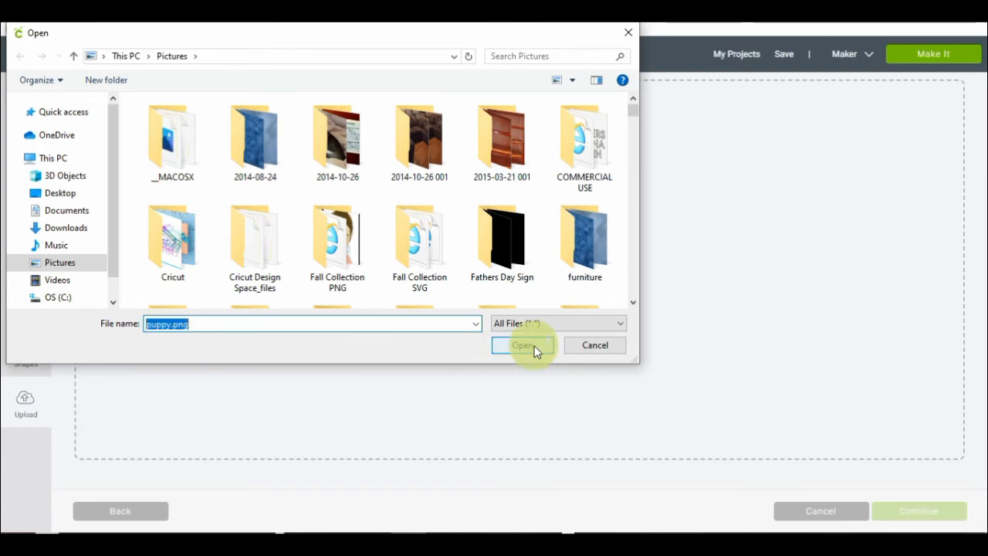
{"action": "left_click", "coordinate": [523, 345]}
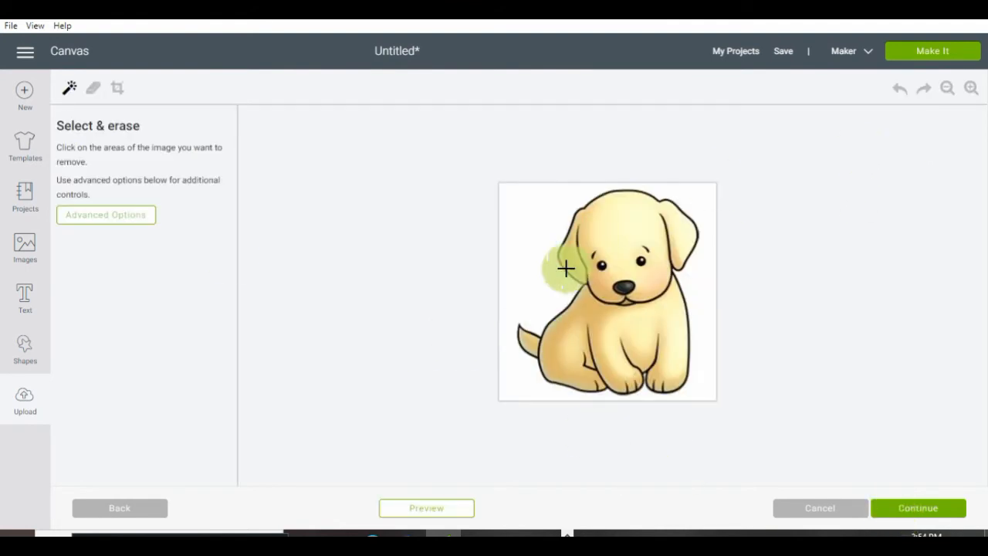
{"action": "mouse_move", "coordinate": [478, 219]}
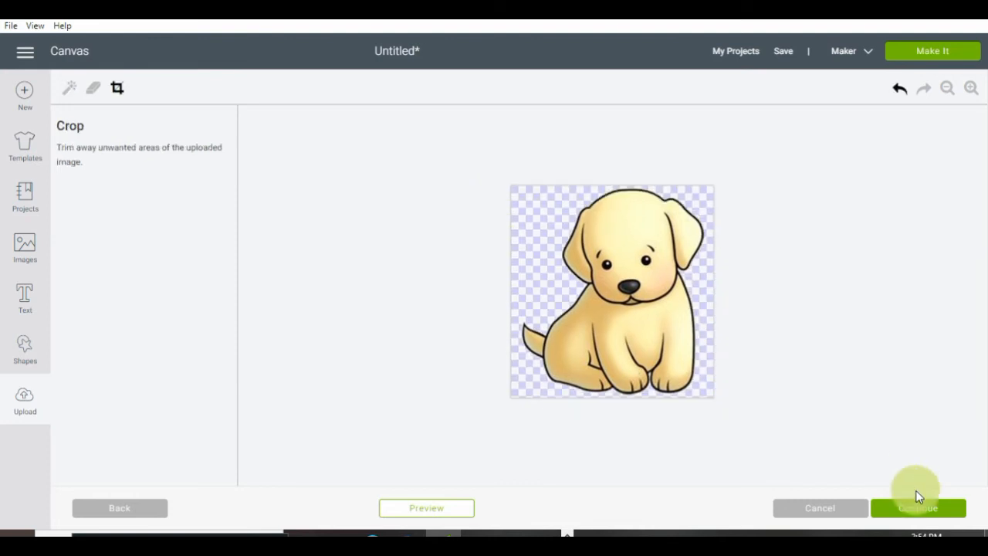
Step: Save the upload as a Print Then Cut image named puppy and insert it on the canvas
{"action": "left_click", "coordinate": [917, 506]}
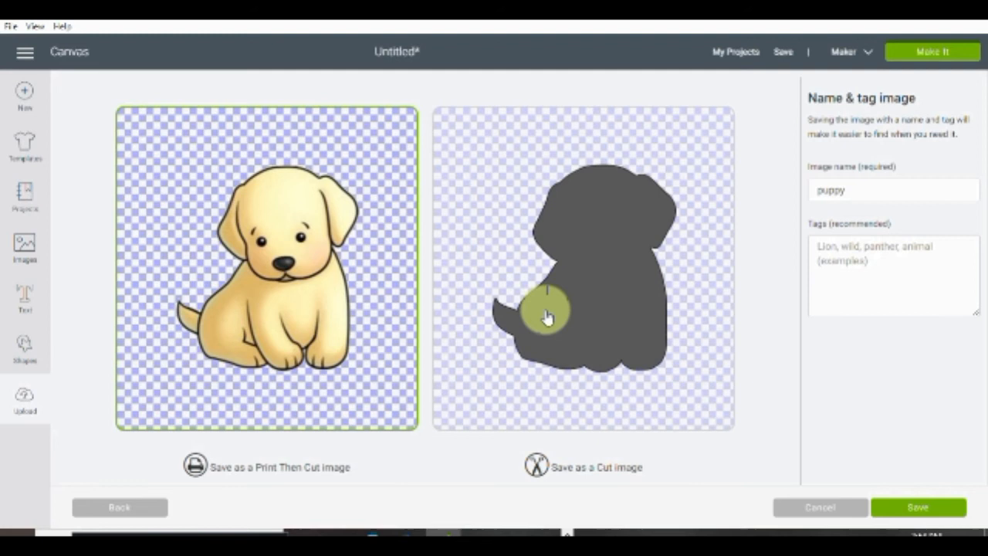
{"action": "mouse_move", "coordinate": [506, 361]}
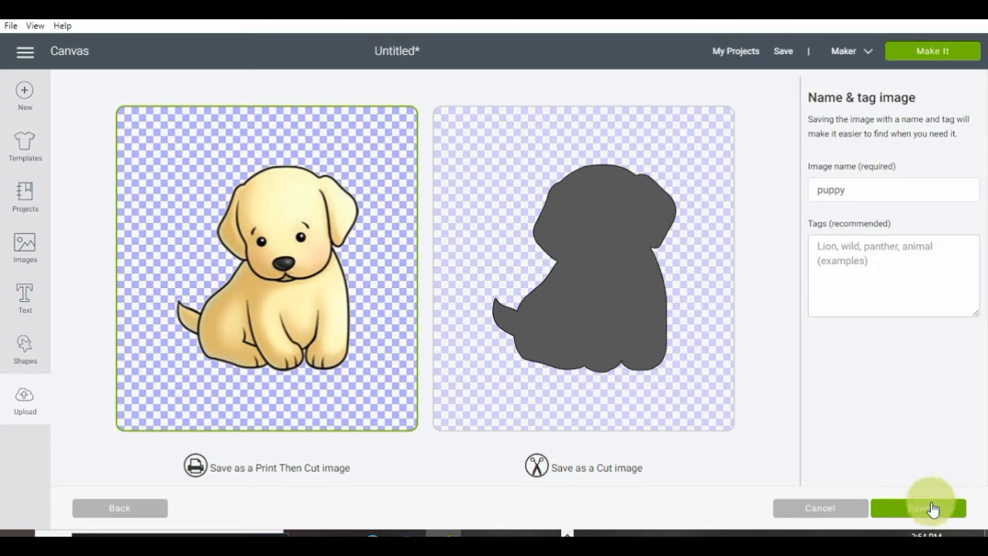
{"action": "left_click", "coordinate": [892, 278]}
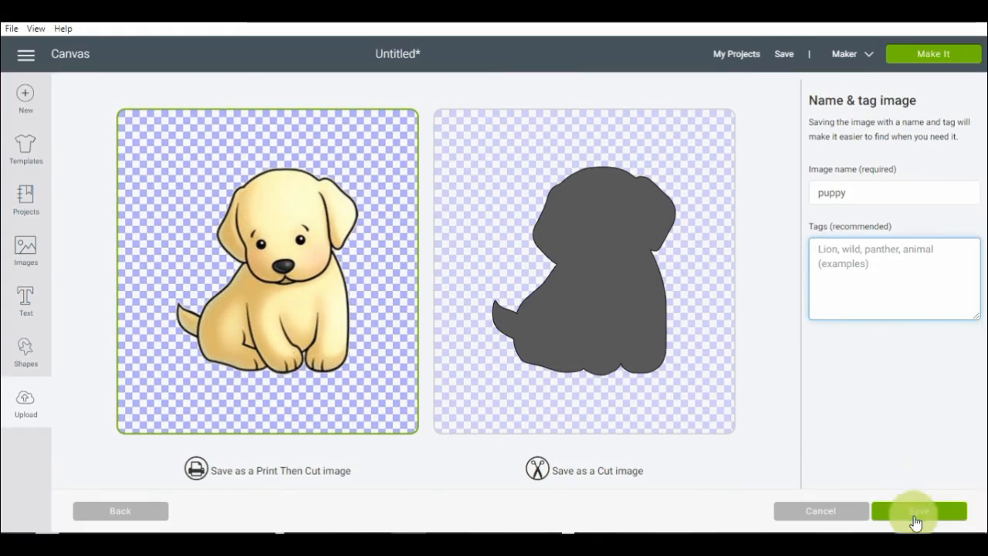
{"action": "left_click", "coordinate": [918, 511]}
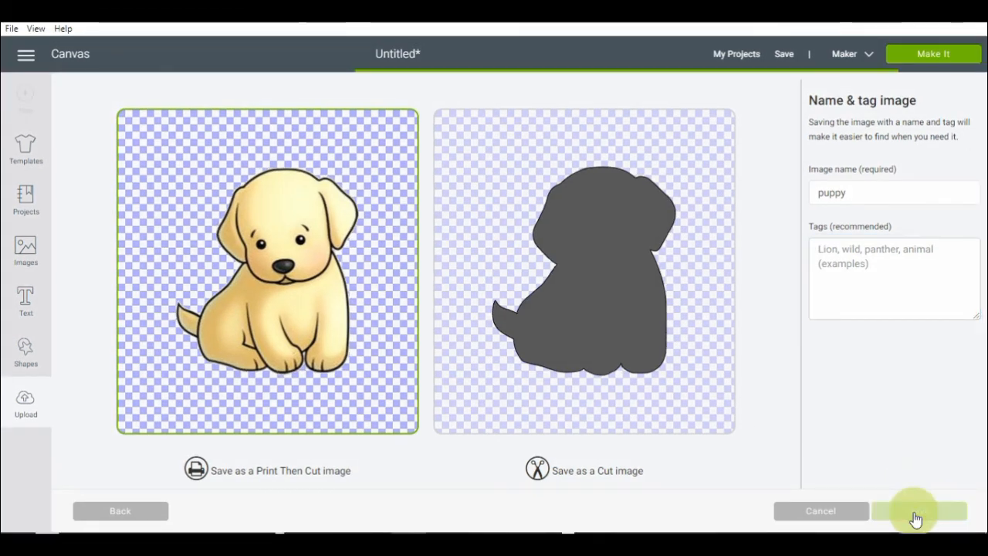
{"action": "left_click", "coordinate": [916, 509]}
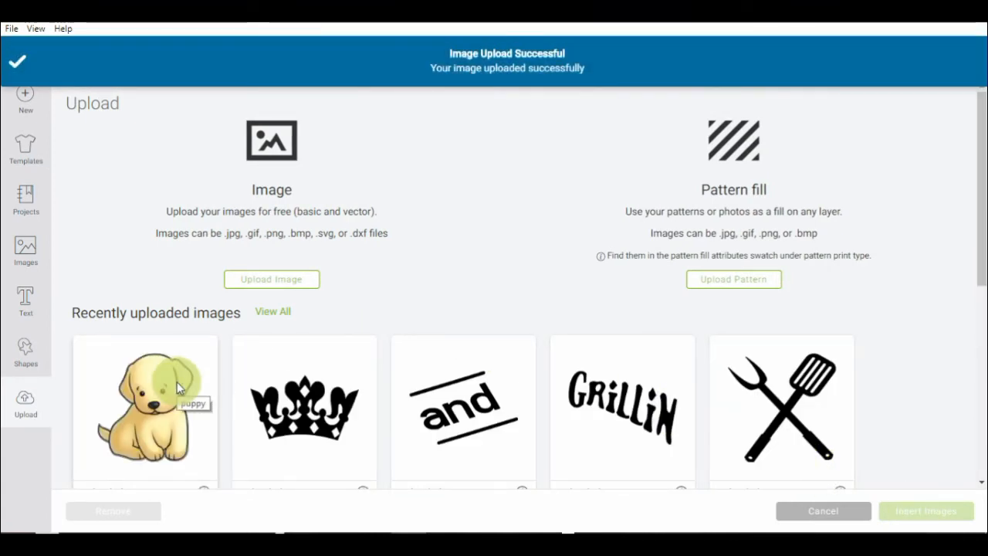
{"action": "left_click", "coordinate": [145, 409]}
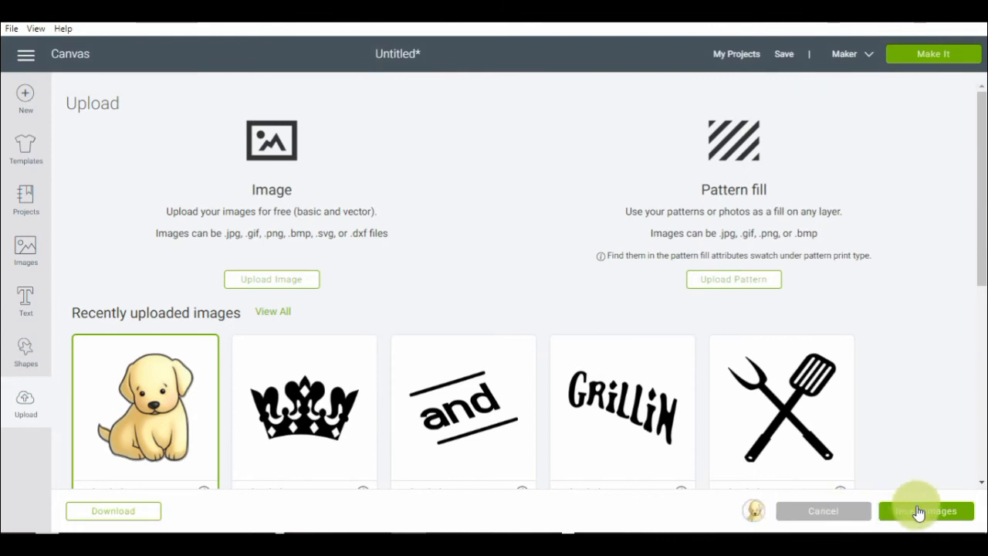
{"action": "left_click", "coordinate": [925, 509]}
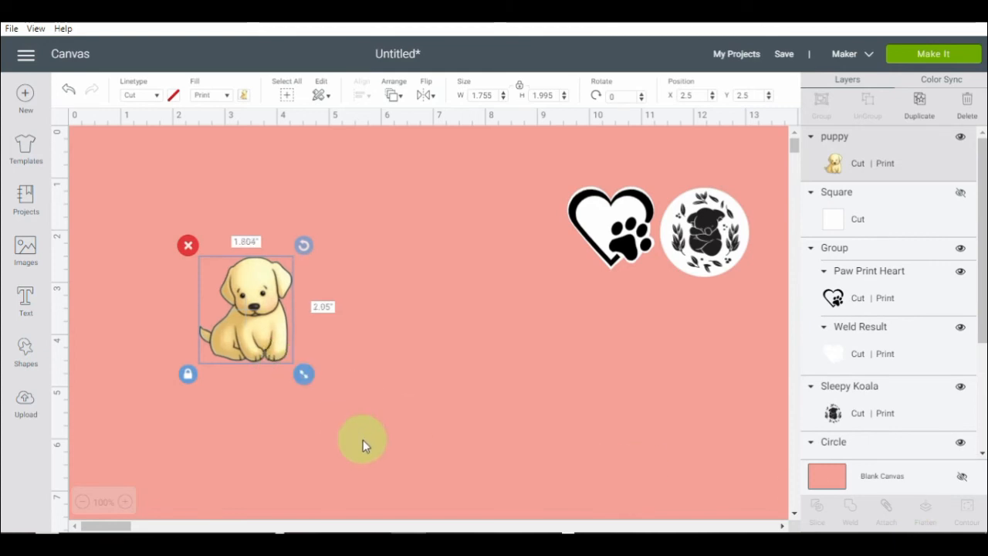
Step: Enlarge the puppy to about four inches and place a duplicate under the heart and koala
{"action": "left_click_drag", "start_coordinate": [303, 373], "coordinate": [394, 423]}
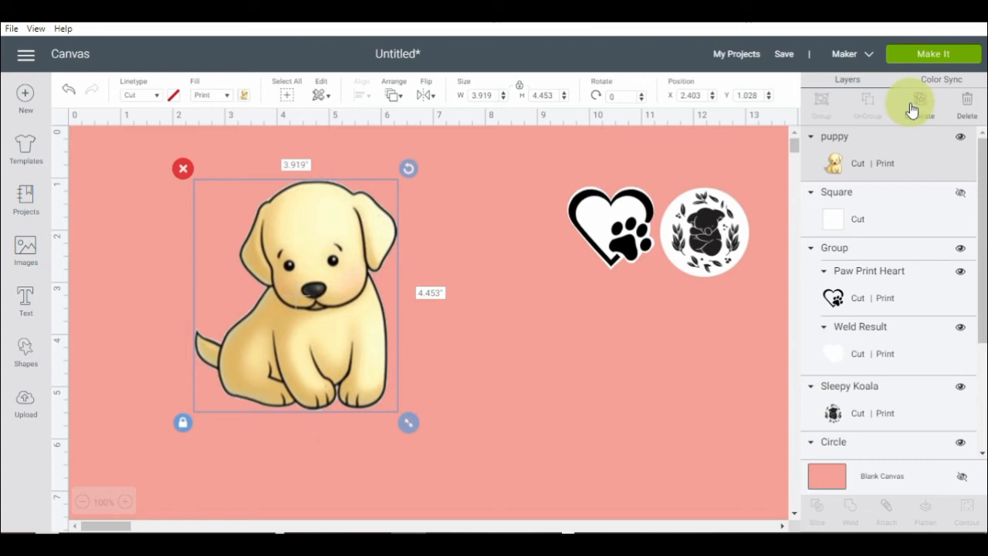
{"action": "left_click", "coordinate": [920, 105]}
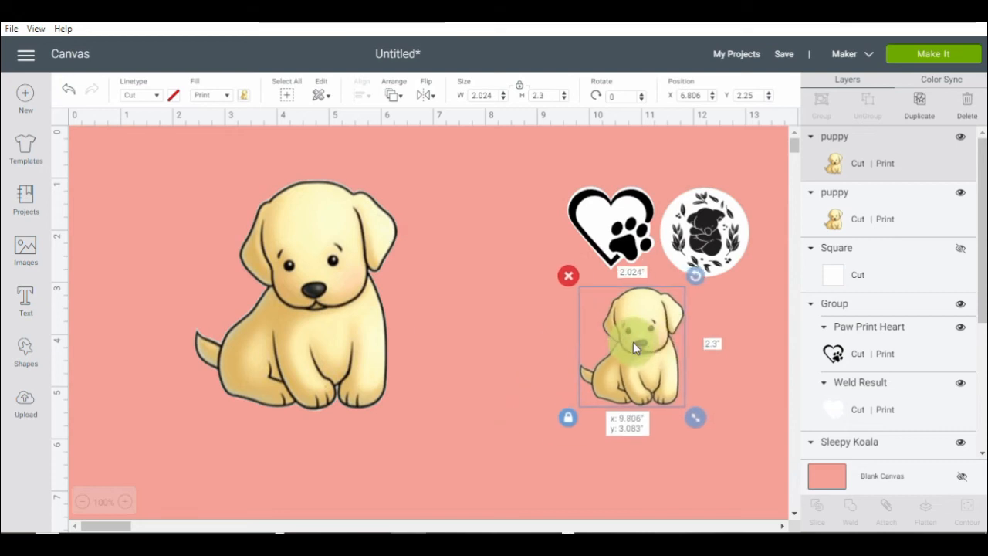
{"action": "left_click_drag", "start_coordinate": [631, 346], "coordinate": [657, 347]}
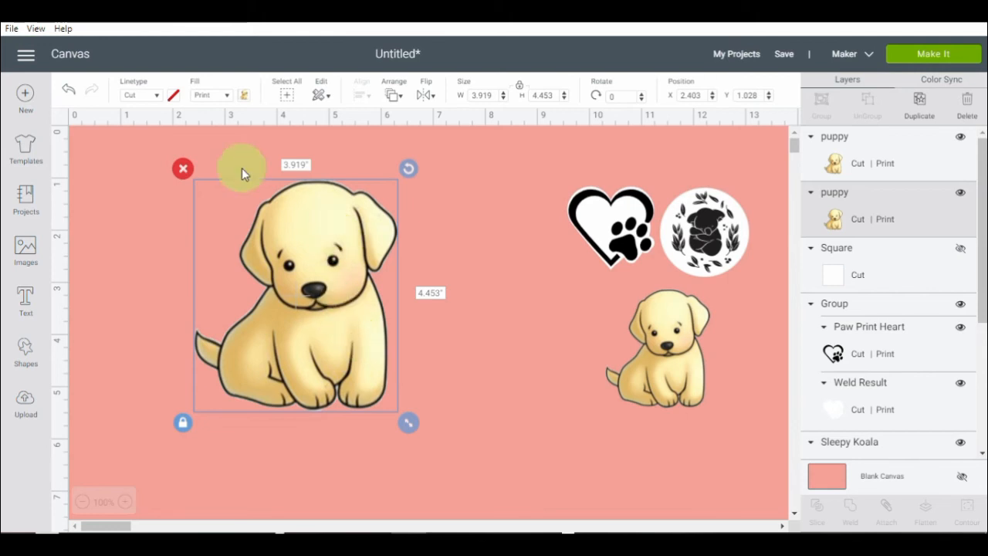
{"action": "mouse_move", "coordinate": [228, 96]}
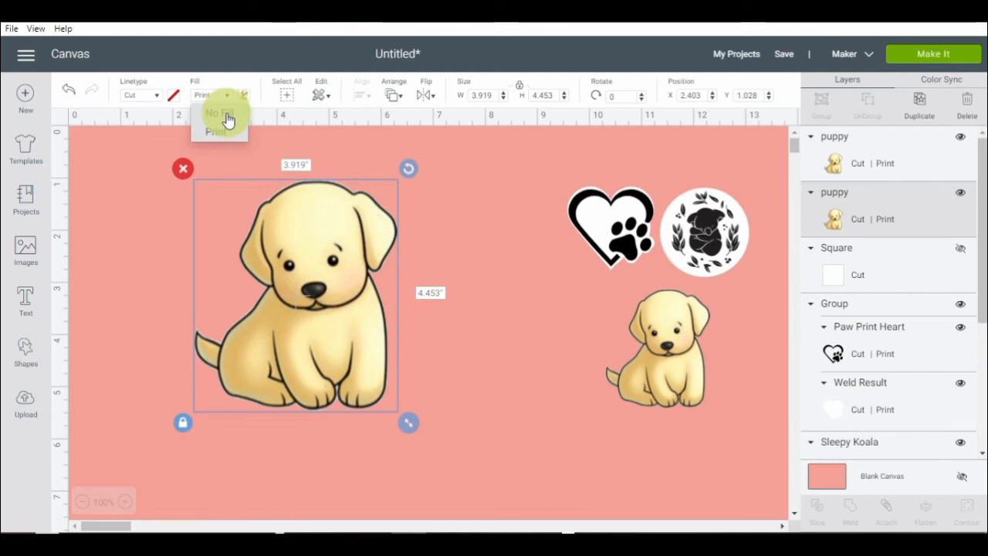
Step: Make the large puppy a black No Fill cut silhouette and duplicate it
{"action": "left_click", "coordinate": [222, 113]}
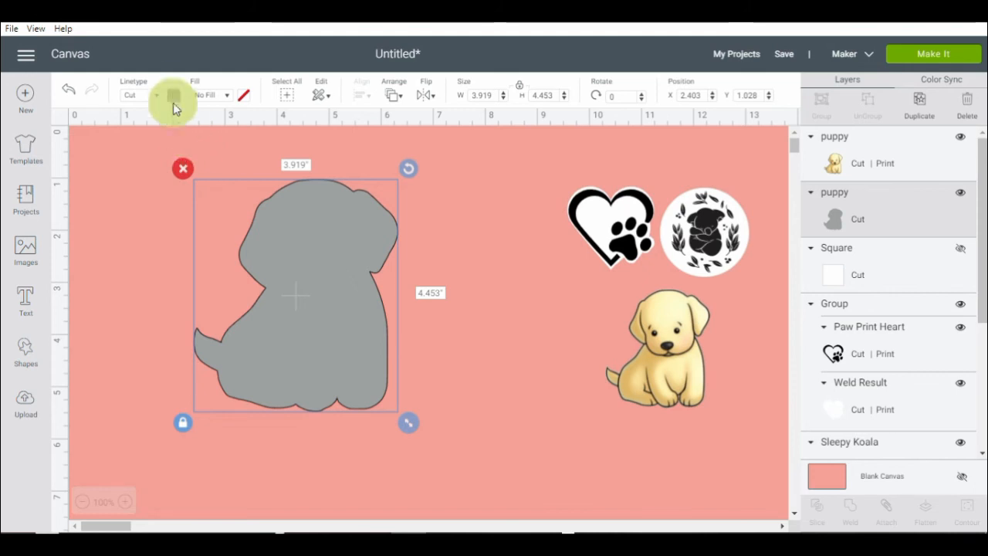
{"action": "left_click", "coordinate": [173, 96]}
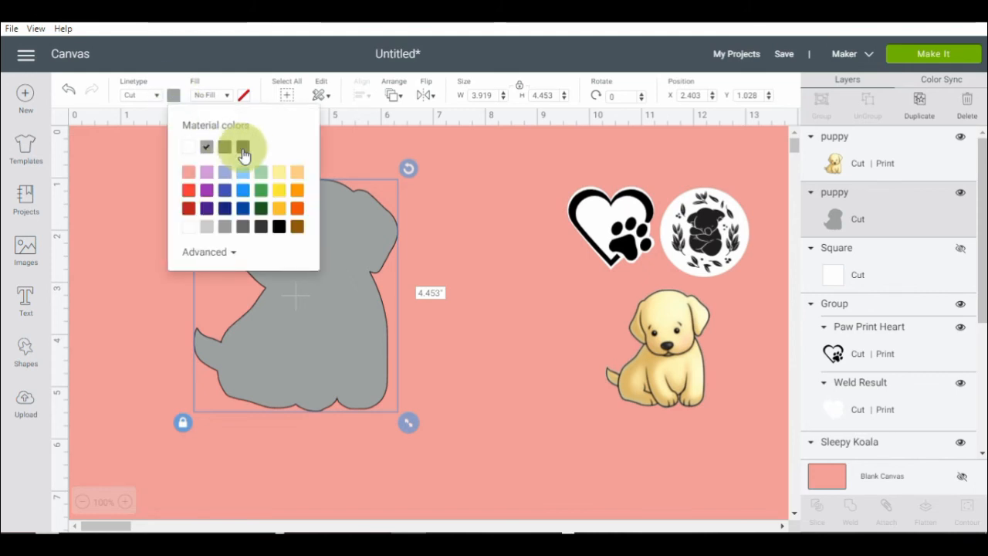
{"action": "left_click", "coordinate": [261, 225]}
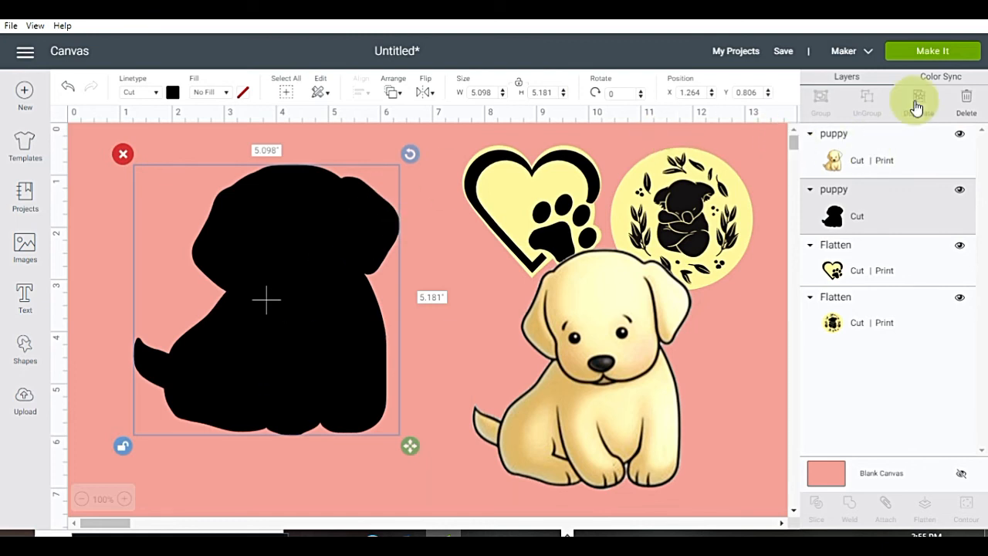
{"action": "left_click", "coordinate": [917, 96]}
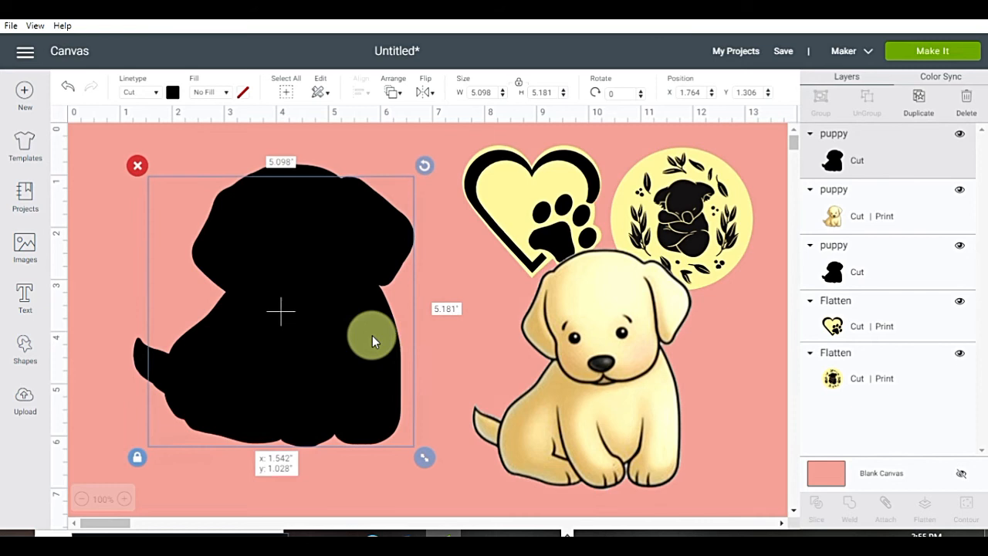
Step: Align the silhouette copy over the original, recolour it and weld them into one backdrop
{"action": "left_click_drag", "start_coordinate": [374, 341], "coordinate": [369, 338]}
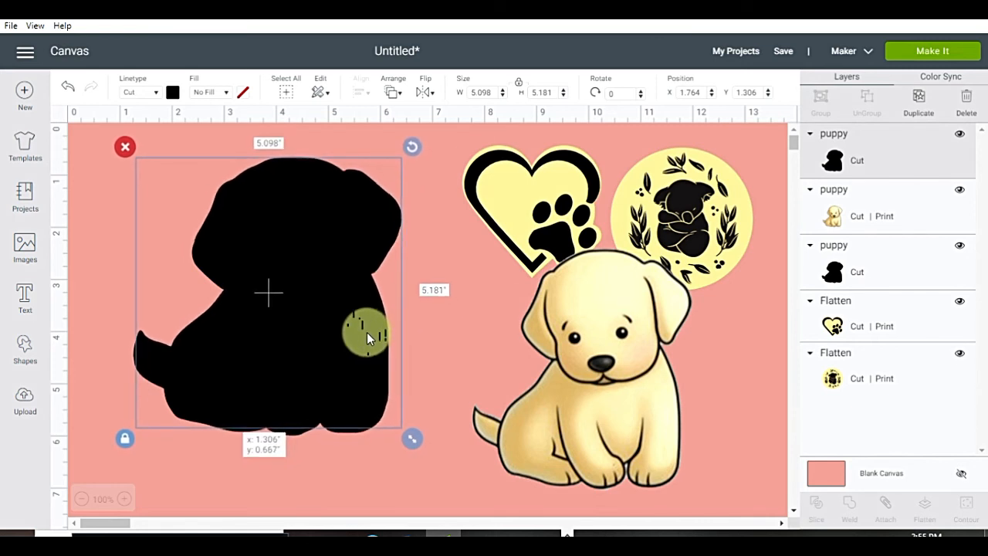
{"action": "left_click_drag", "start_coordinate": [367, 337], "coordinate": [371, 334]}
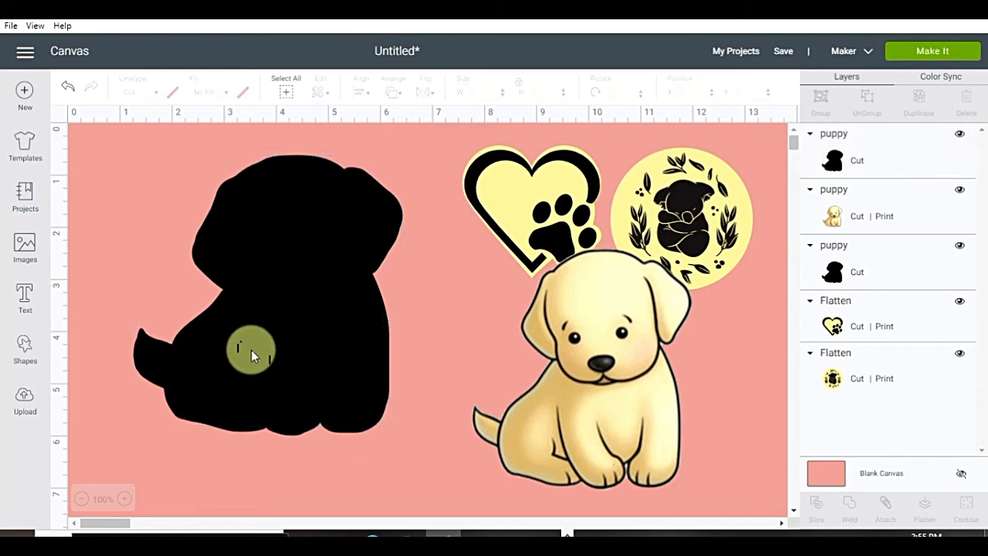
{"action": "left_click", "coordinate": [254, 355]}
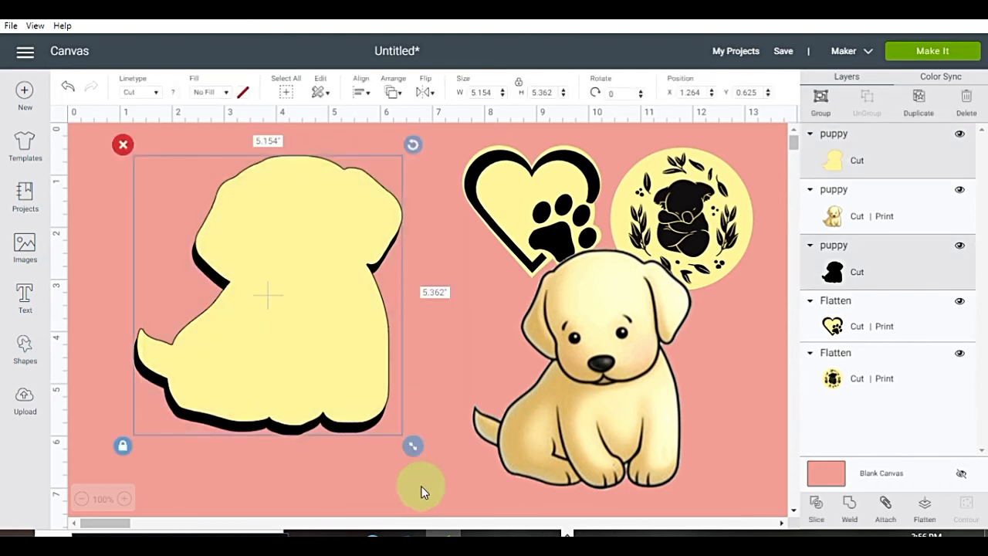
{"action": "left_click", "coordinate": [849, 508]}
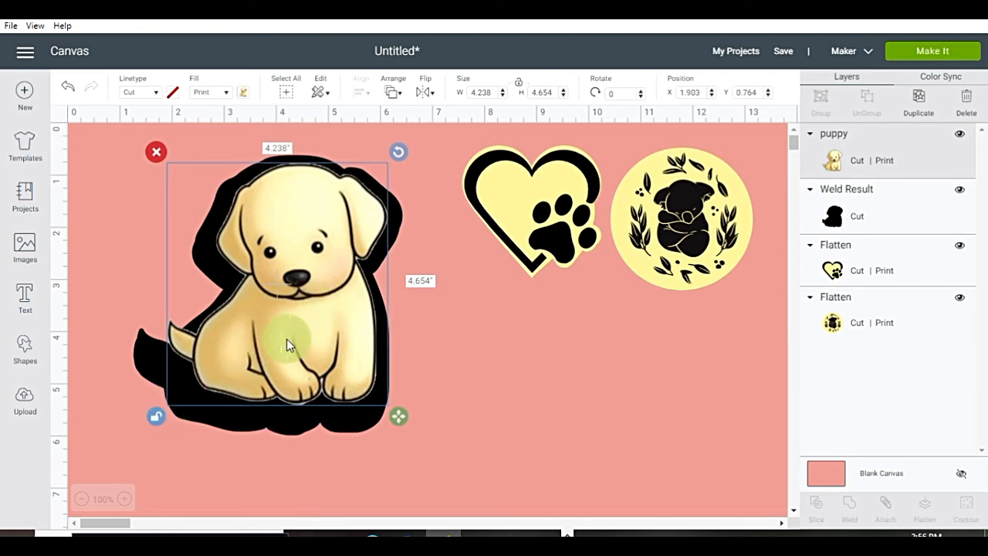
Step: Move and fit the puppy image onto its black backdrop, nudging it into place
{"action": "left_click_drag", "start_coordinate": [286, 342], "coordinate": [362, 414]}
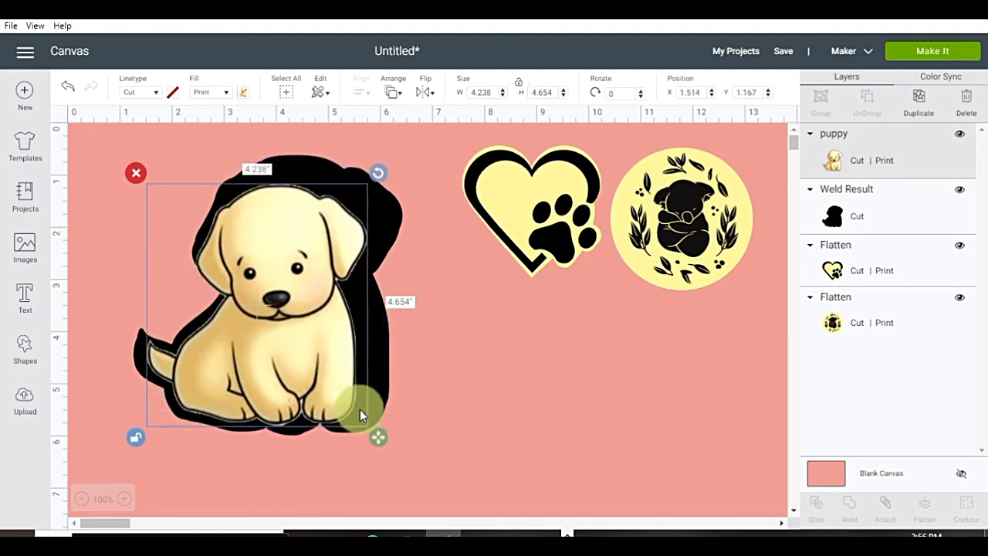
{"action": "left_click_drag", "start_coordinate": [378, 437], "coordinate": [398, 432]}
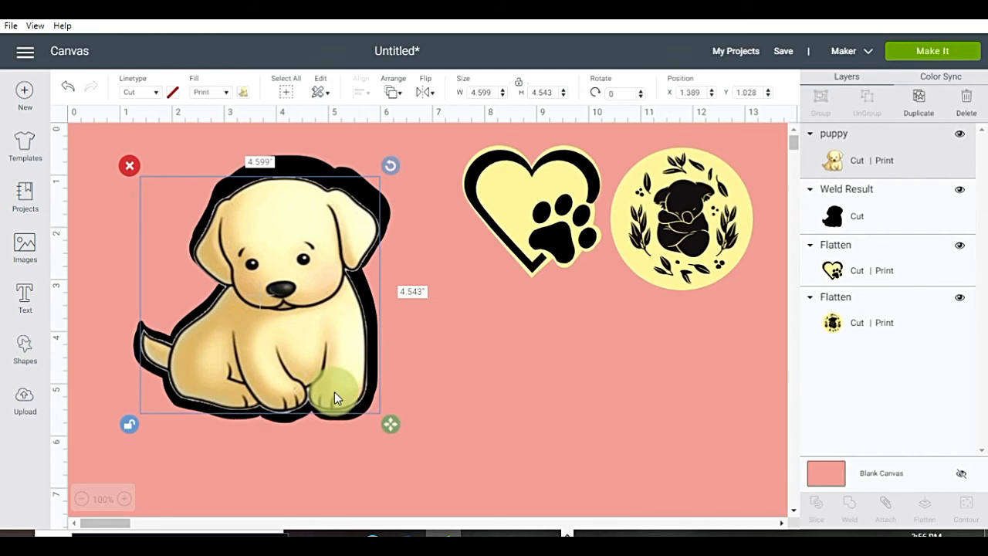
{"action": "left_click_drag", "start_coordinate": [336, 398], "coordinate": [336, 244]}
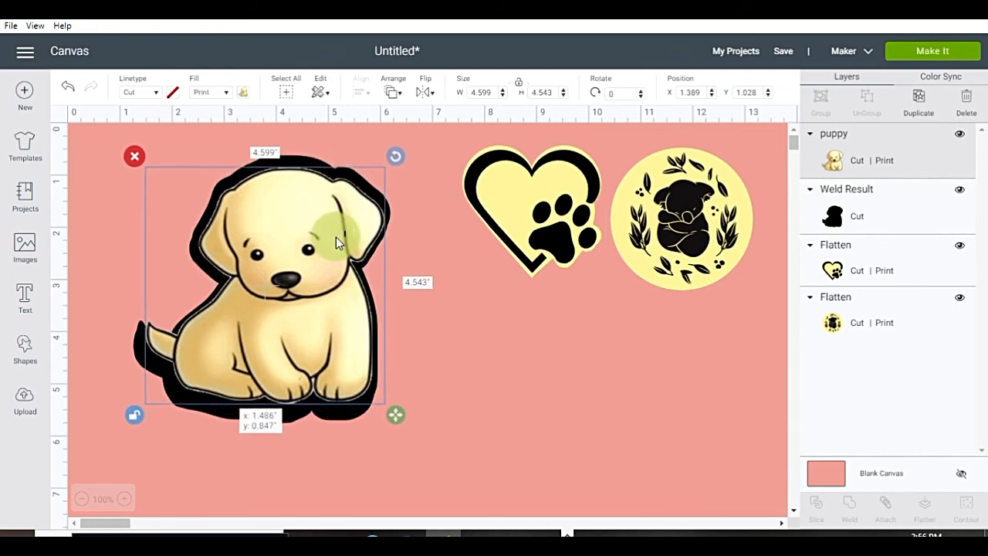
{"action": "left_click_drag", "start_coordinate": [337, 241], "coordinate": [342, 355]}
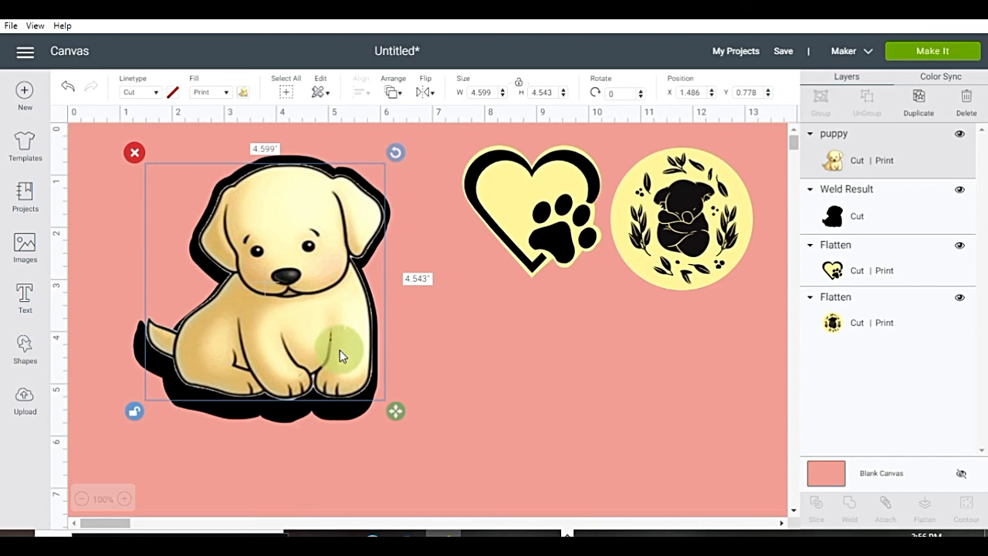
{"action": "left_click_drag", "start_coordinate": [395, 411], "coordinate": [395, 429]}
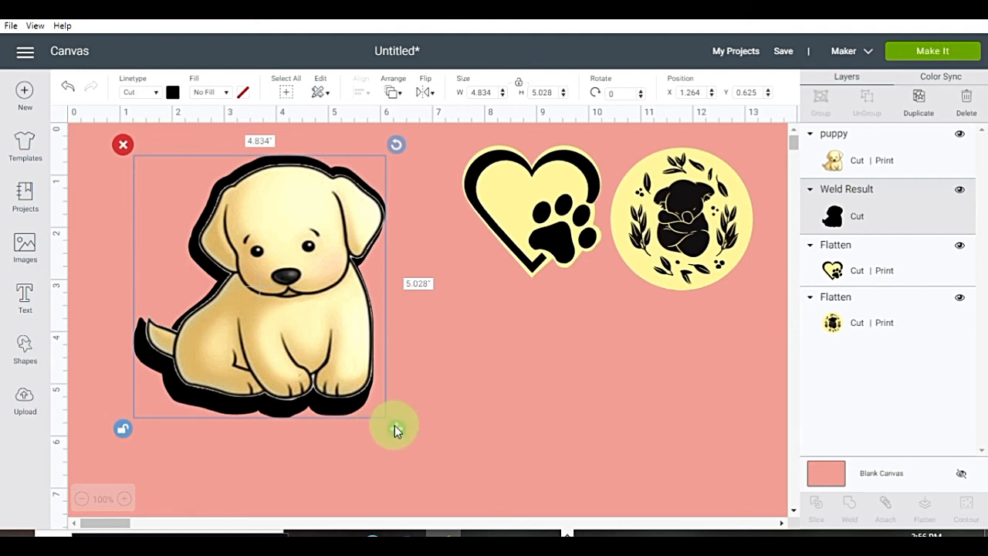
Step: Scale the puppy with its black backdrop down to match the other two stickers
{"action": "left_click_drag", "start_coordinate": [395, 429], "coordinate": [407, 418]}
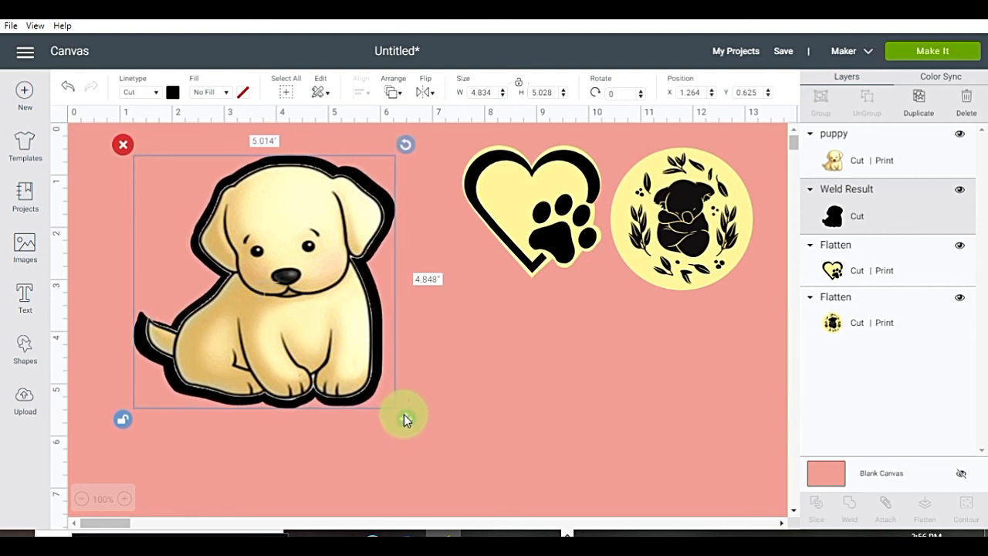
{"action": "left_click_drag", "start_coordinate": [407, 420], "coordinate": [411, 415]}
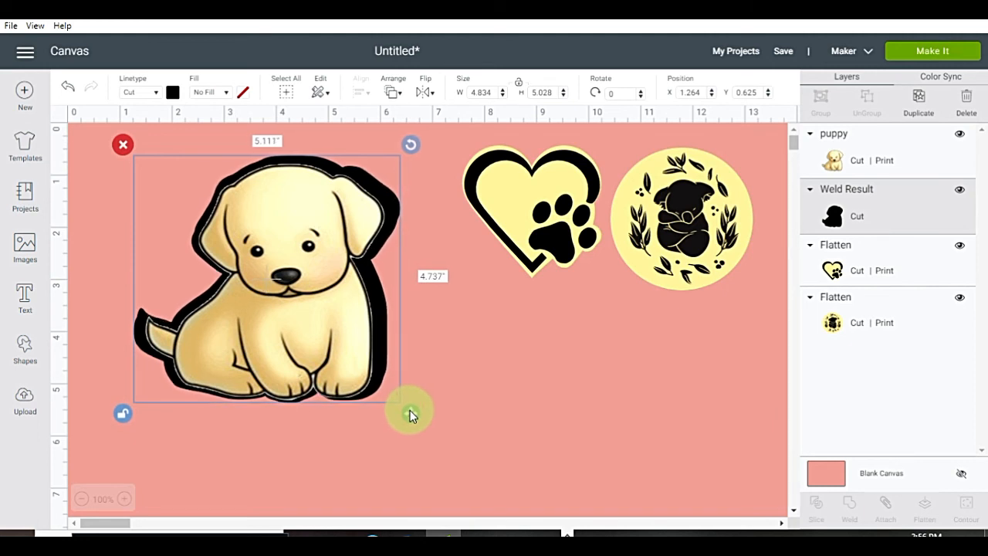
{"action": "left_click_drag", "start_coordinate": [409, 411], "coordinate": [401, 419]}
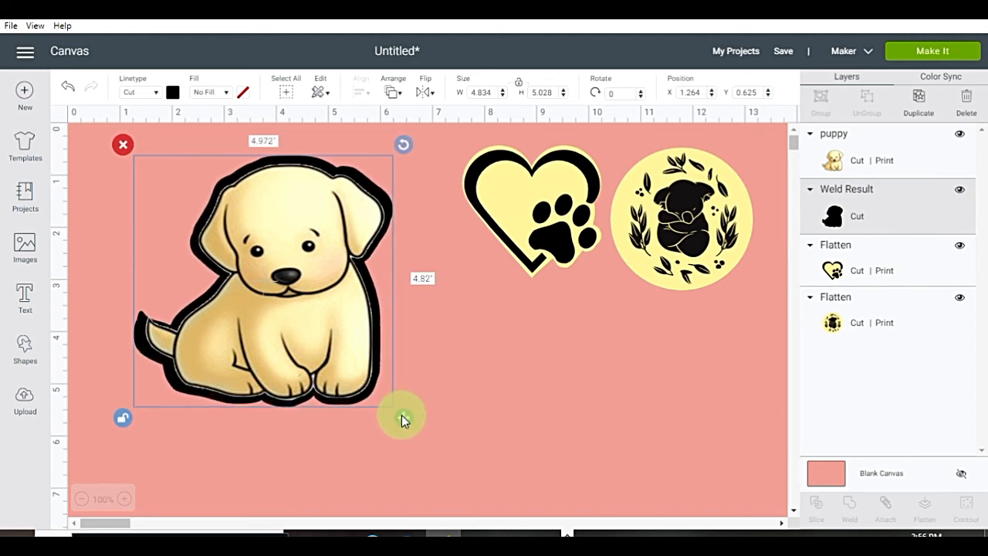
{"action": "left_click_drag", "start_coordinate": [401, 417], "coordinate": [394, 408]}
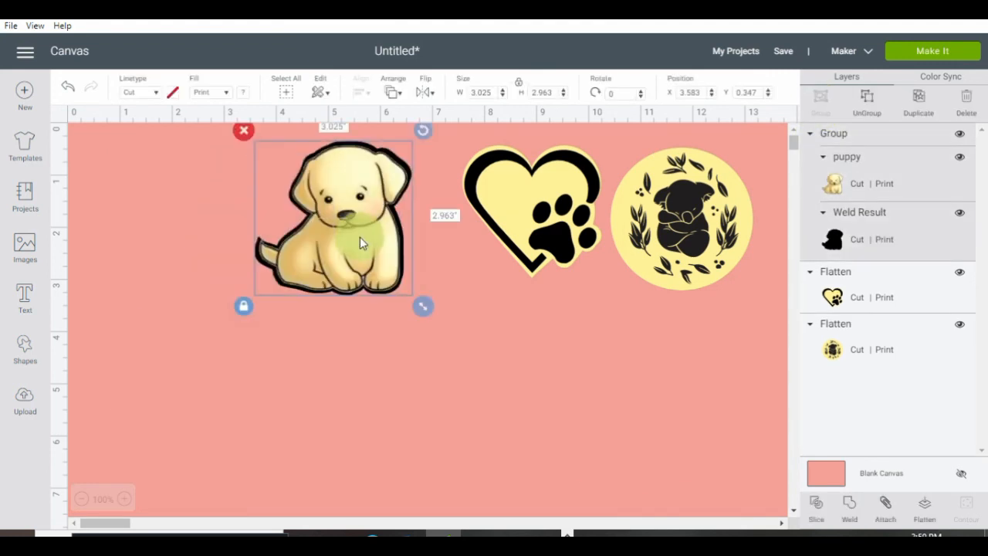
Step: Flatten all three stickers into one print-then-cut image, preview the mat, and return to the canvas
{"action": "left_click_drag", "start_coordinate": [363, 244], "coordinate": [571, 355]}
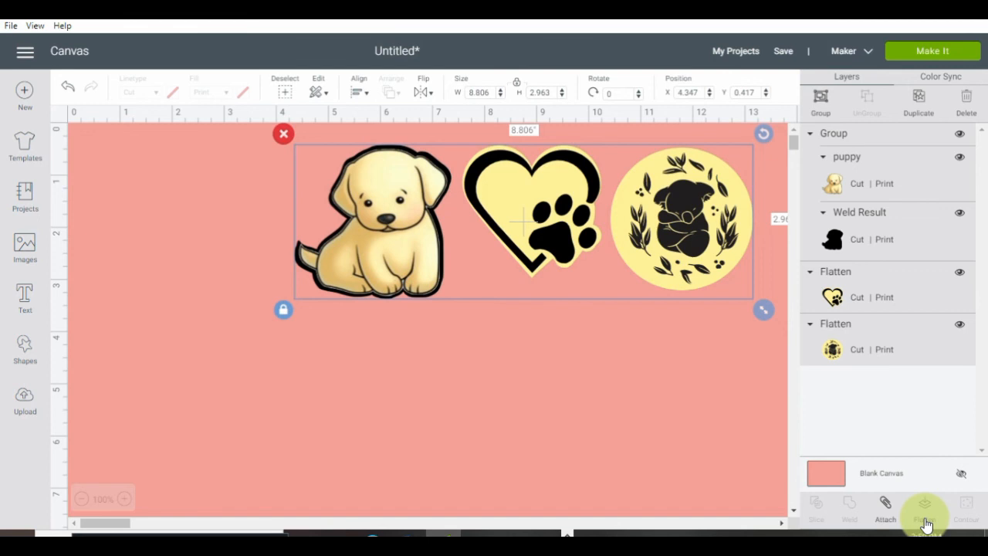
{"action": "left_click", "coordinate": [923, 509]}
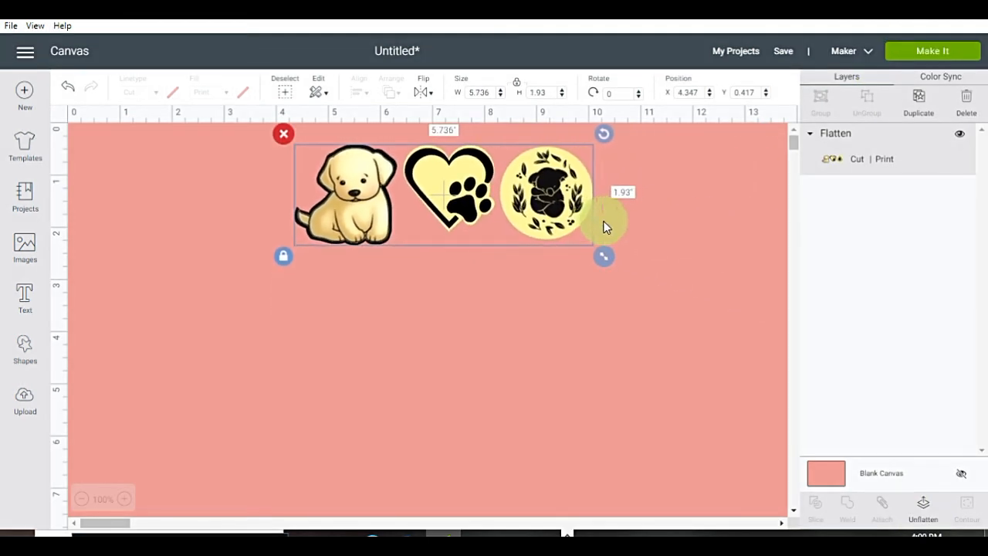
{"action": "left_click", "coordinate": [932, 49]}
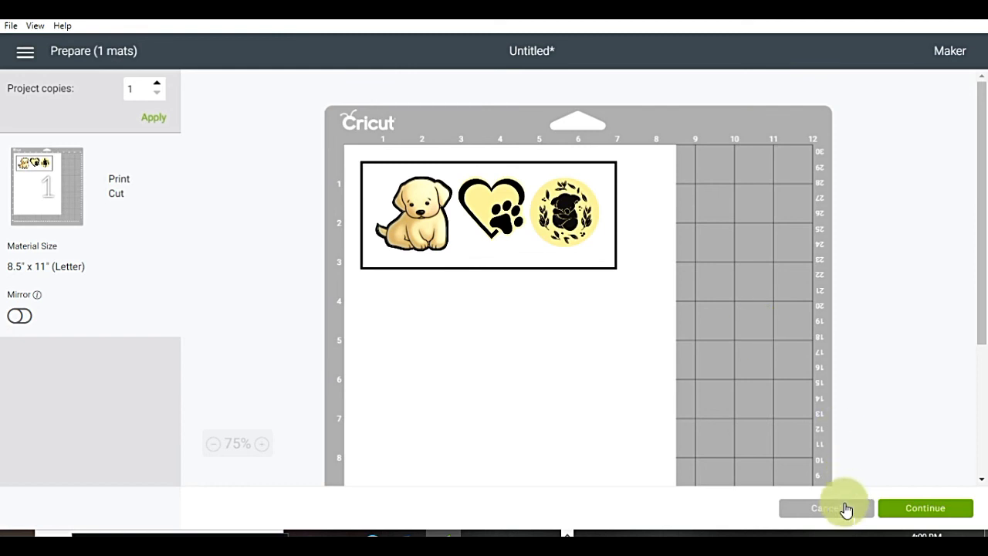
{"action": "left_click", "coordinate": [825, 508]}
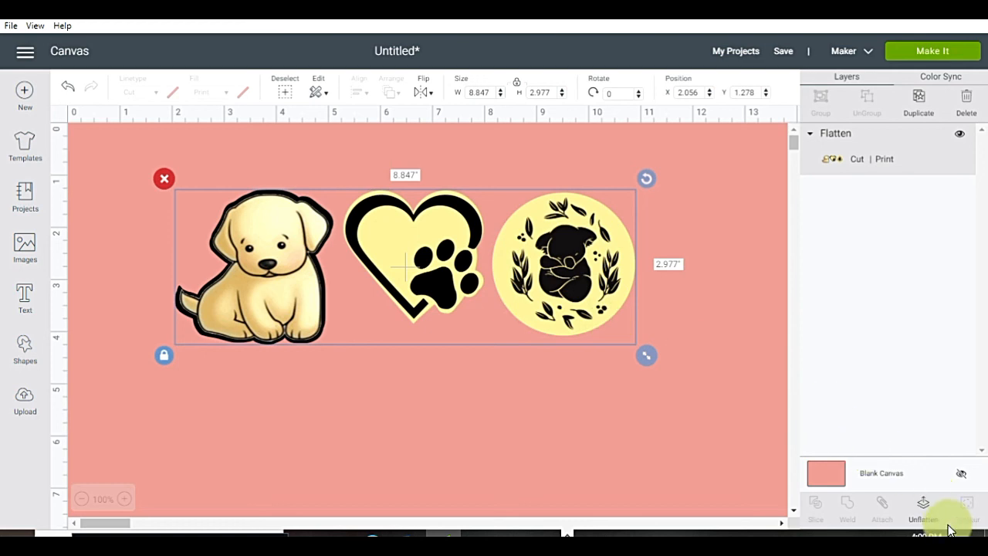
Step: Unflatten the image and turn the koala's circle backdrop white
{"action": "left_click", "coordinate": [922, 508]}
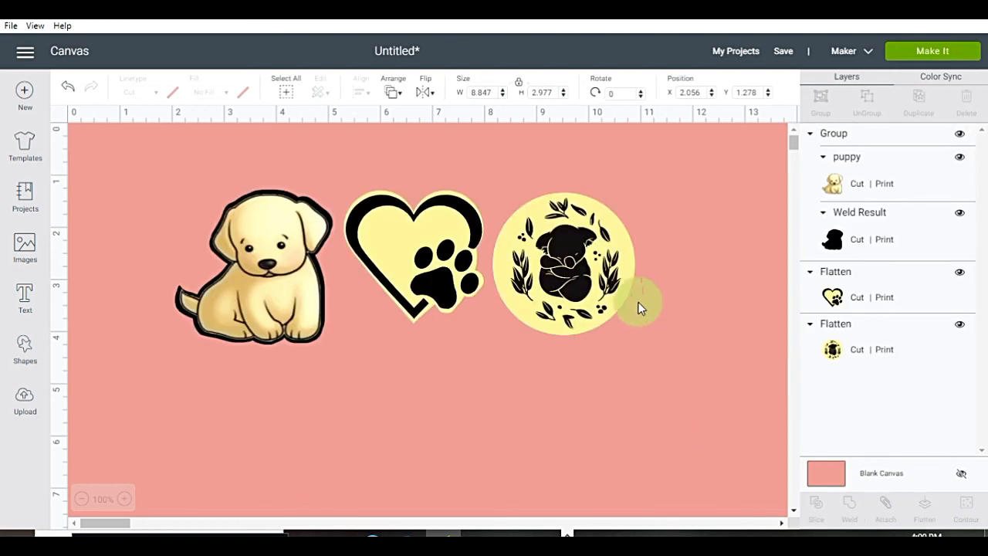
{"action": "left_click", "coordinate": [563, 262]}
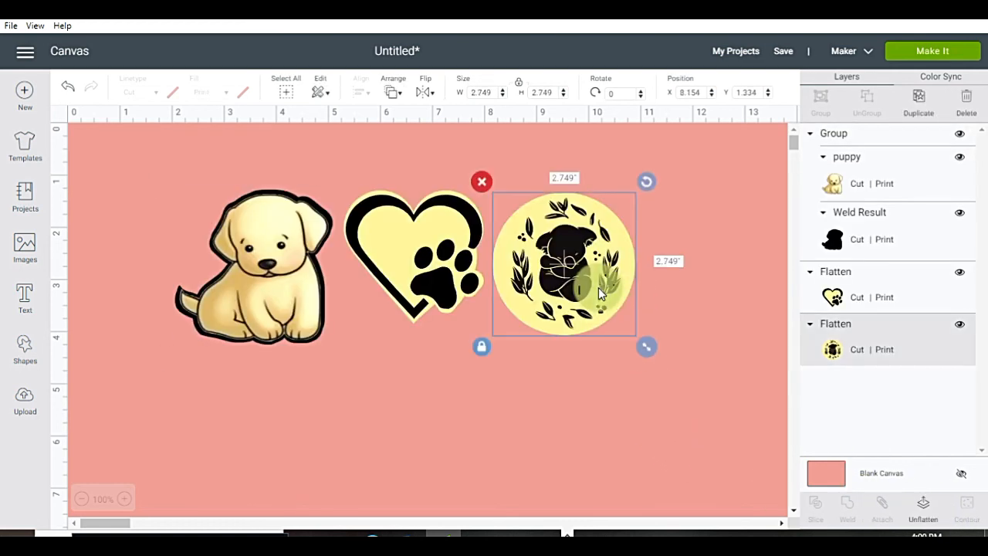
{"action": "left_click", "coordinate": [923, 508]}
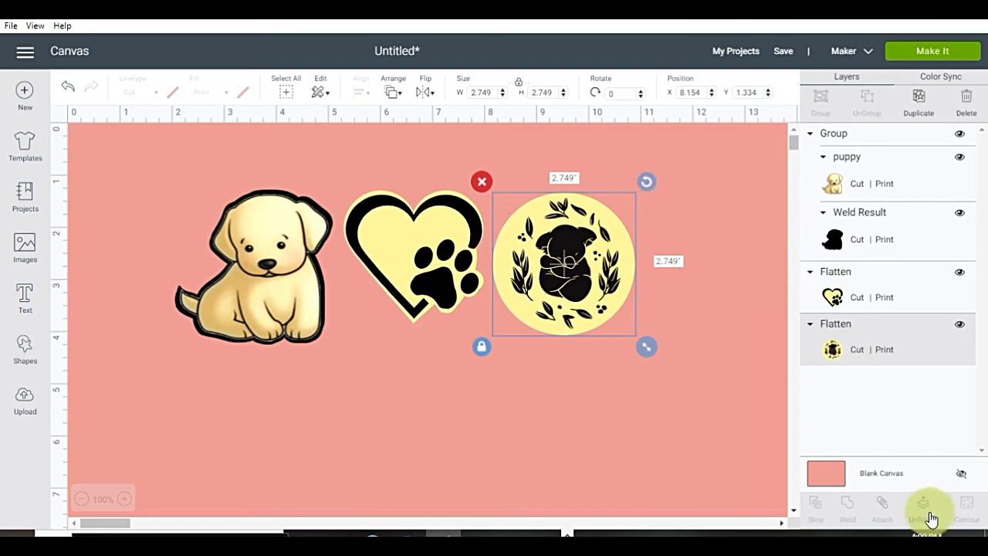
{"action": "left_click", "coordinate": [929, 508]}
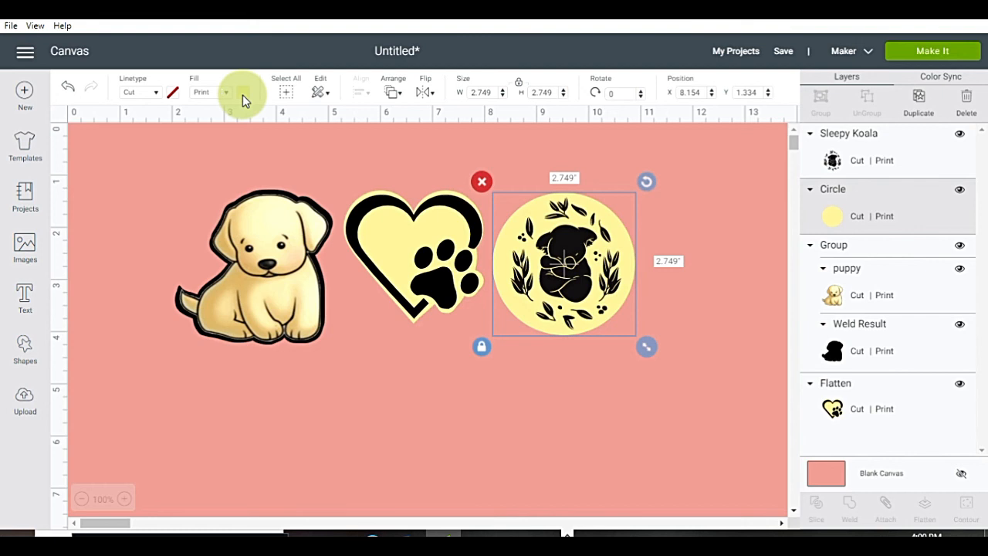
{"action": "left_click", "coordinate": [225, 93]}
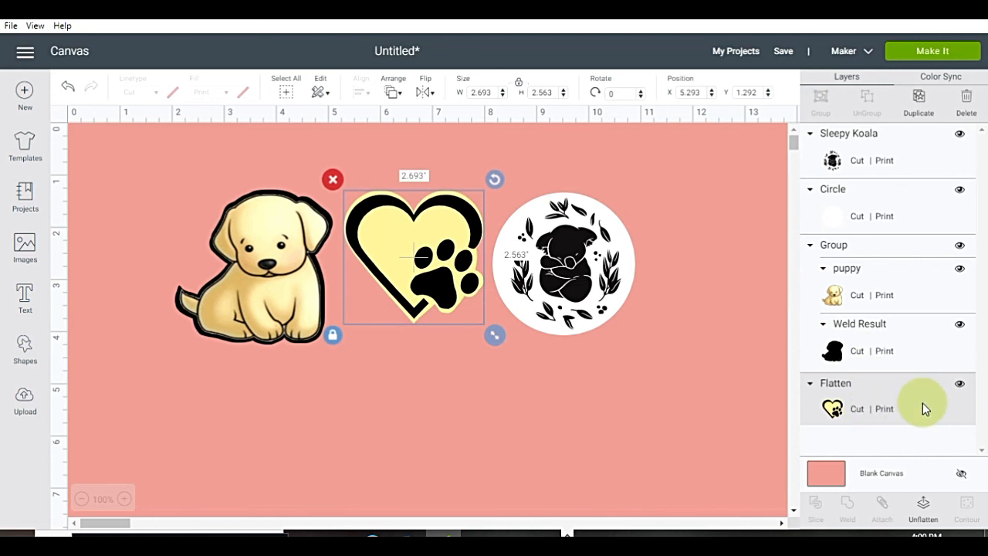
Step: Unflatten the paw-print heart and change its yellow backdrop to white
{"action": "left_click", "coordinate": [923, 507]}
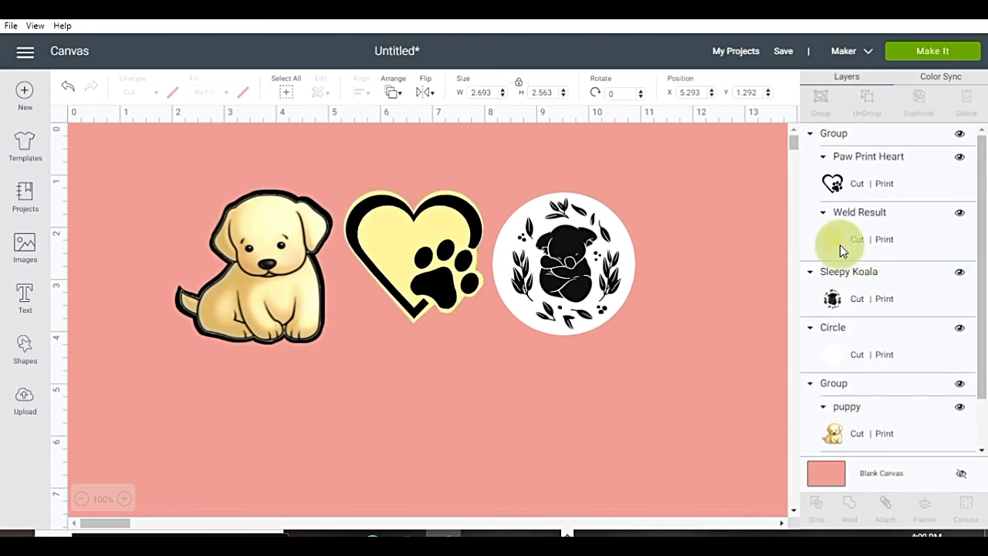
{"action": "left_click", "coordinate": [839, 237]}
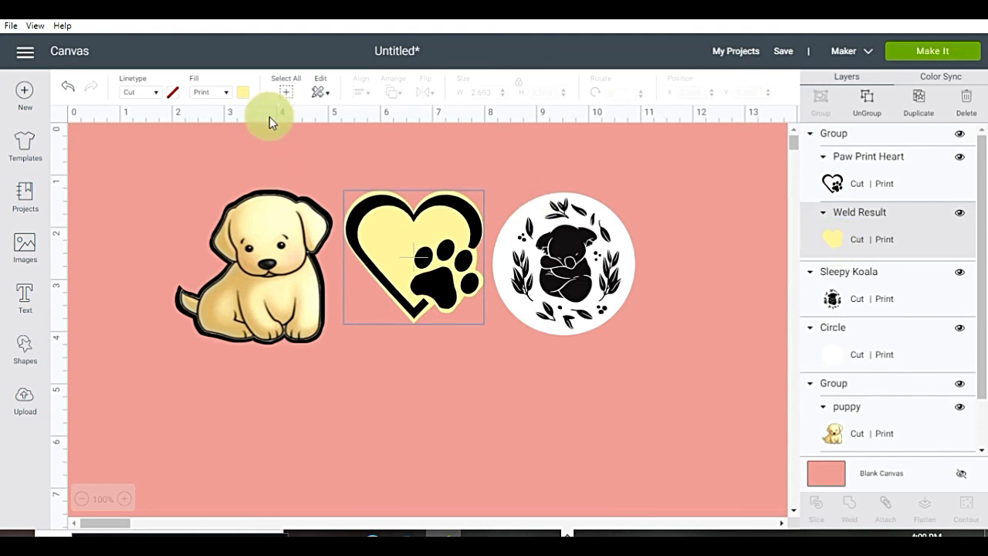
{"action": "left_click", "coordinate": [244, 92]}
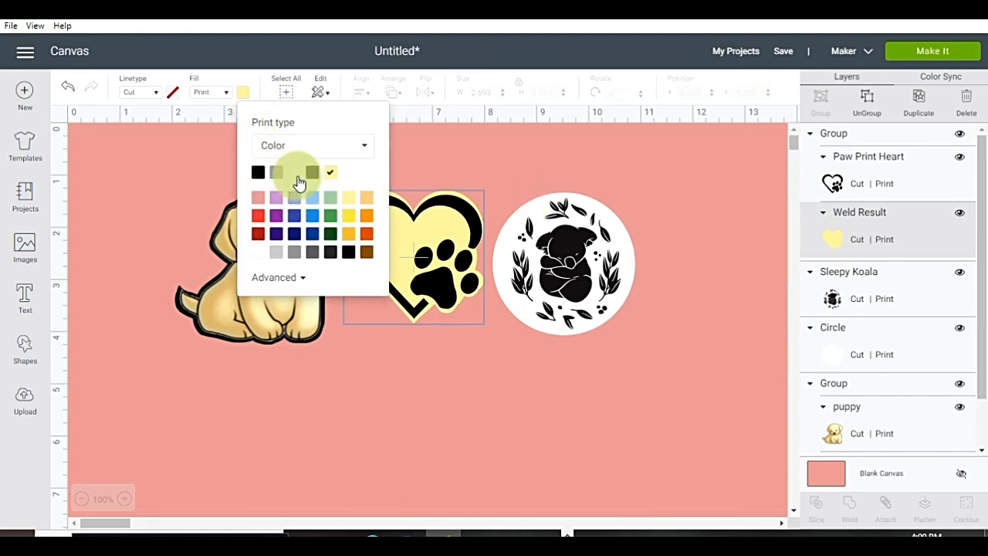
{"action": "left_click", "coordinate": [274, 172]}
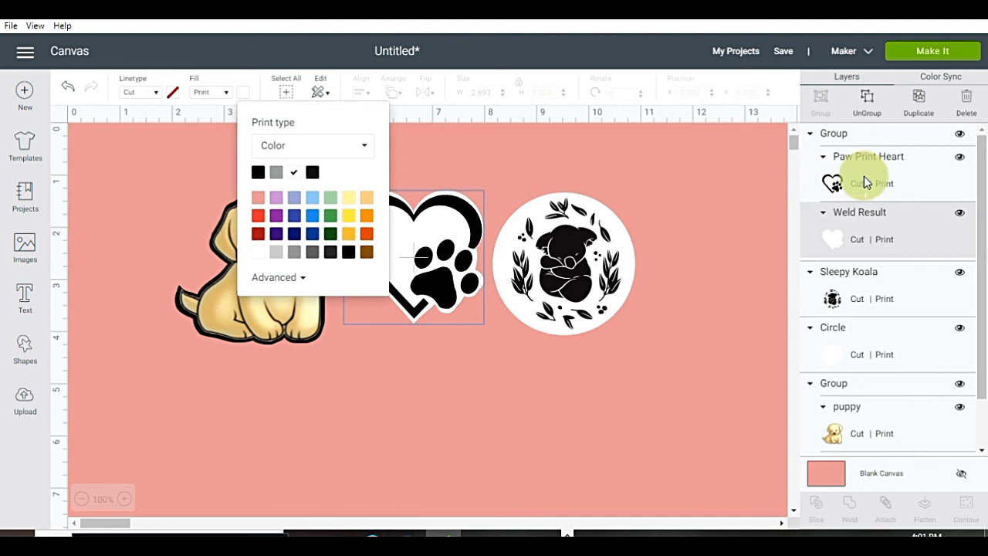
Step: Change the puppy's black backdrop to white and select all three stickers
{"action": "scroll", "scroll_direction": "down", "scroll_amount": 3}
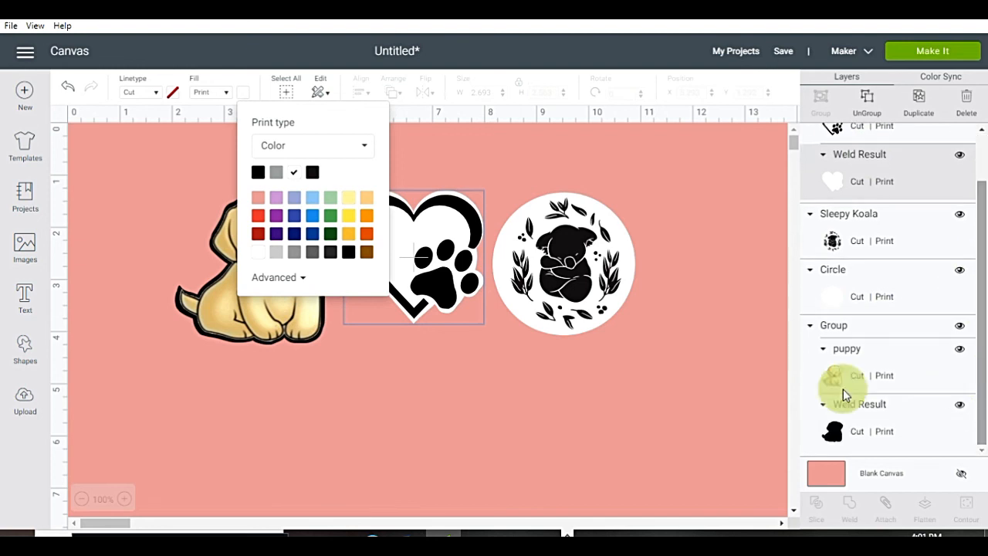
{"action": "left_click", "coordinate": [278, 297]}
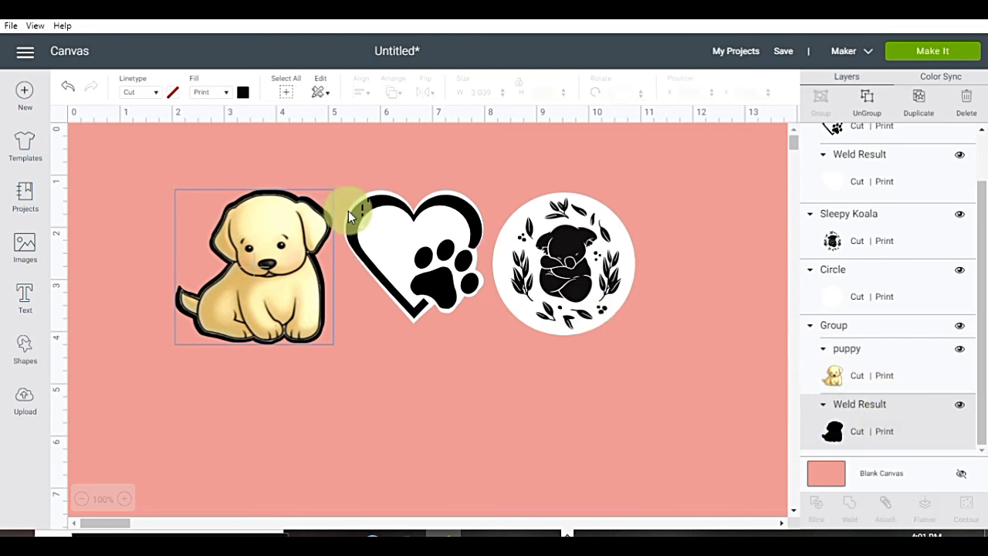
{"action": "left_click", "coordinate": [242, 93]}
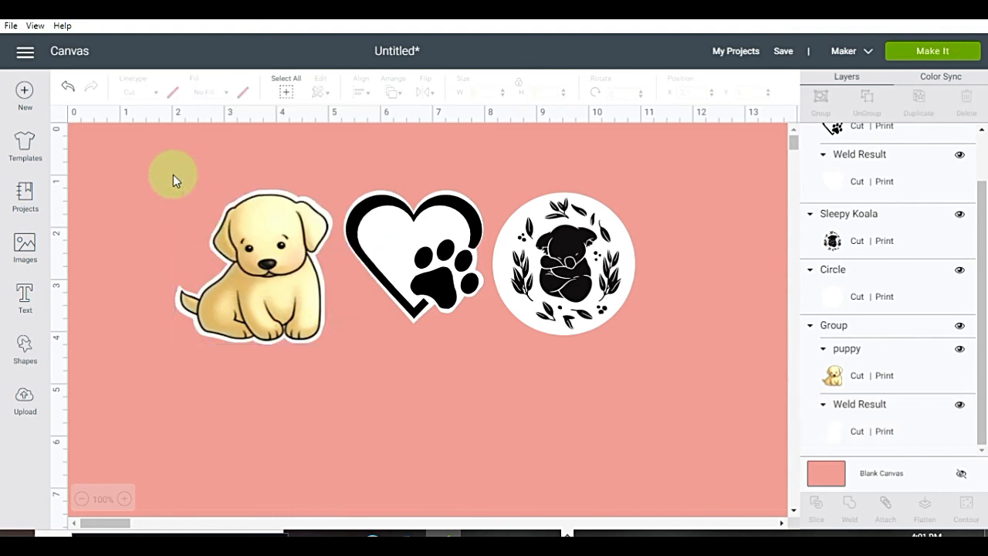
{"action": "left_click", "coordinate": [284, 87]}
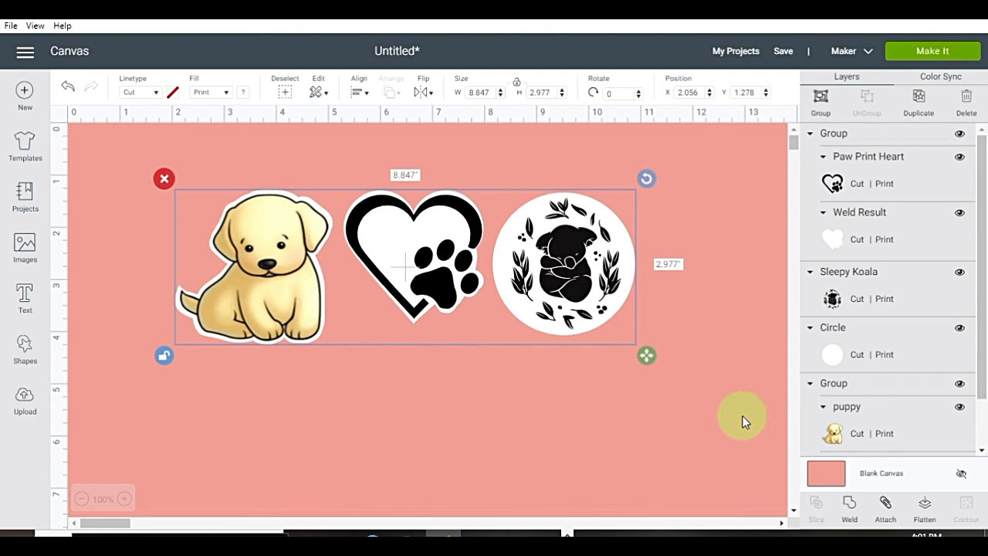
Step: Flatten the three white-backed stickers into one layer and enlarge it across the pink canvas
{"action": "left_click", "coordinate": [923, 506]}
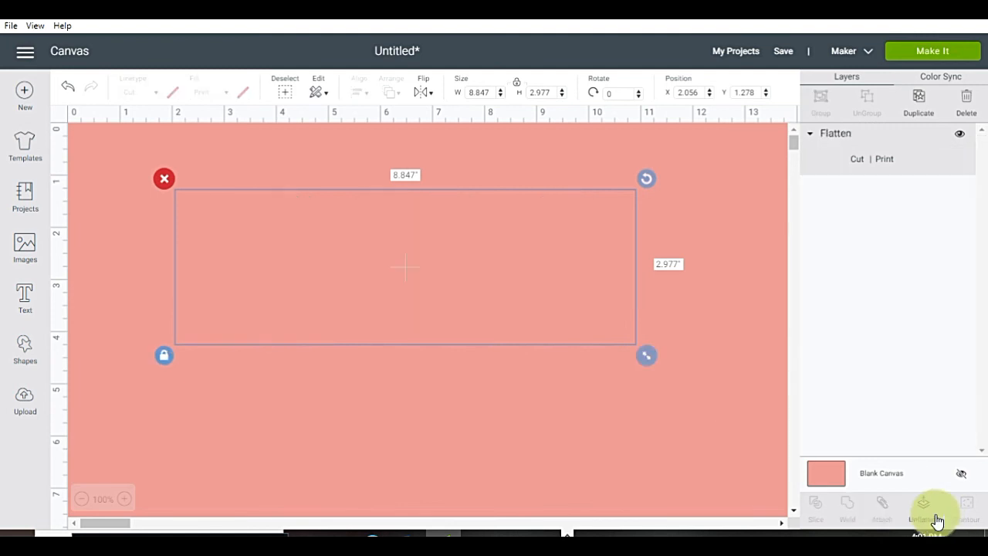
{"action": "left_click", "coordinate": [923, 508]}
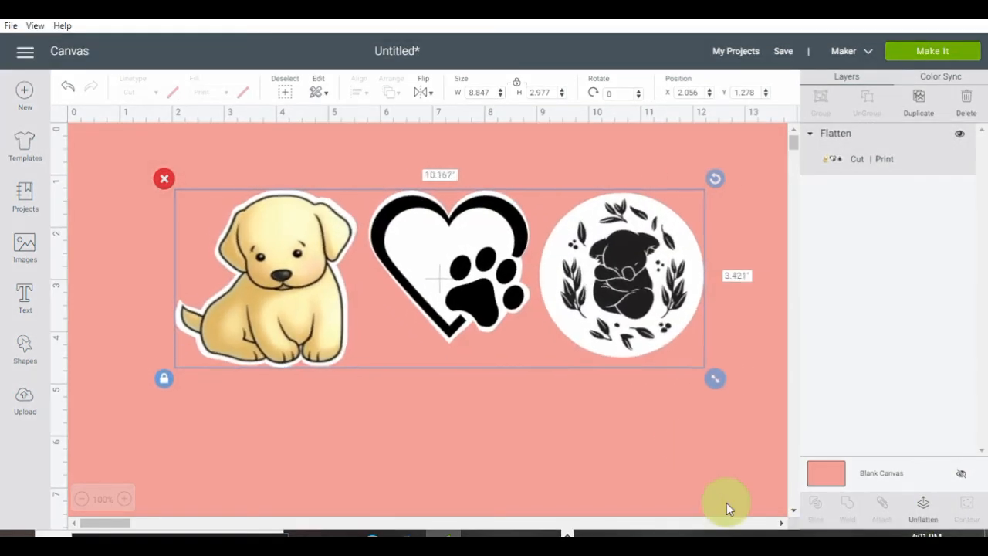
{"action": "left_click_drag", "start_coordinate": [714, 379], "coordinate": [699, 399]}
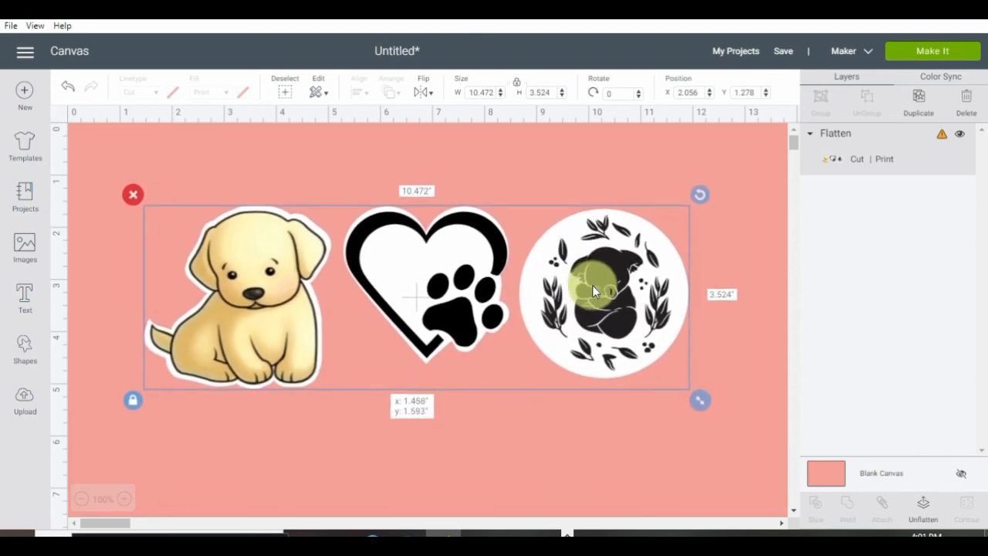
{"action": "left_click_drag", "start_coordinate": [701, 400], "coordinate": [720, 408]}
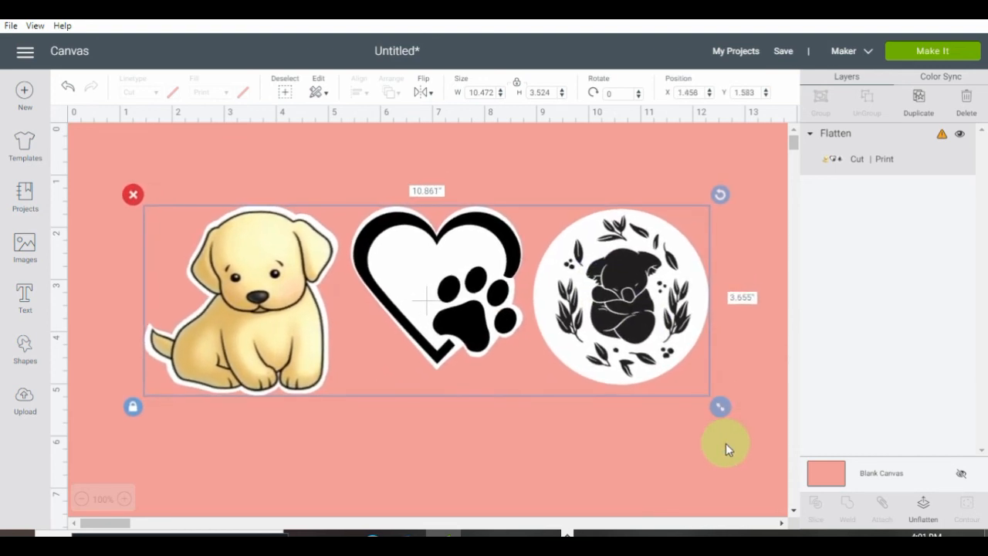
{"action": "left_click_drag", "start_coordinate": [720, 407], "coordinate": [744, 423]}
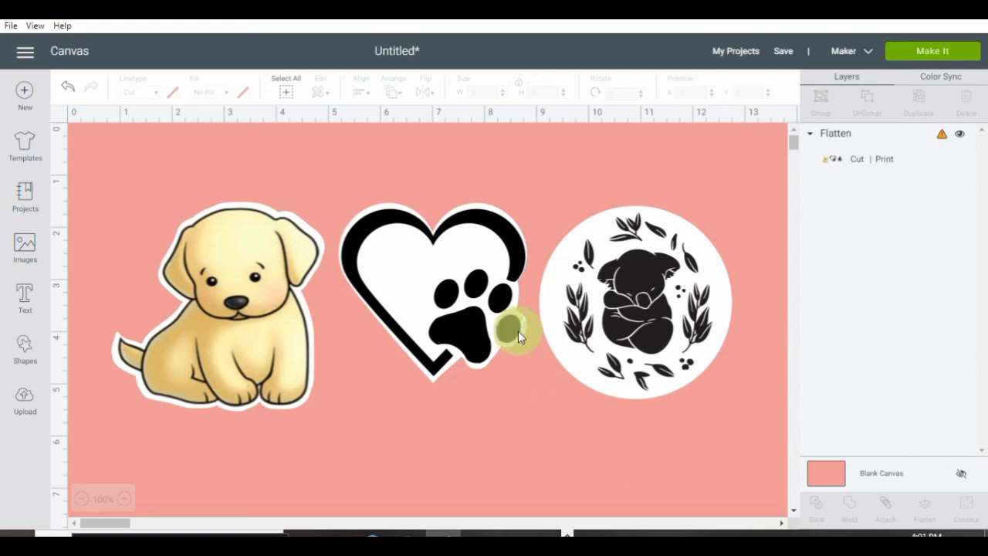
{"action": "mouse_move", "coordinate": [523, 336]}
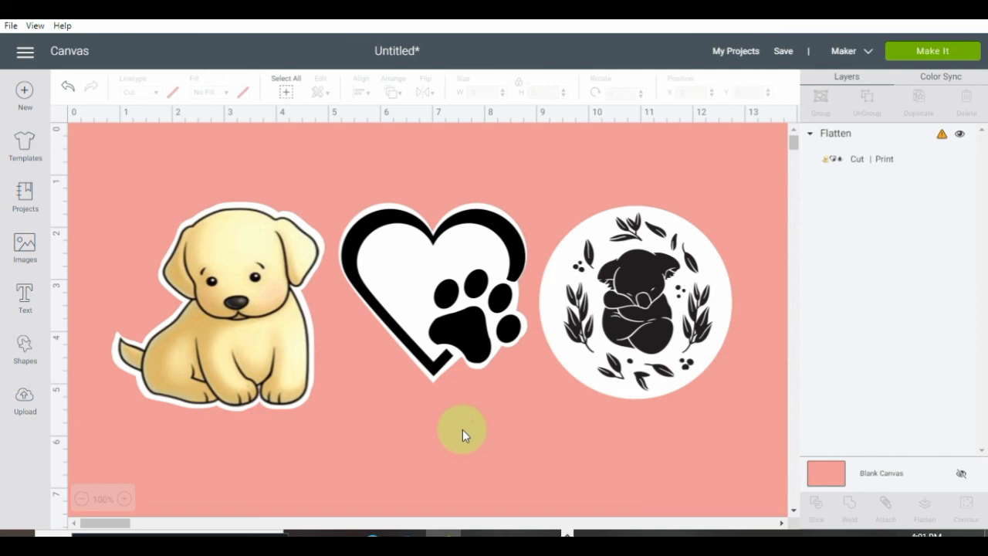
{"action": "mouse_move", "coordinate": [355, 462]}
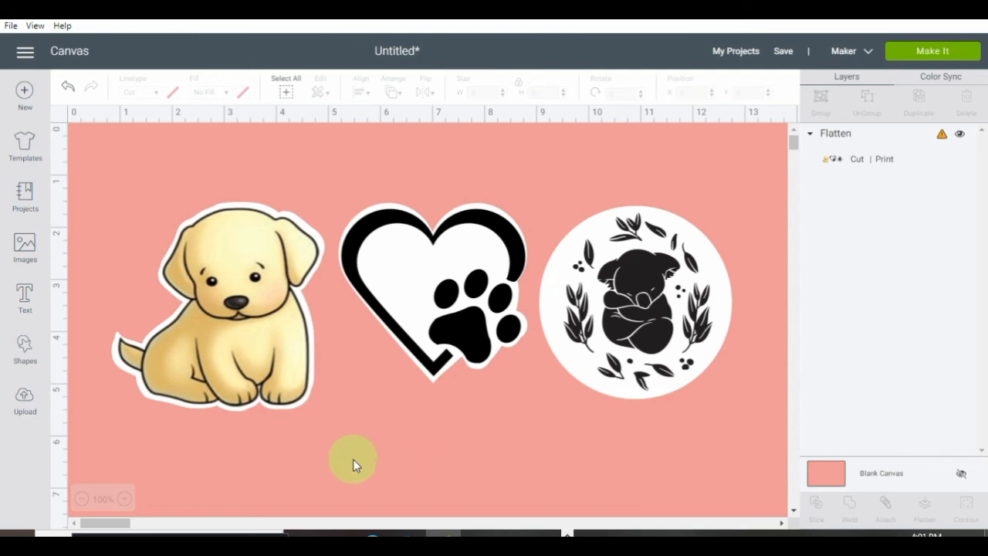